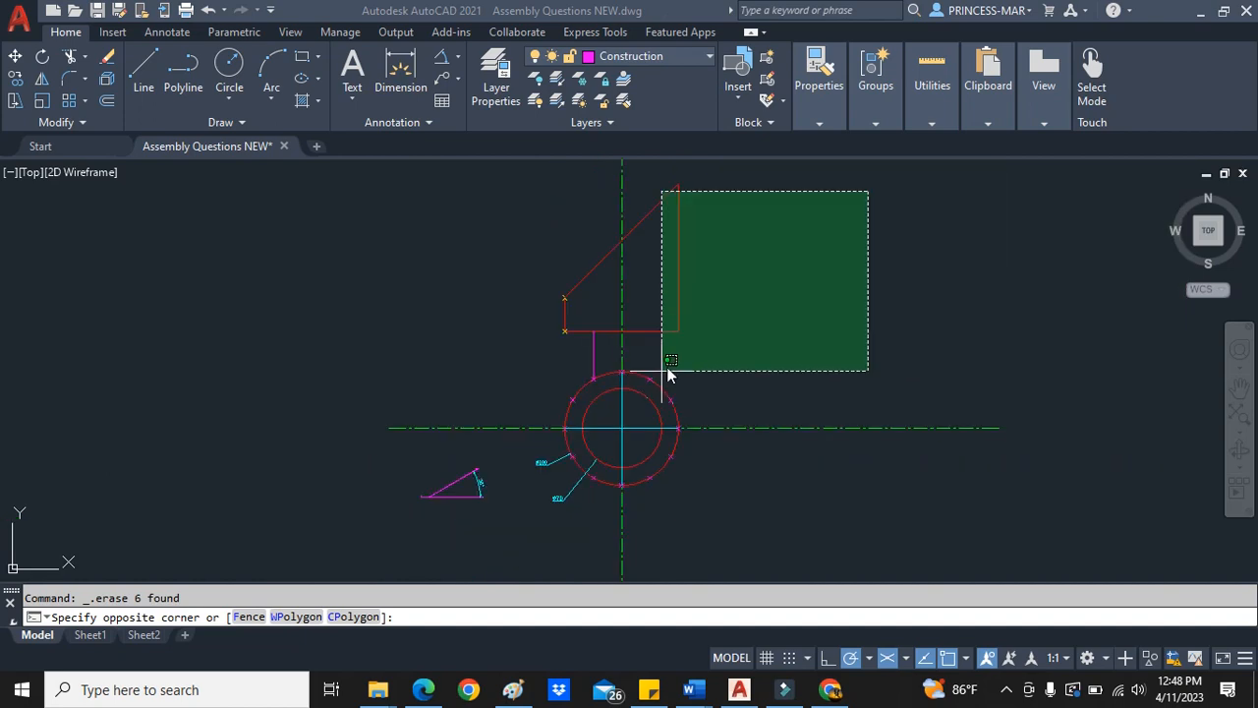
mouse_move(897, 401)
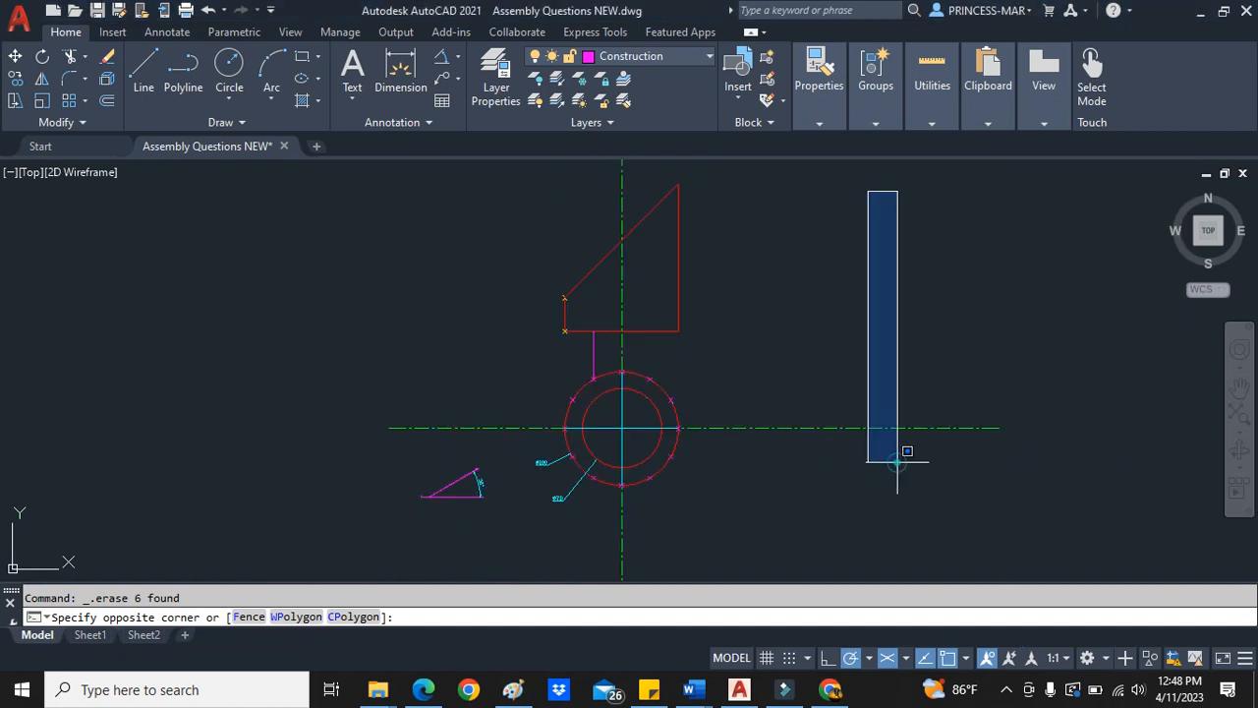
- Erase the stray construction lines and keep the Construction layer current
key("Escape")
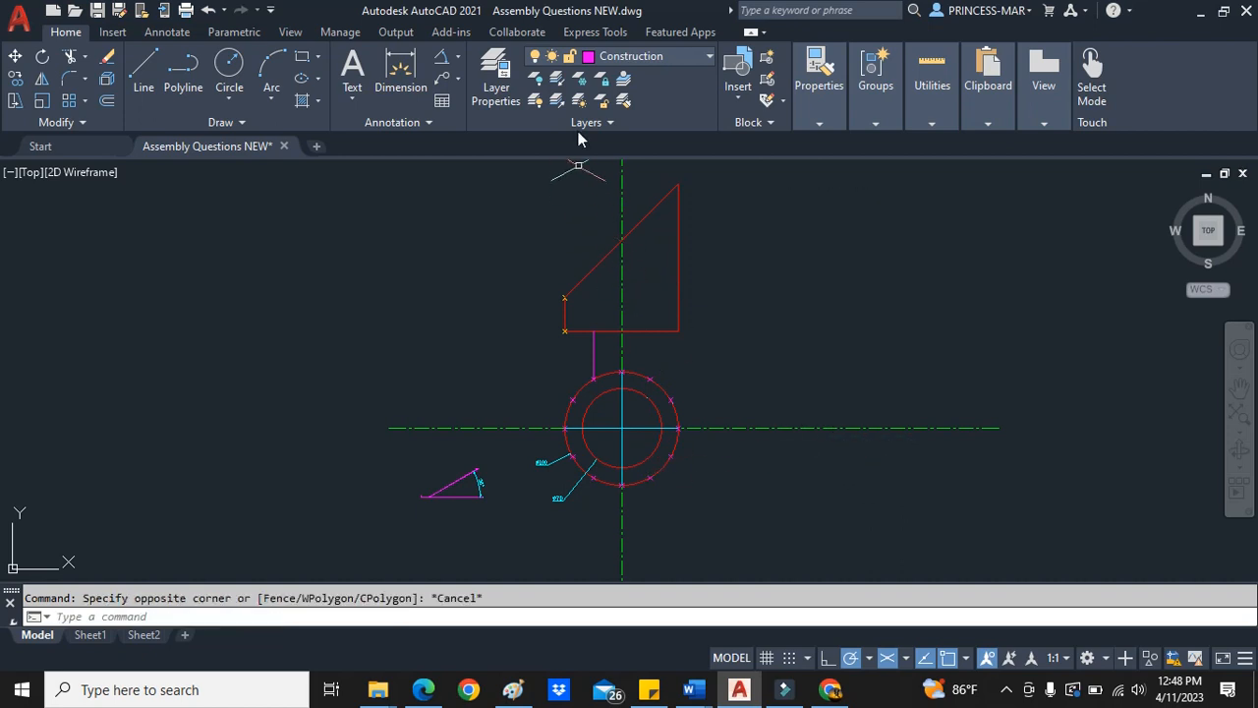
left_click(708, 55)
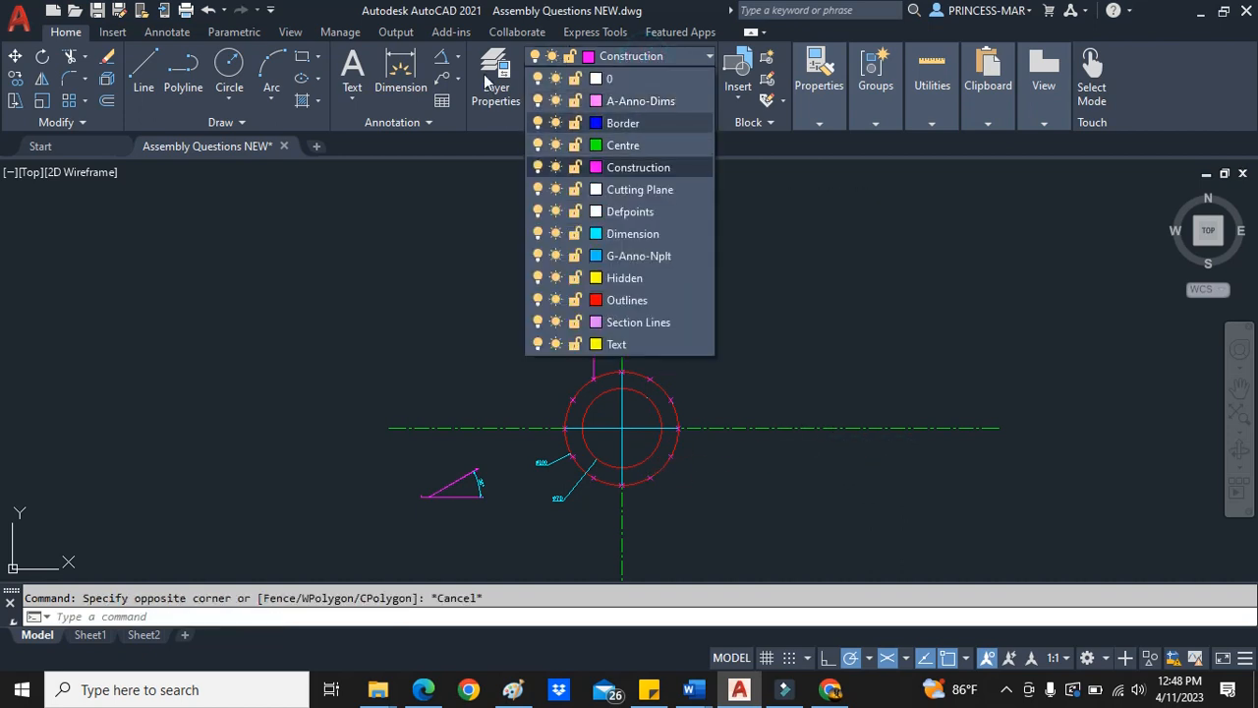
left_click(637, 165)
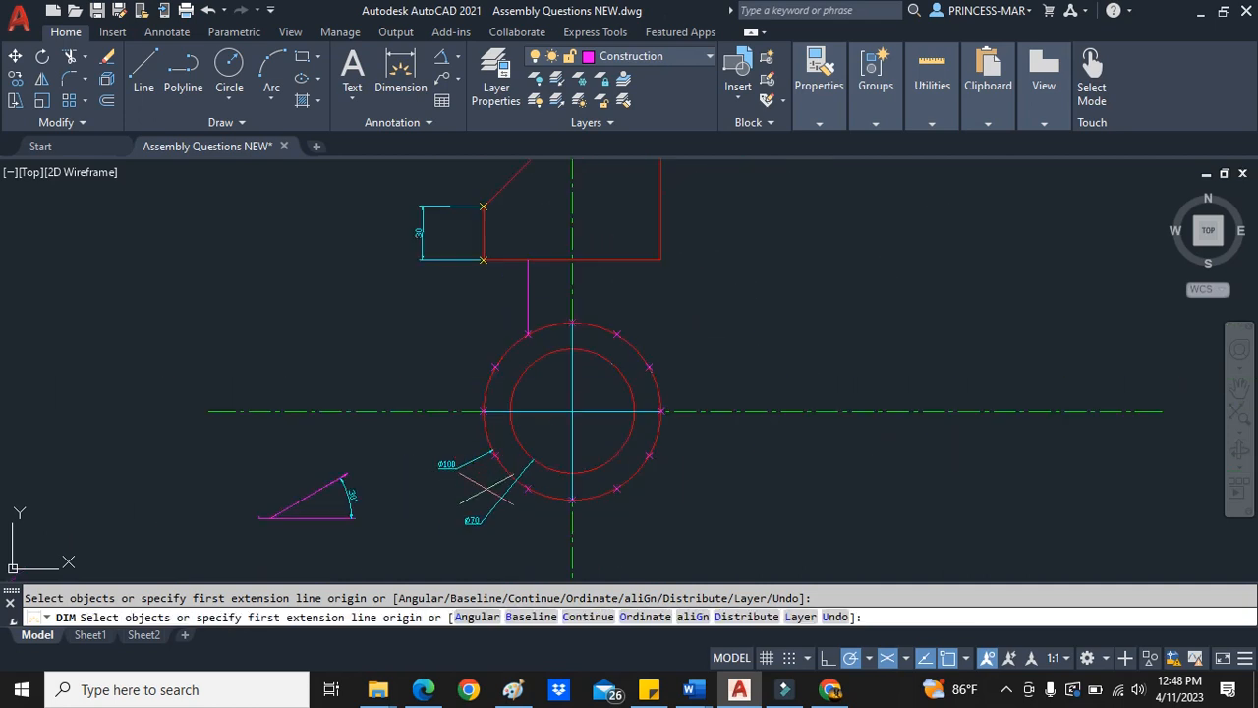
- Draw vertical projection lines from the circle's division points into the front view
scroll("up", 3)
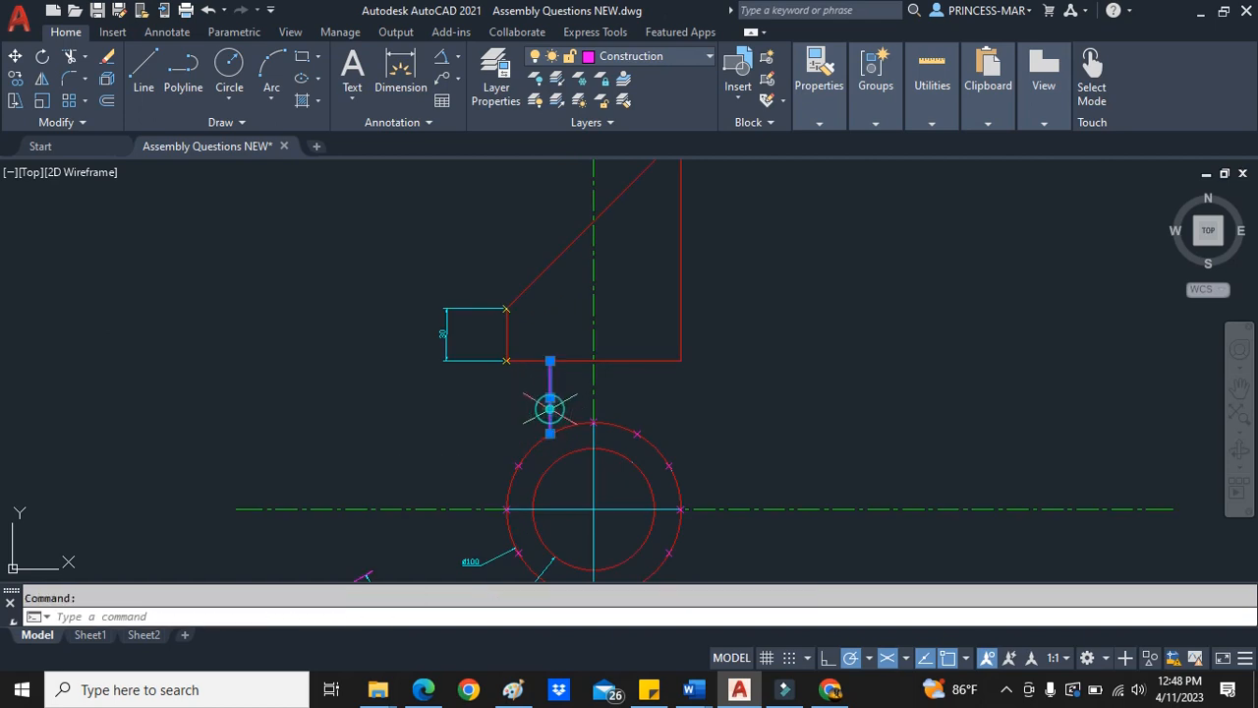
left_click(142, 75)
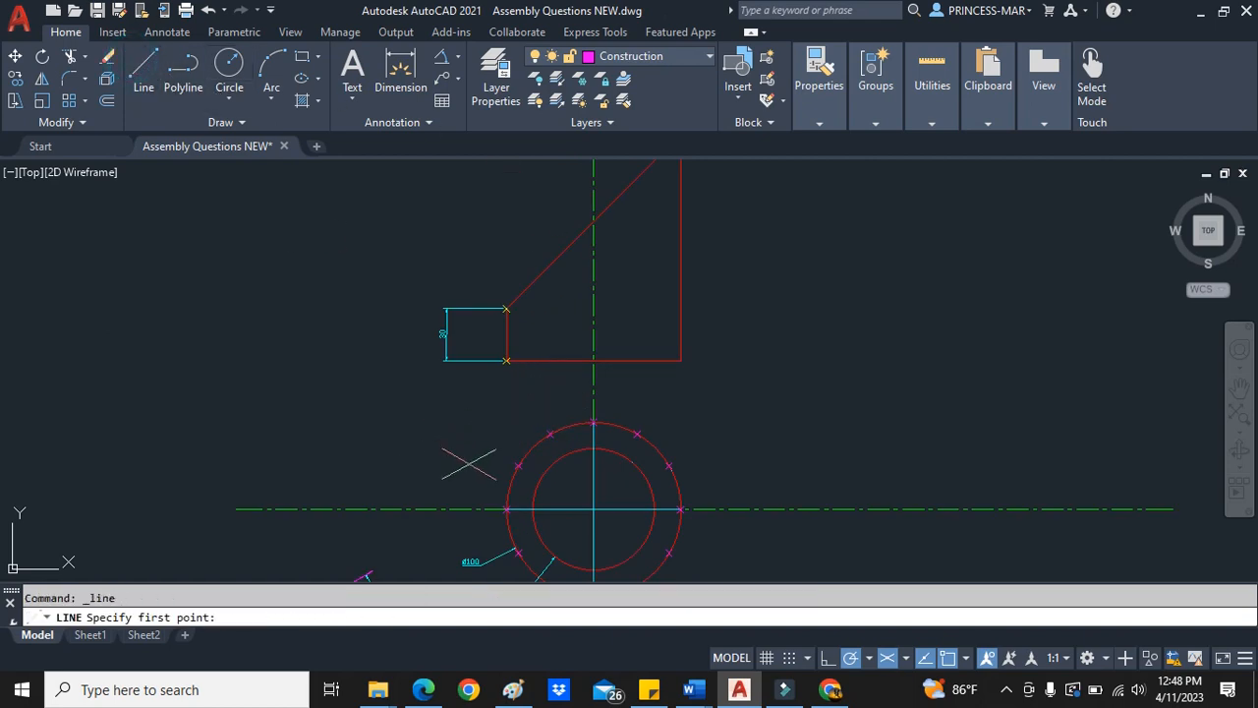
left_click(531, 357)
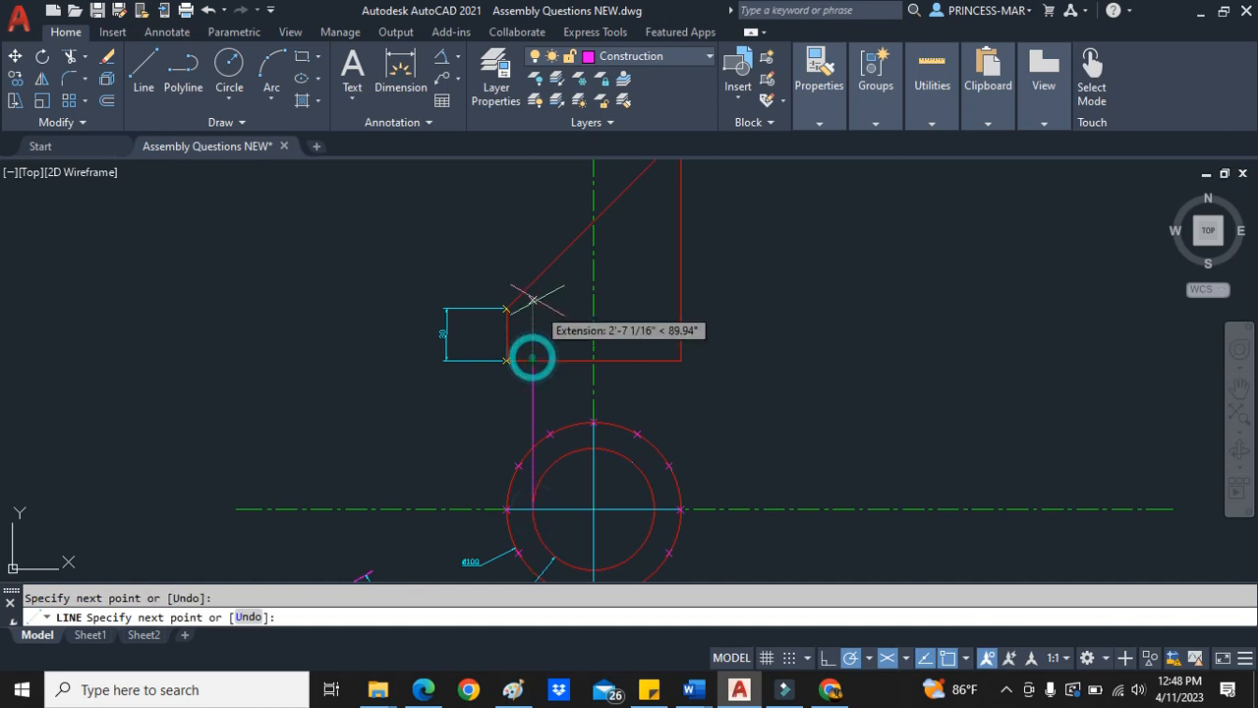
left_click(653, 509)
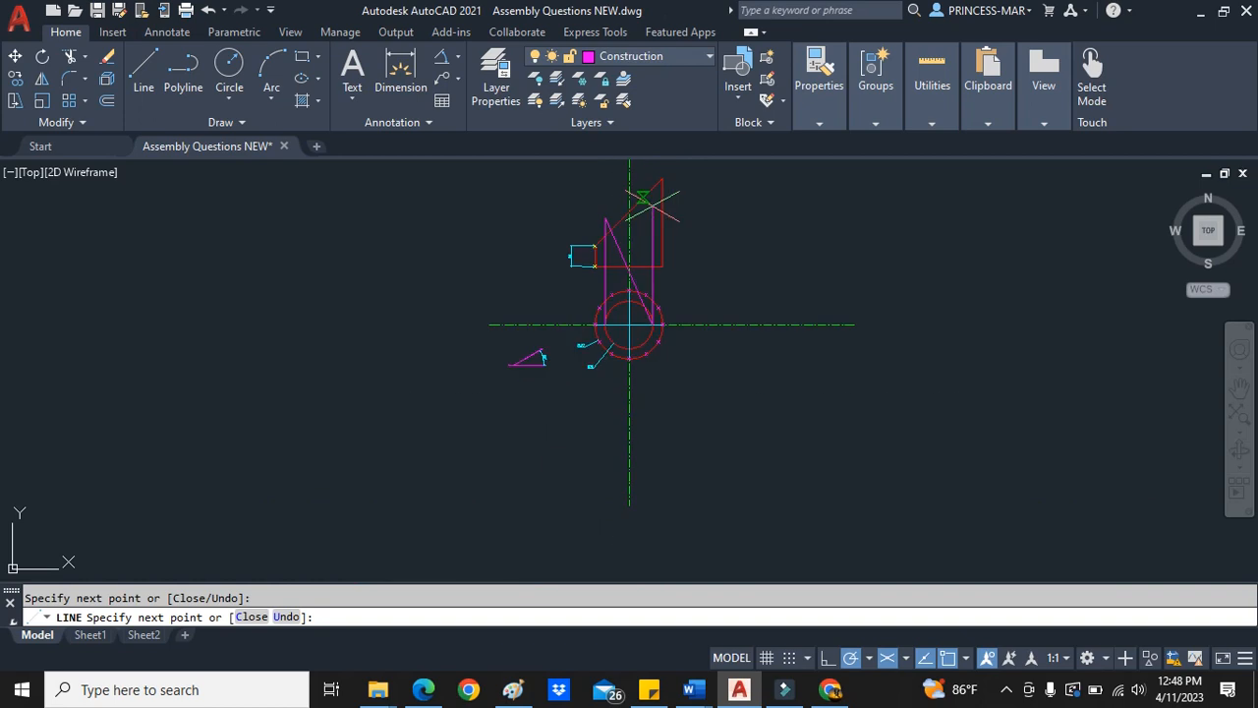
key("Escape")
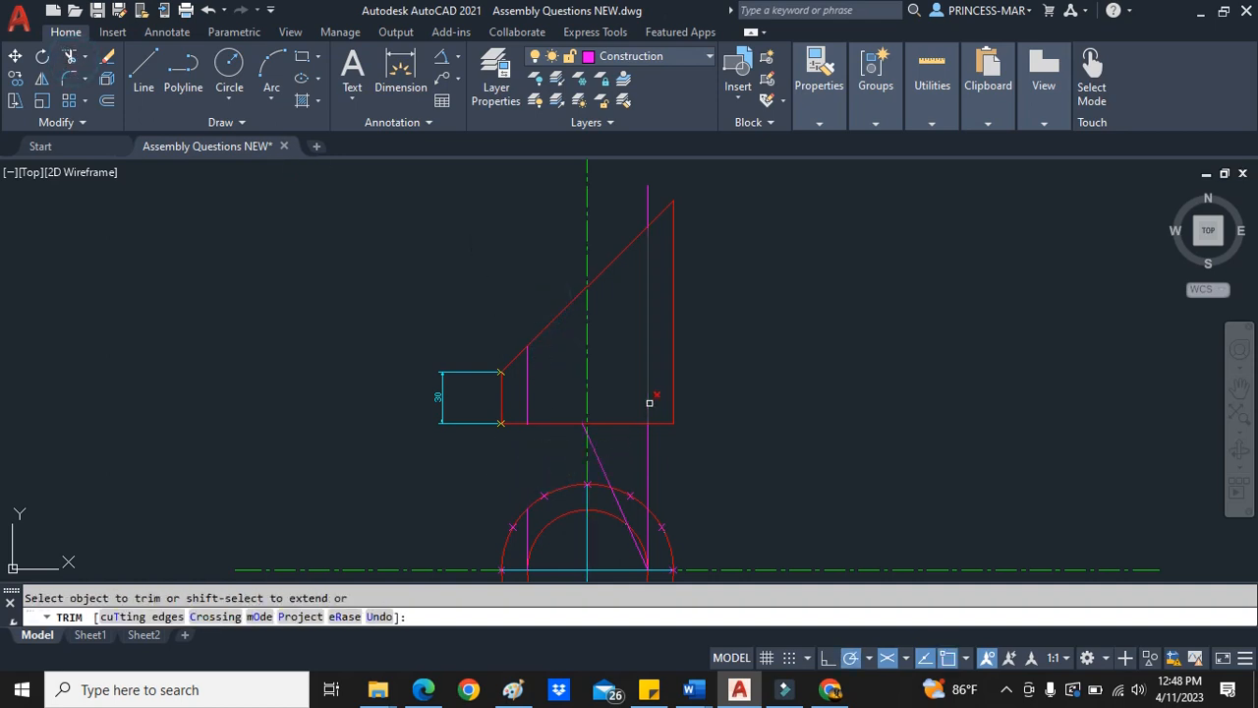
- Trim the excess projection line segments back to the sloped cut edge
left_click(649, 401)
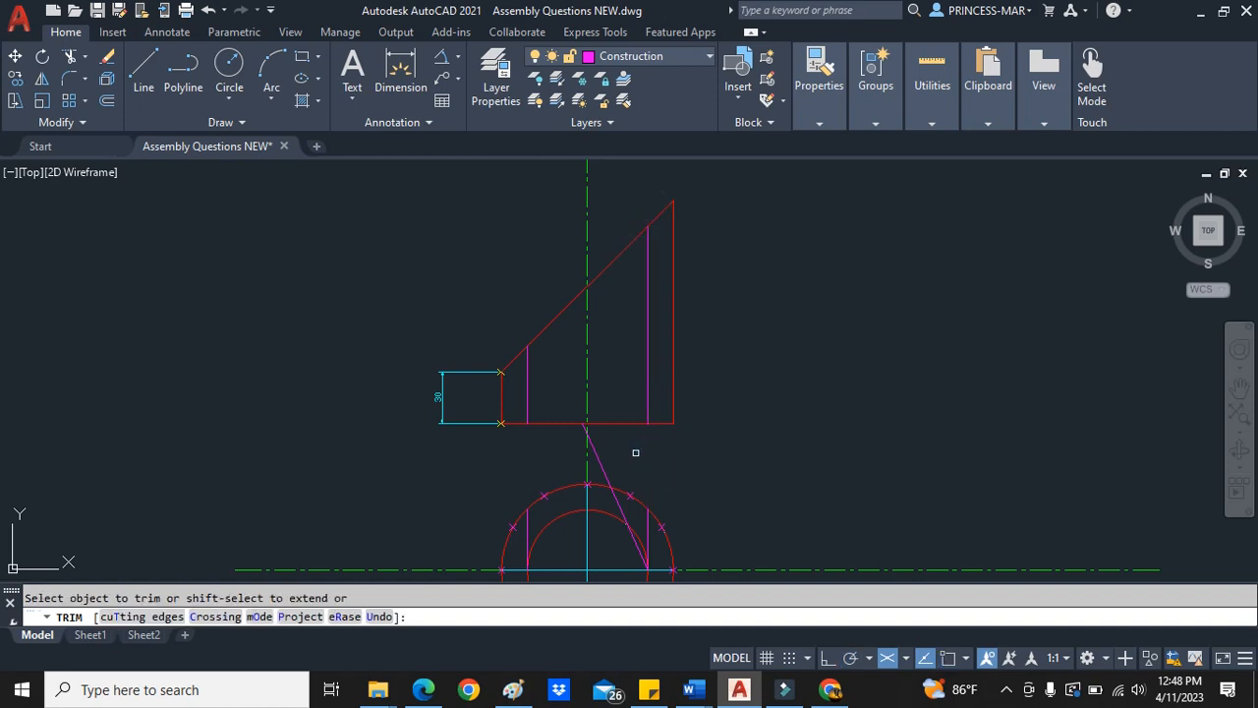
left_click(609, 477)
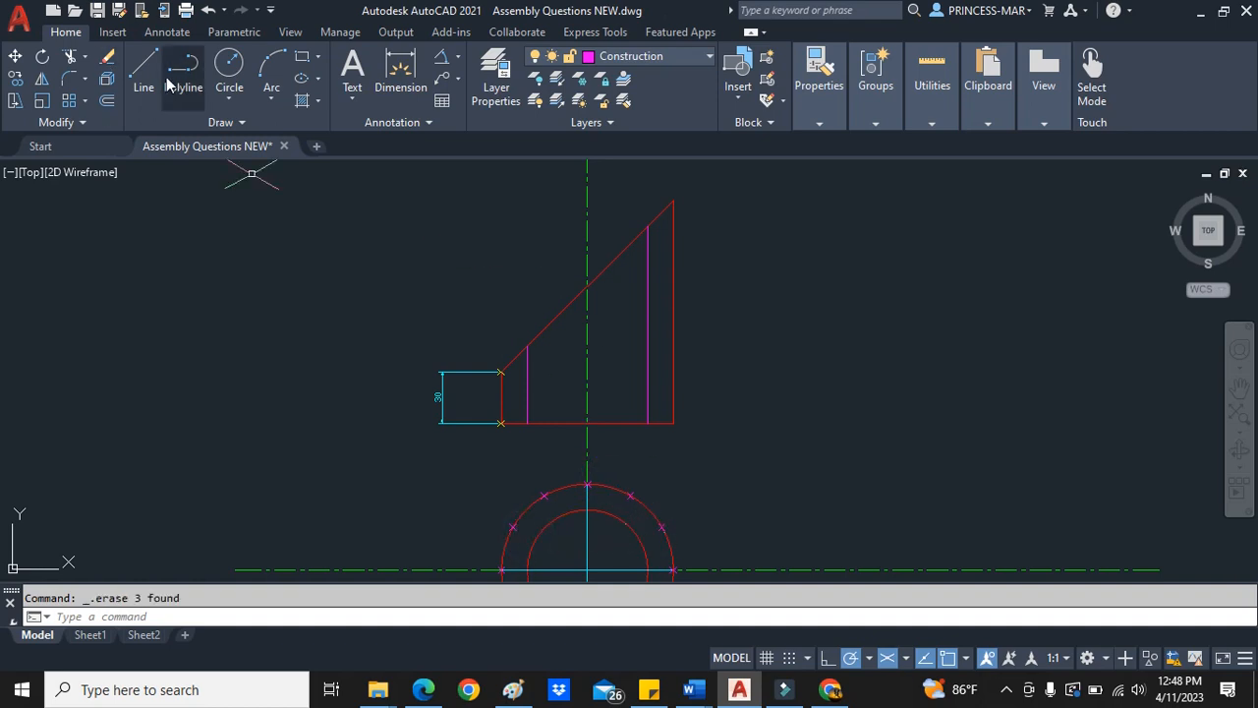
- Draw a horizontal line from the 30 block's top corner past the sloped edge
left_click(144, 75)
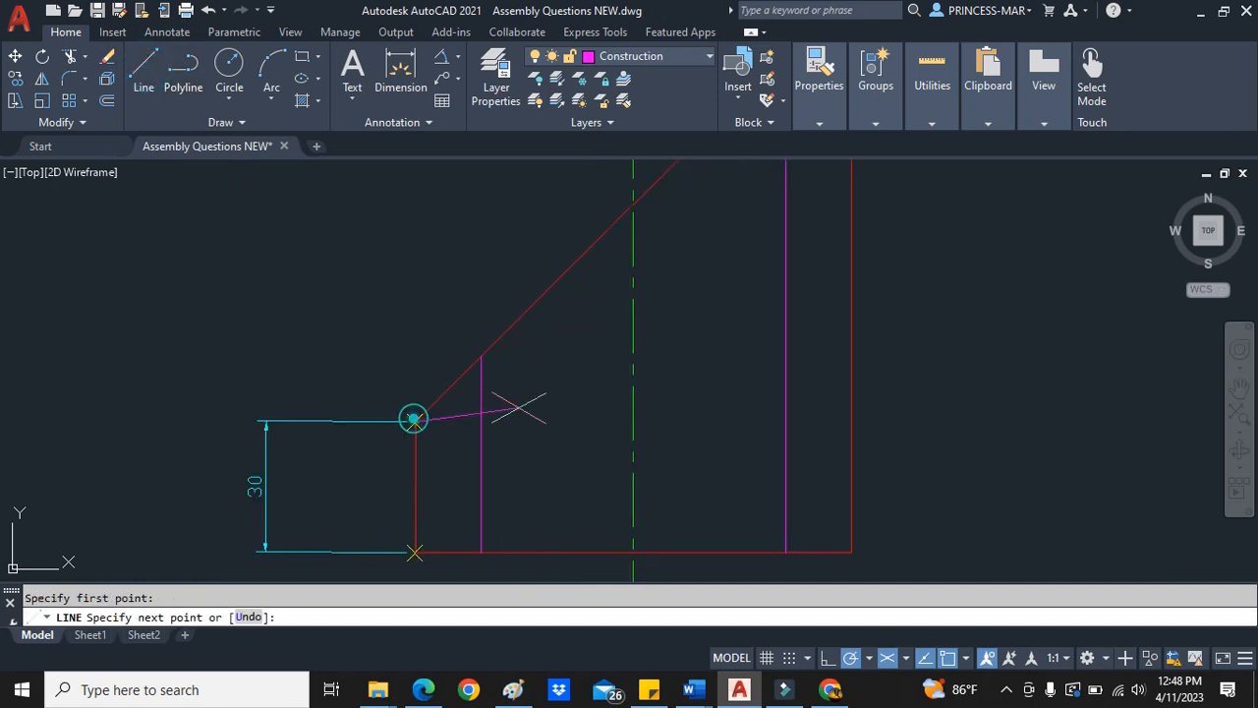
left_click(412, 417)
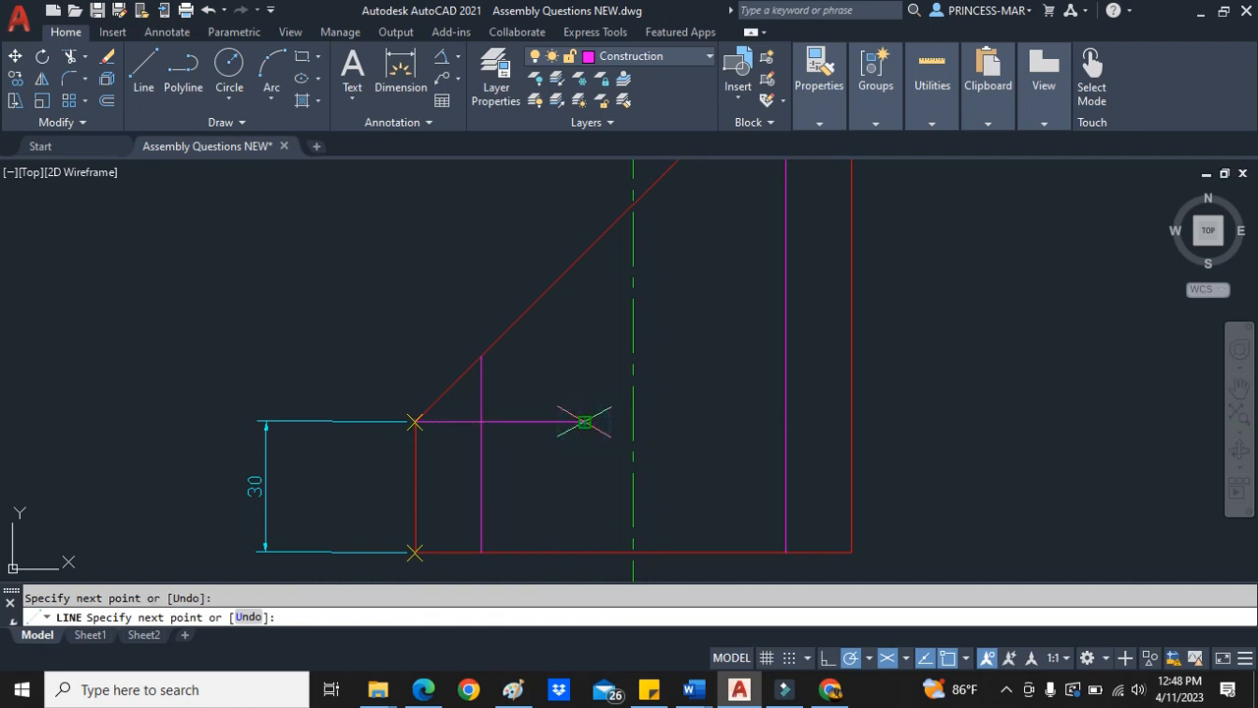
key("Escape")
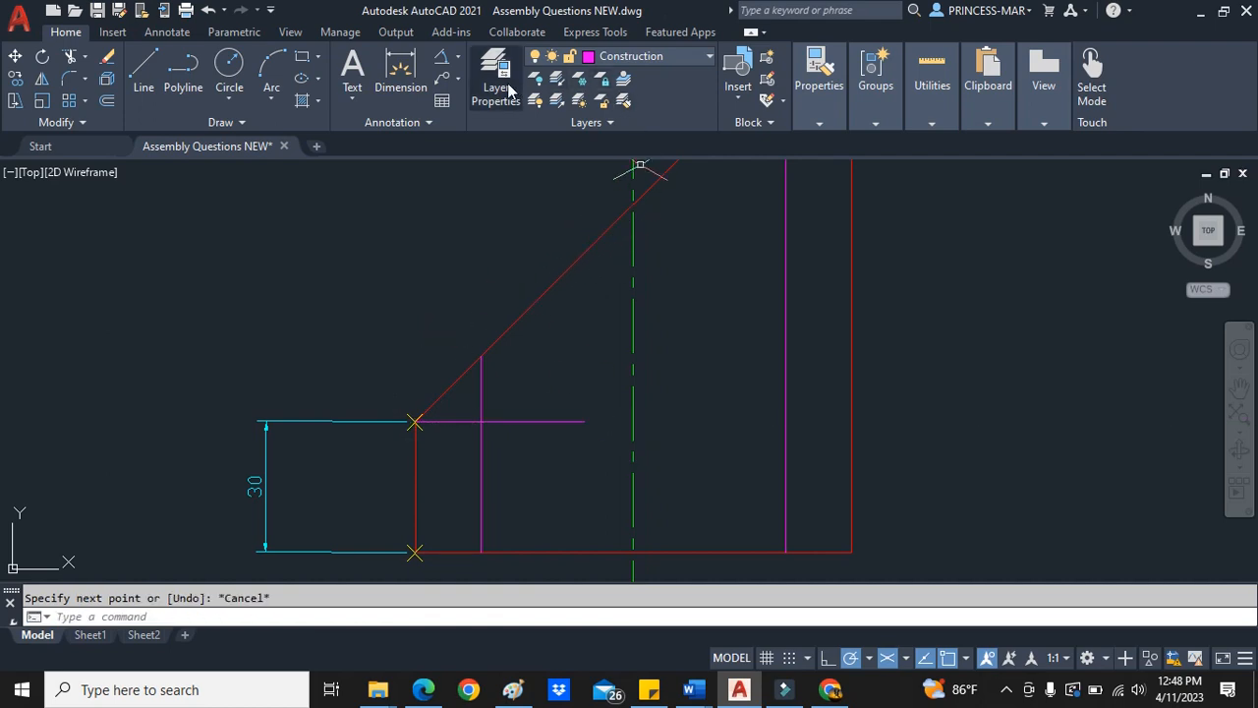
- Dimension the cut face's 45° slope and move the projection lines to another layer
left_click(454, 381)
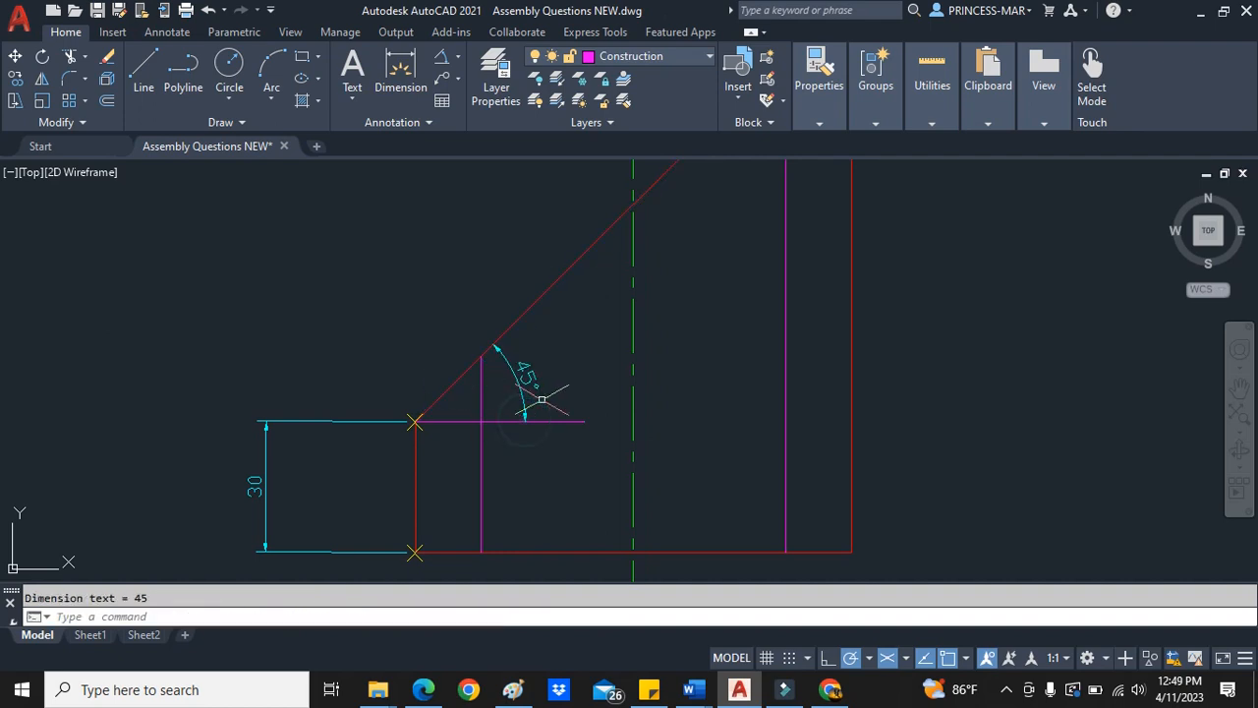
left_click(480, 482)
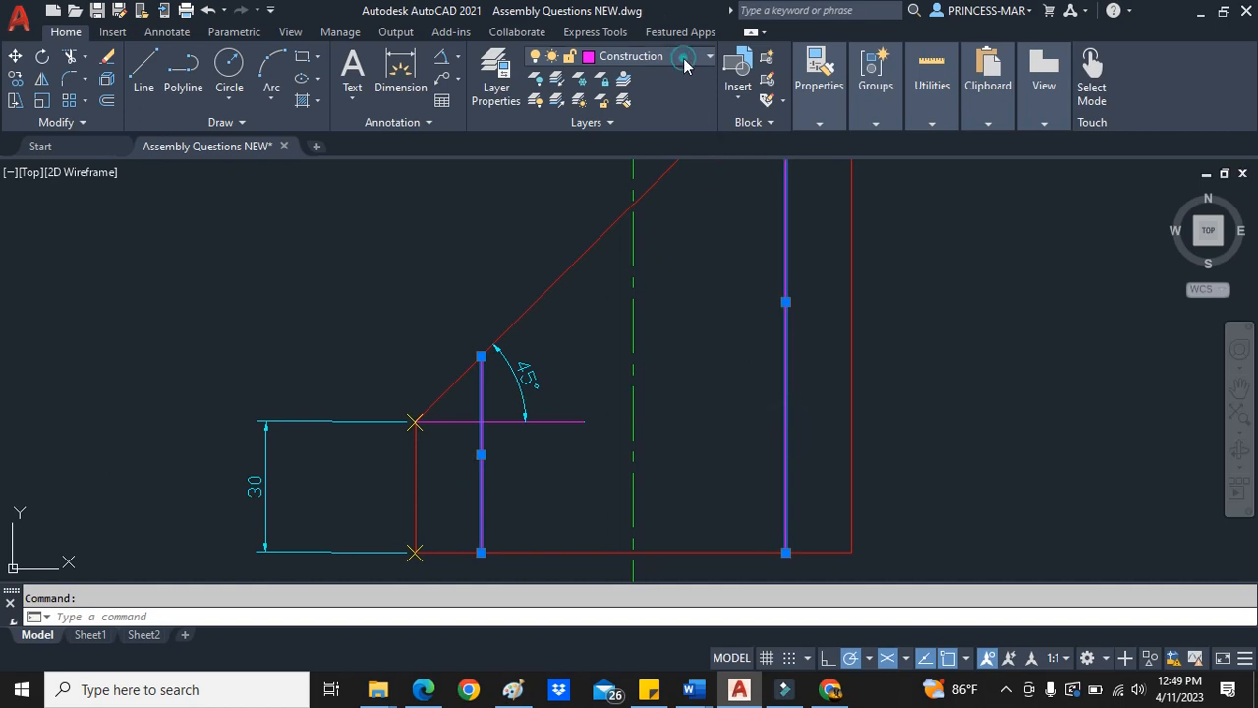
left_click(708, 55)
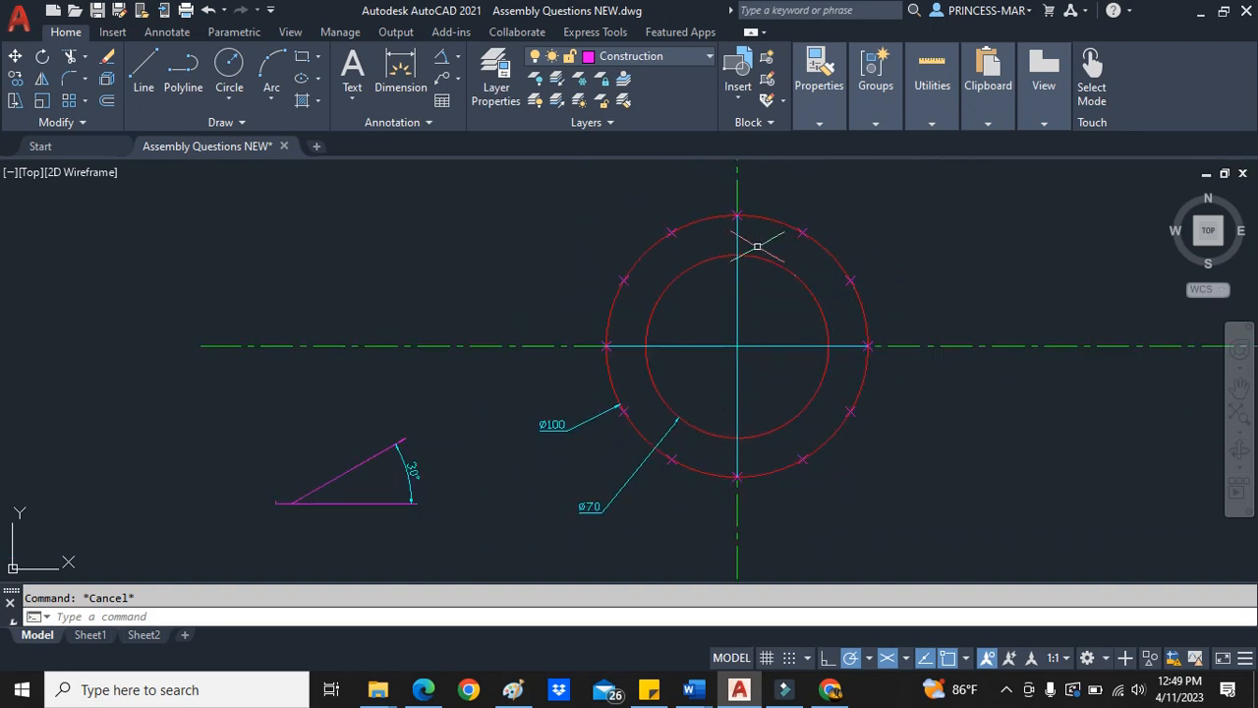
mouse_move(652, 271)
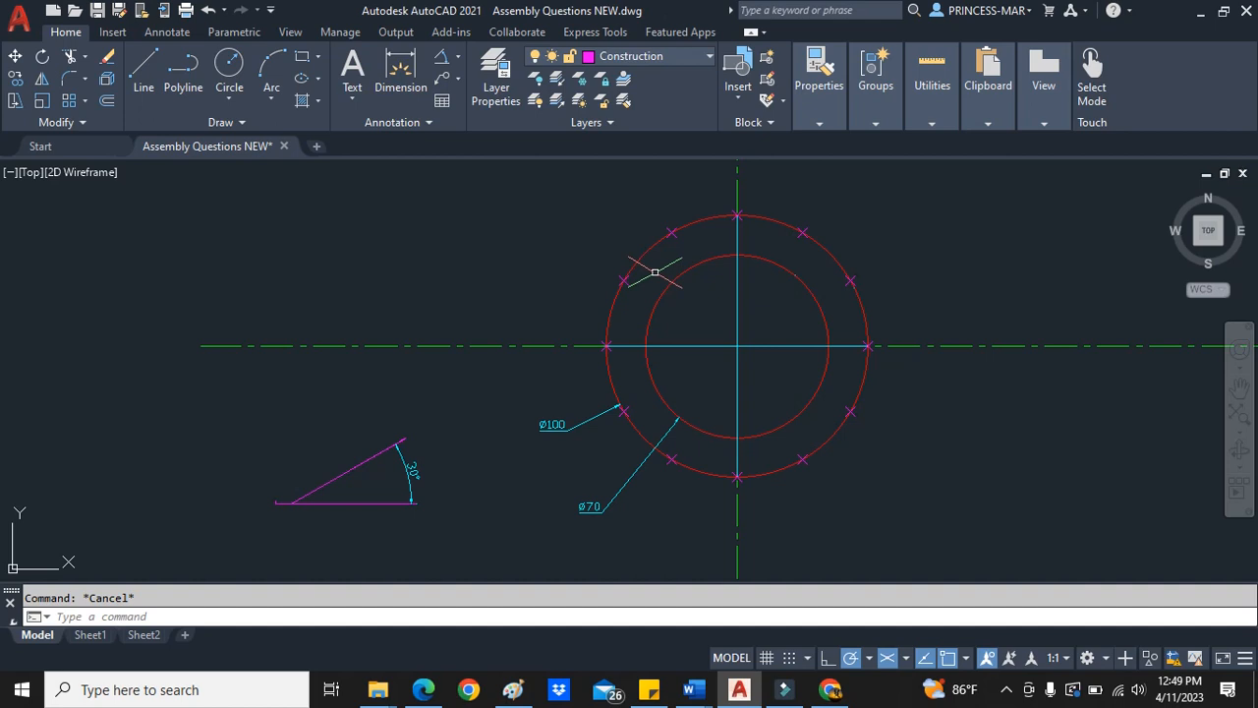
- Divide the top-view circle into 12 equal segments with DIV
type("div")
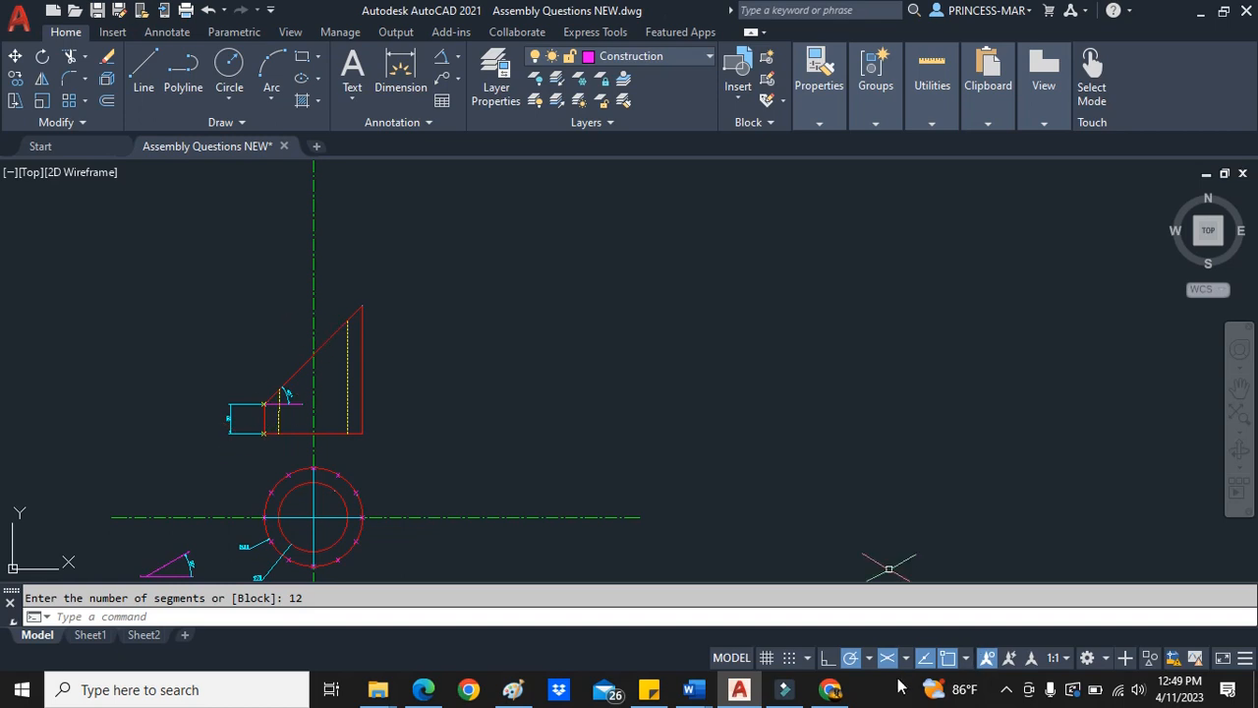
- Draw the auxiliary reference line perpendicular to the sloped face, then cancel a Move on a corner
left_click(887, 656)
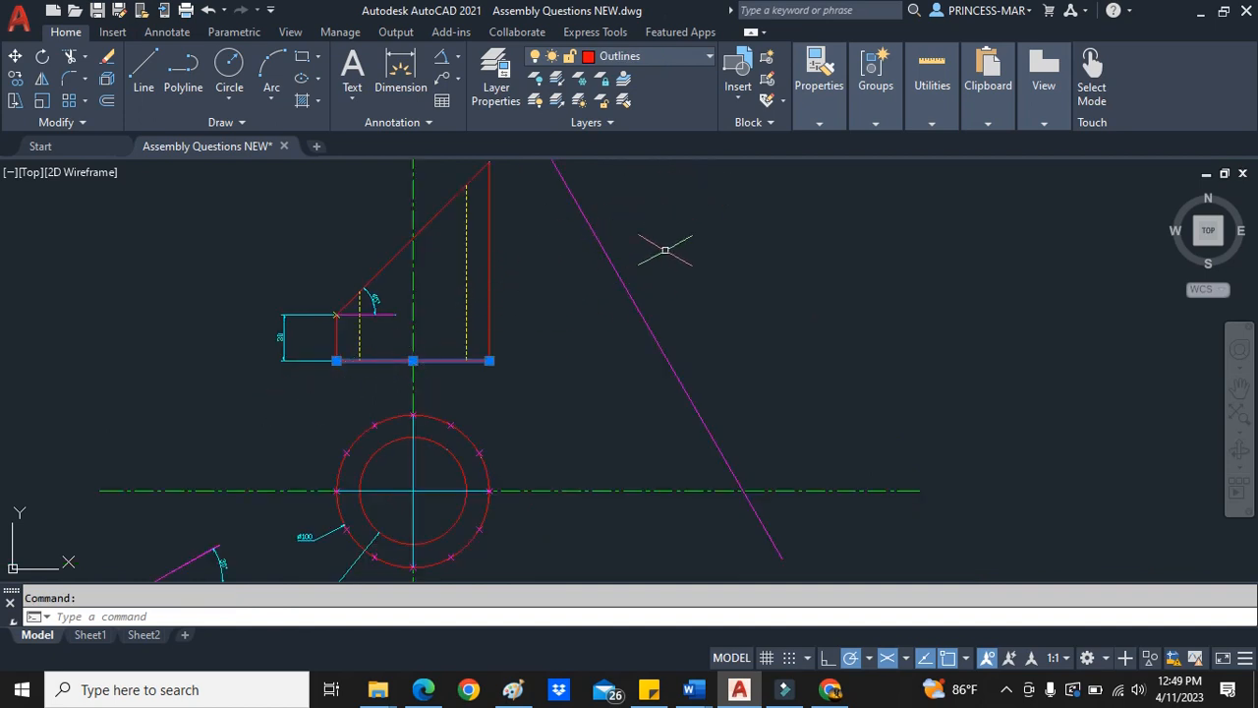
mouse_move(570, 291)
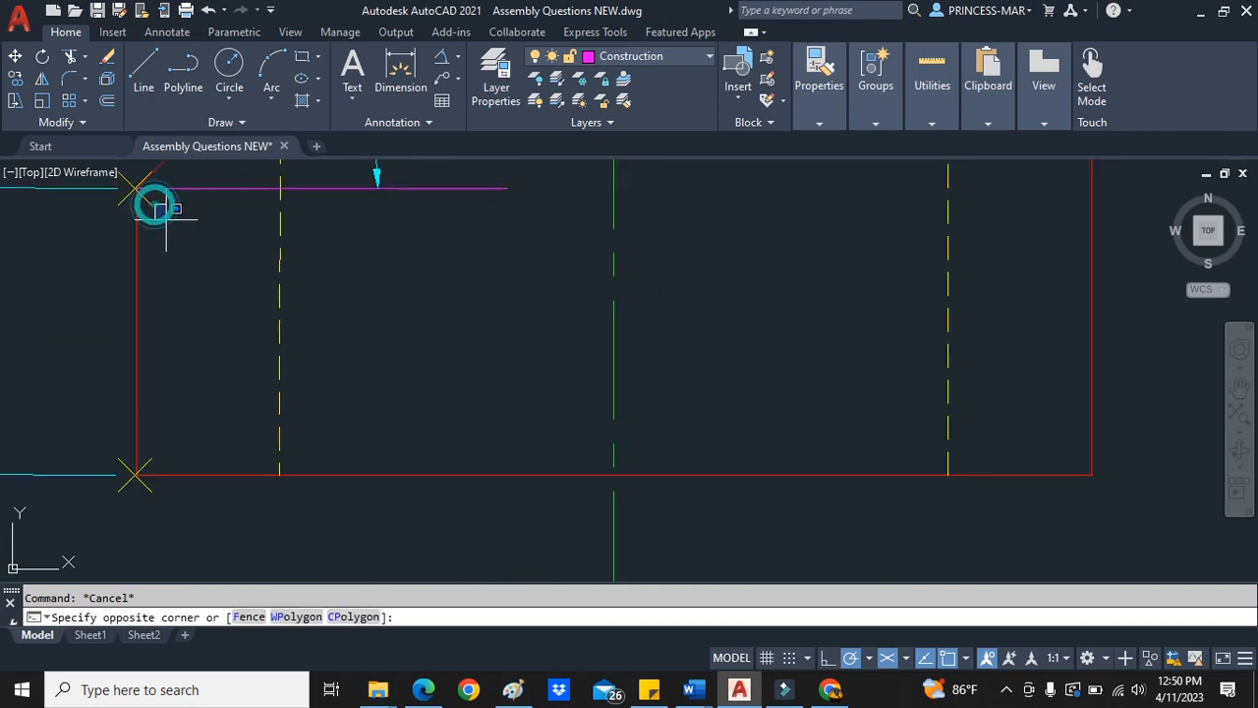
right_click(157, 206)
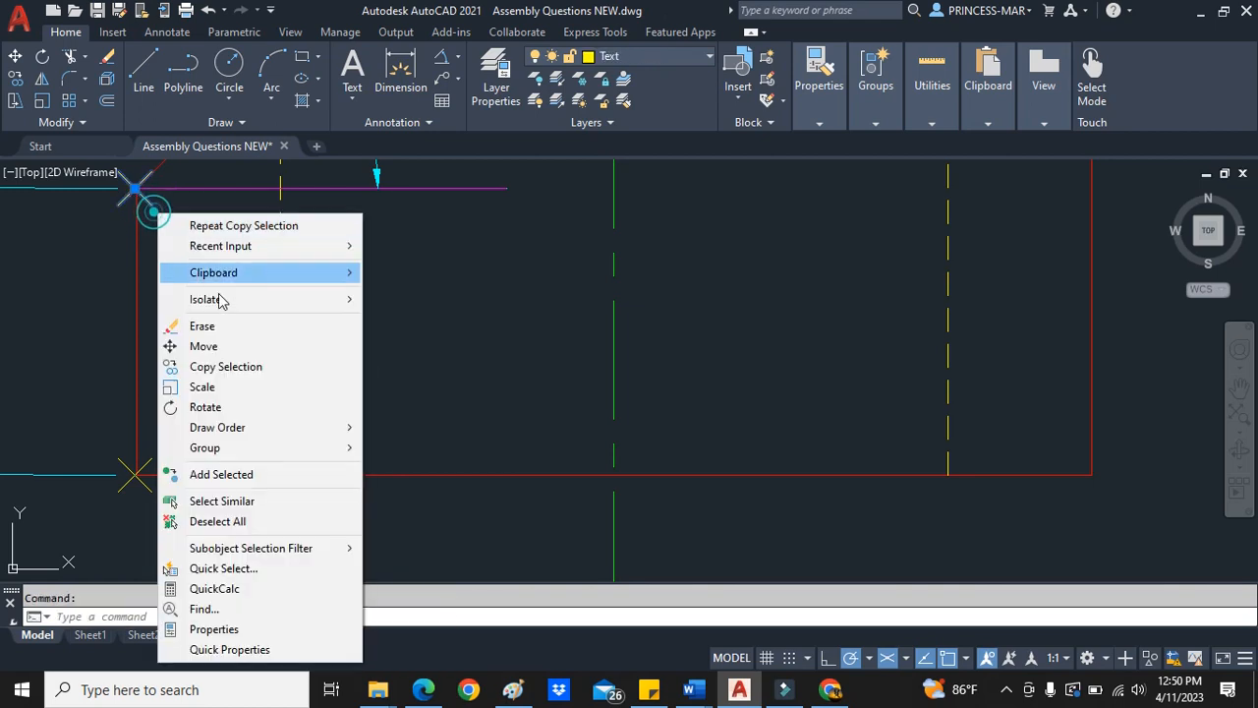
left_click(204, 346)
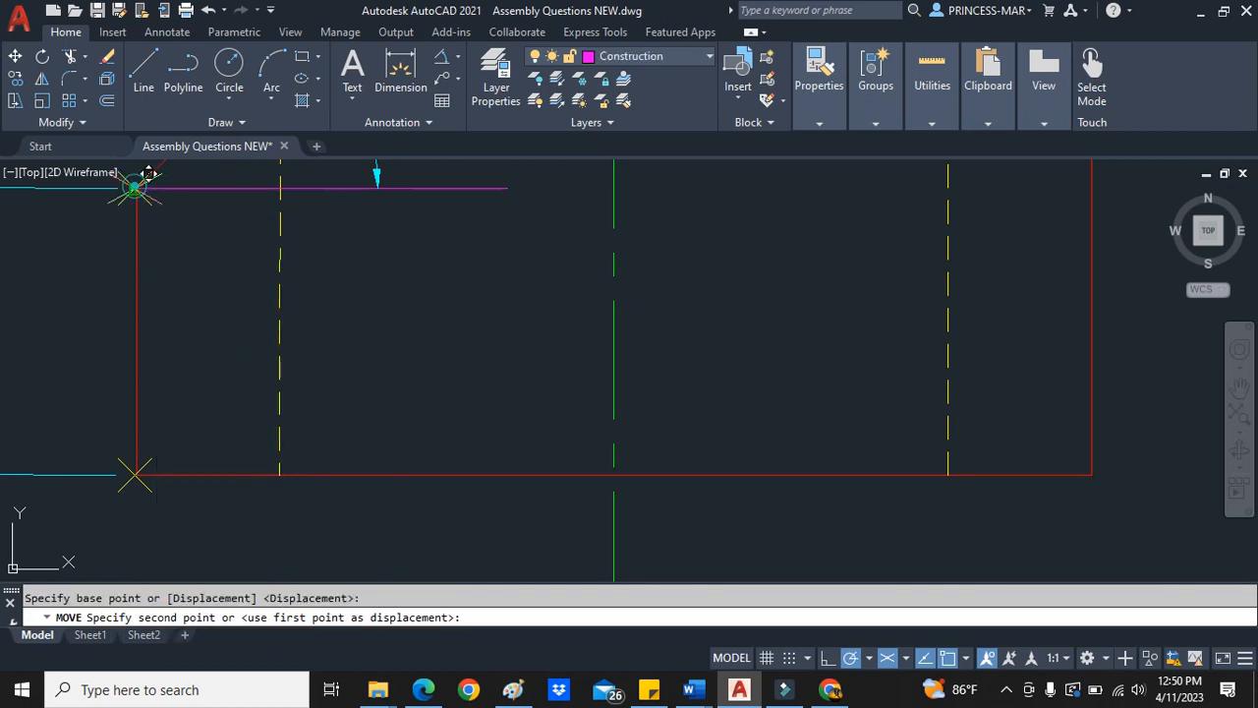
mouse_move(1097, 477)
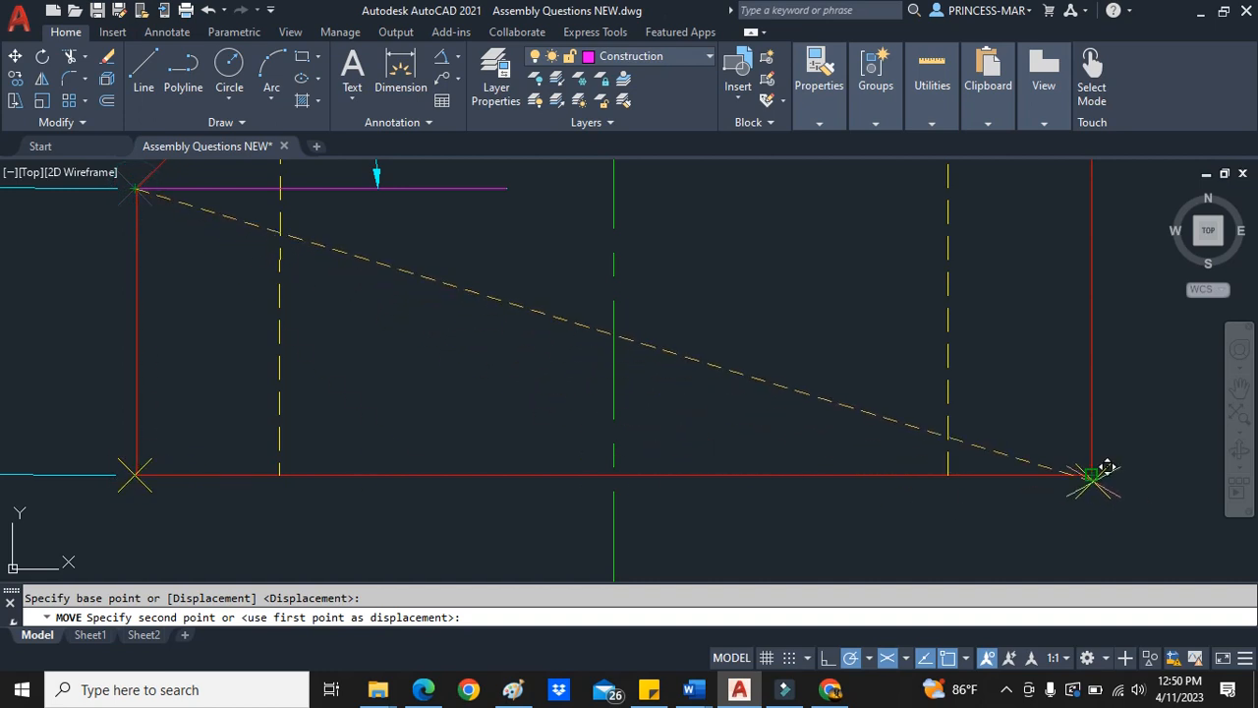
key("Escape")
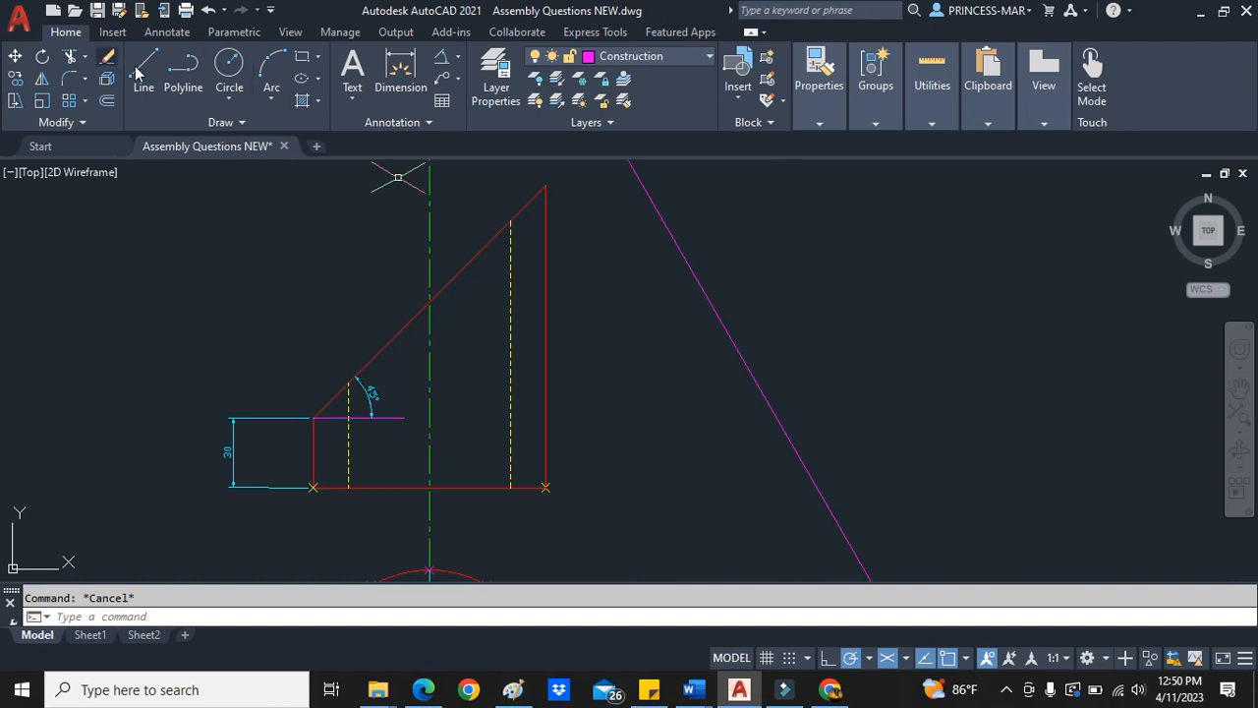
- Draw perpendicular projection lines from the cut face corners toward the inclined reference line
left_click(143, 63)
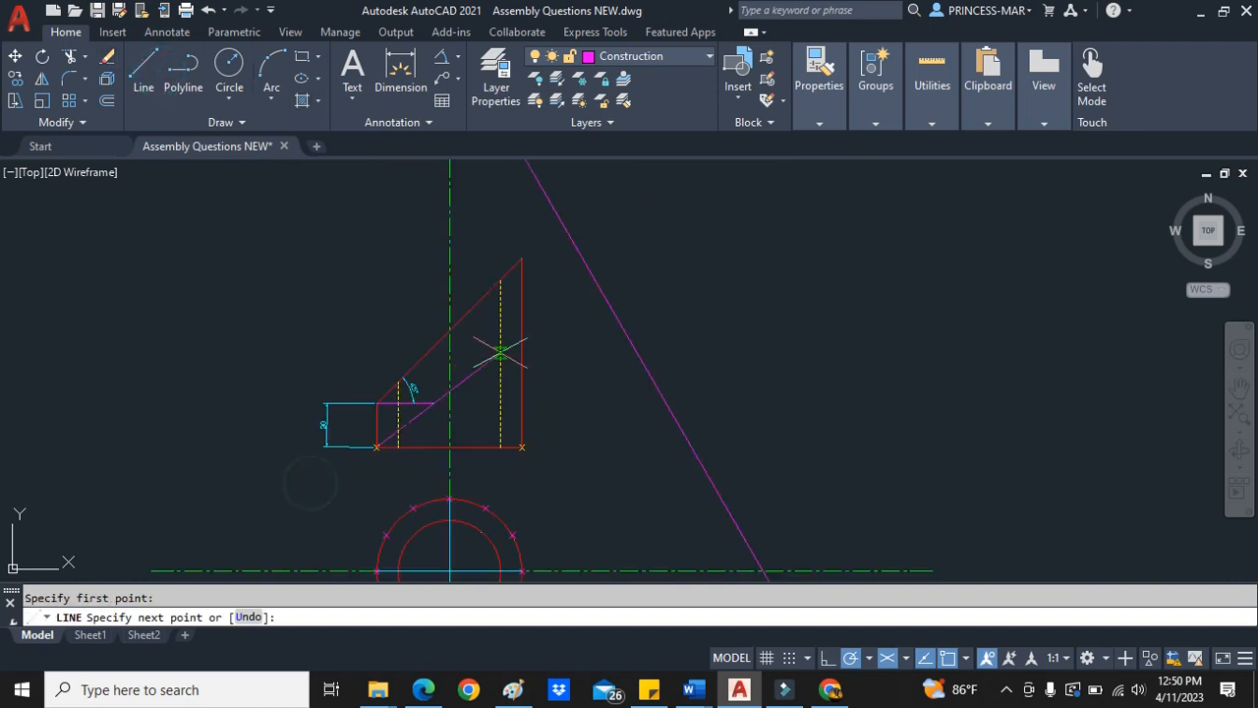
mouse_move(666, 279)
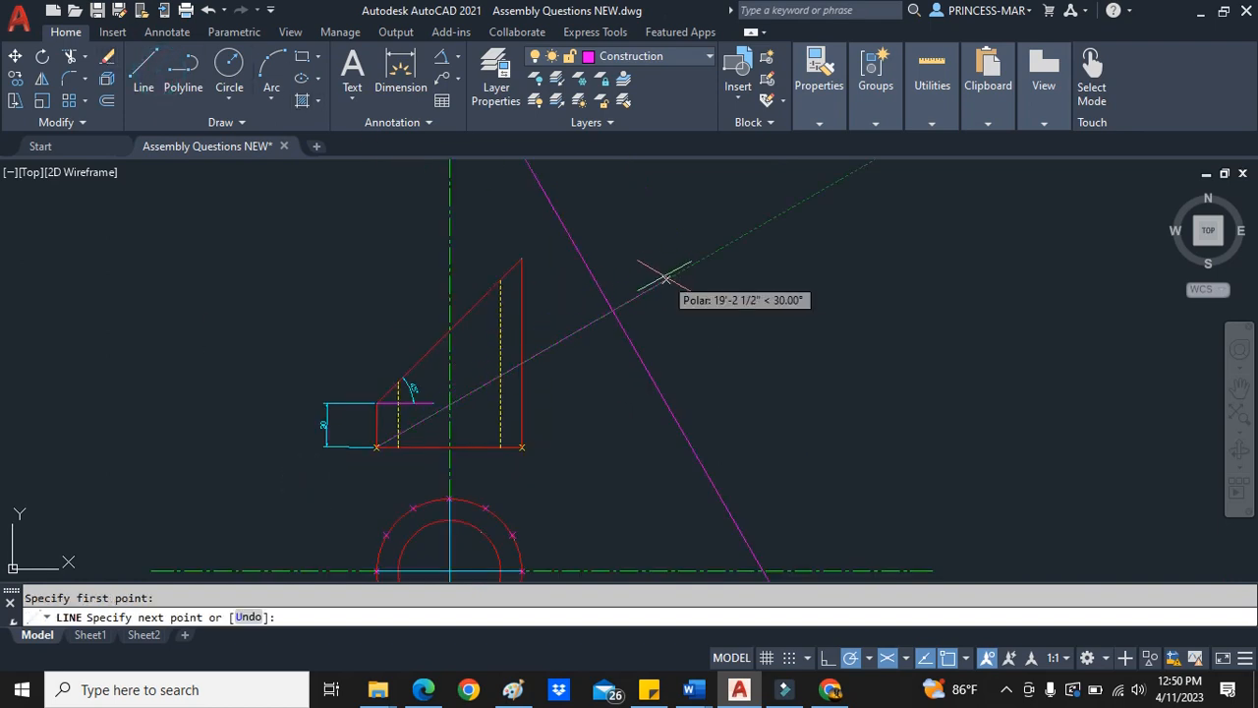
right_click(659, 274)
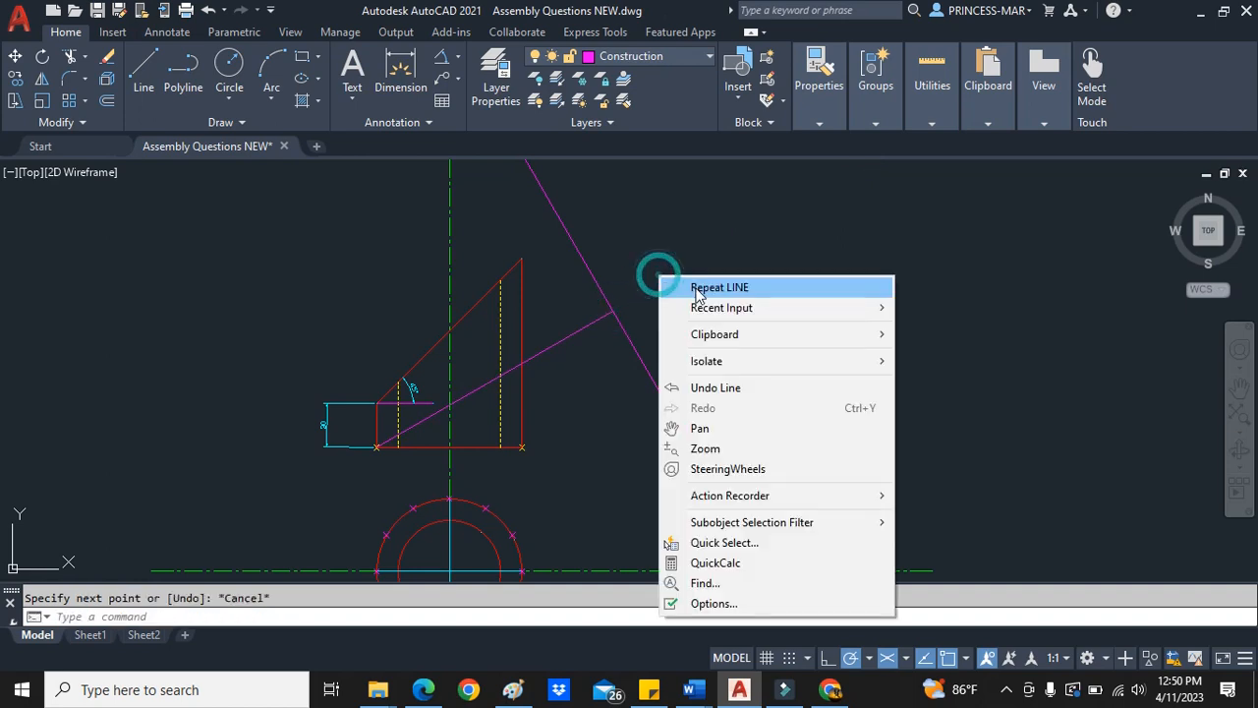
left_click(719, 287)
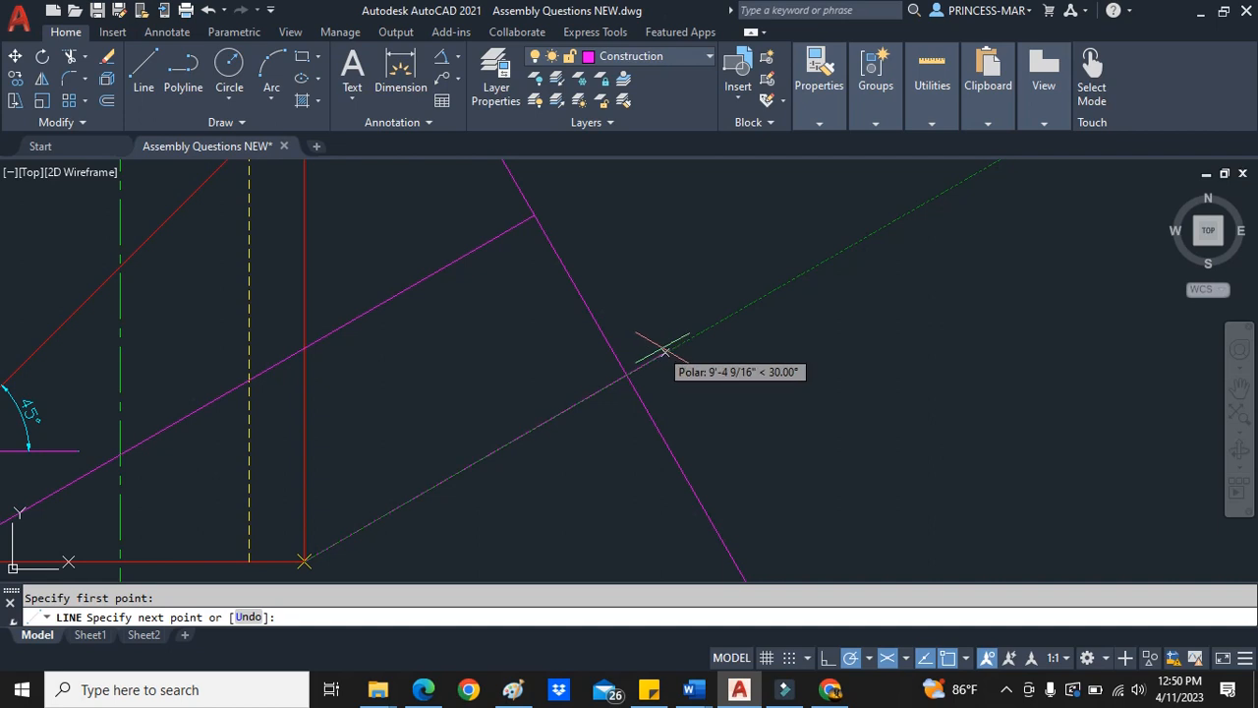
left_click(700, 334)
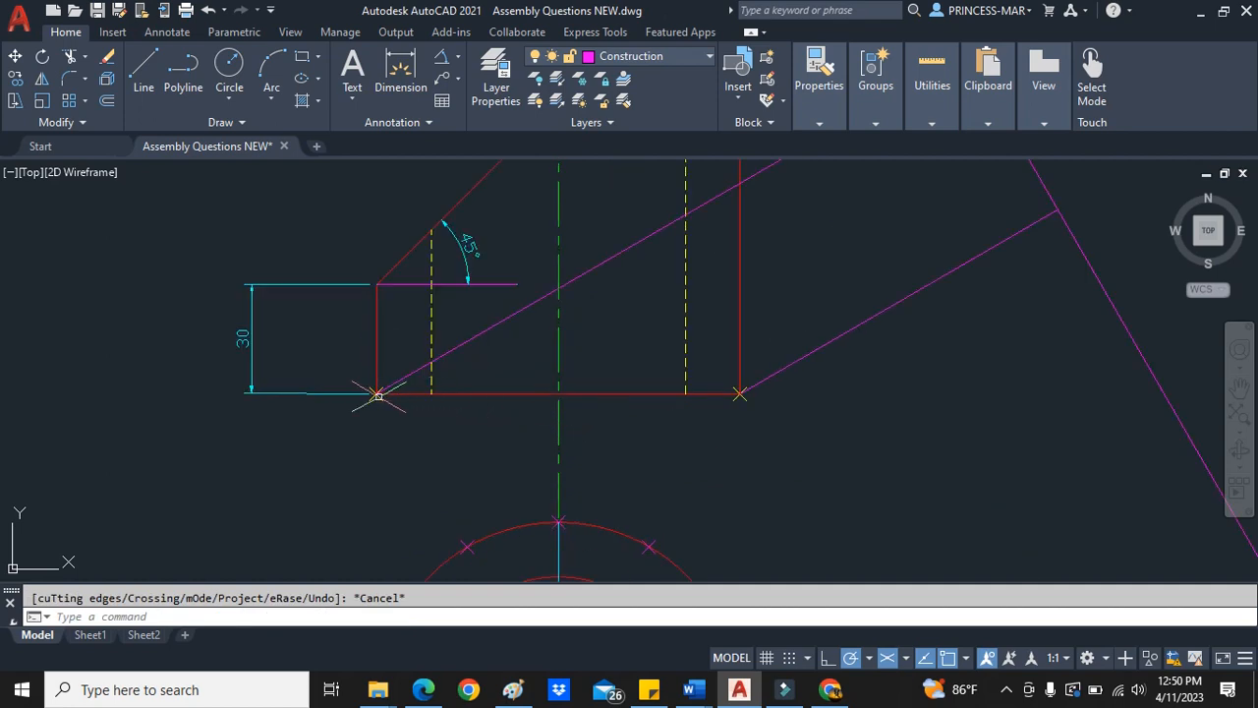
mouse_move(746, 397)
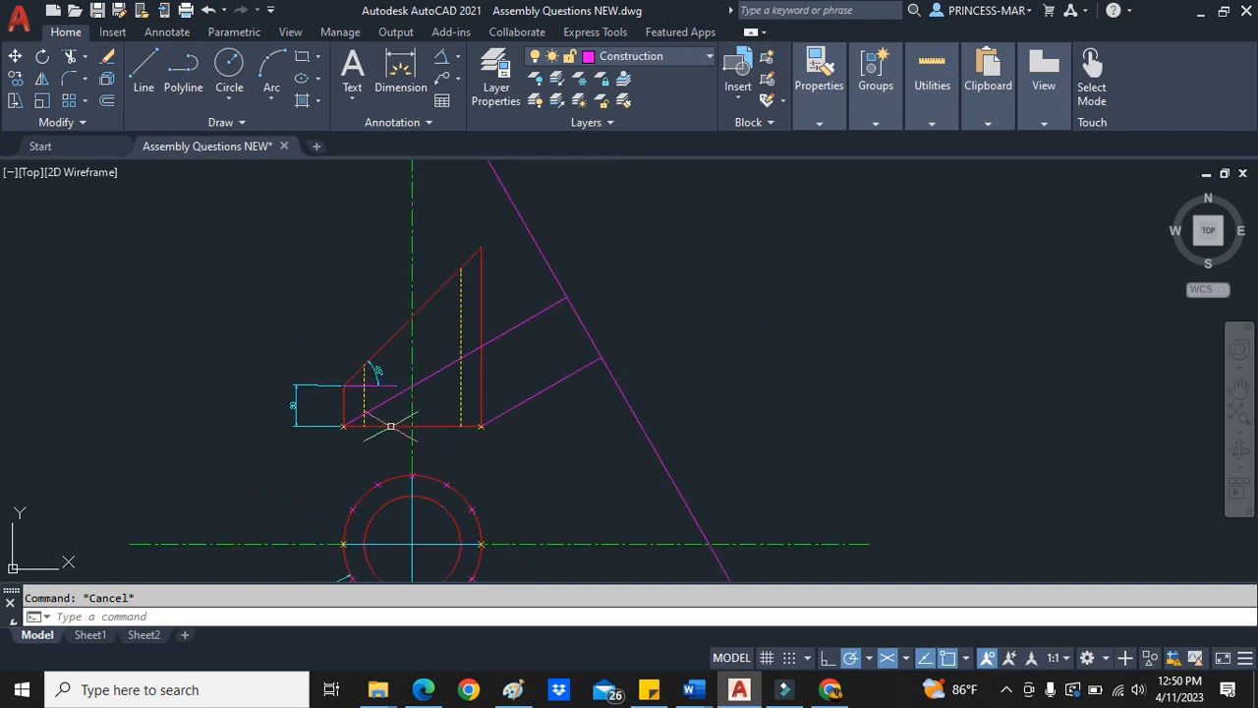
left_click(413, 427)
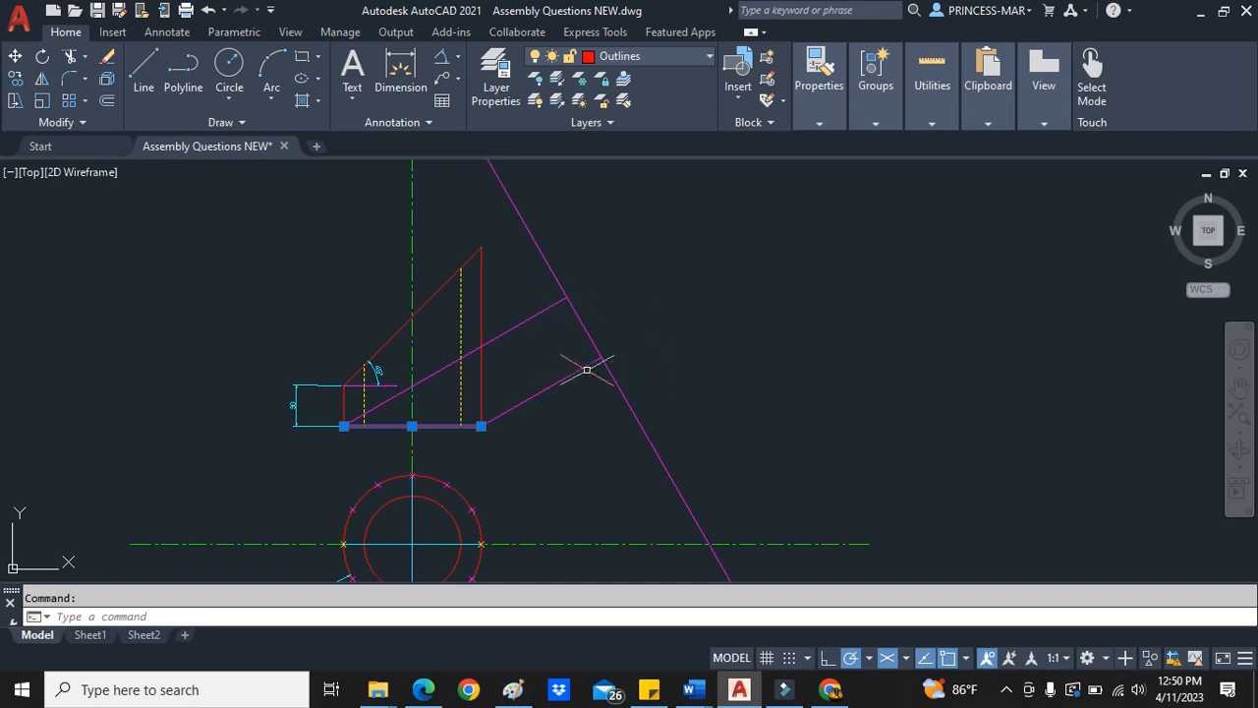
key("Escape")
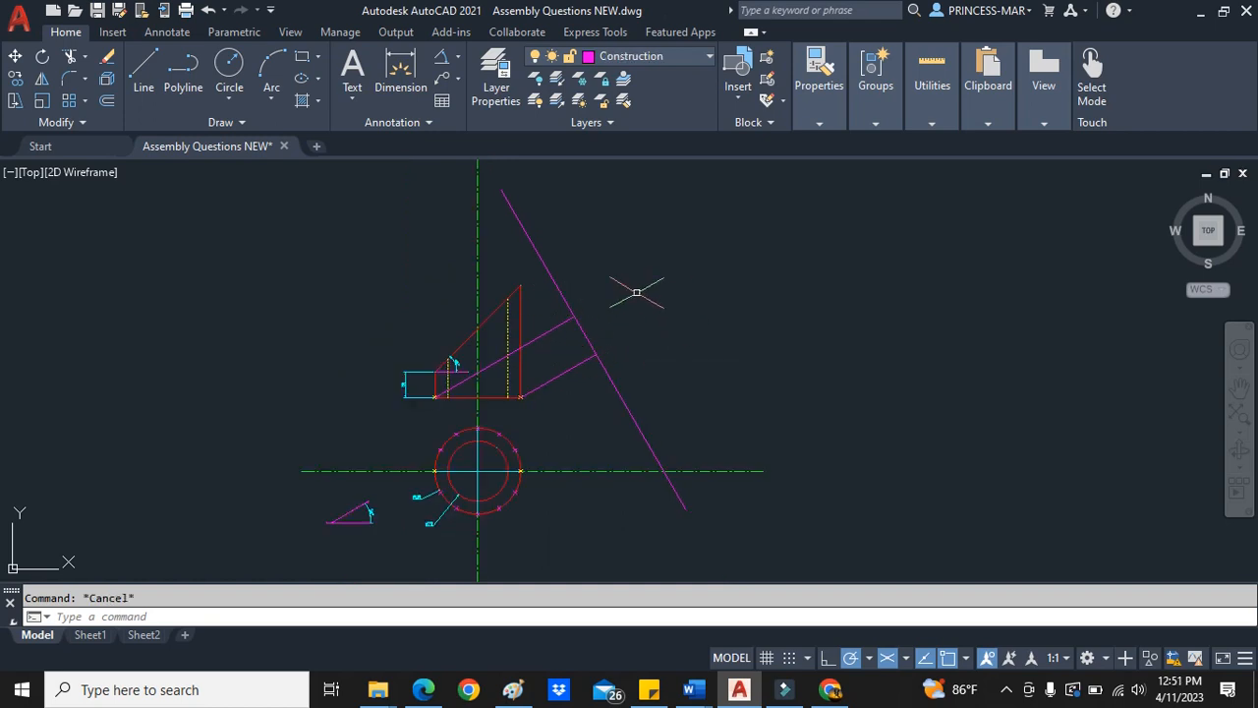
- Move the reference line farther outward and extend the projection lines to meet it
right_click(582, 327)
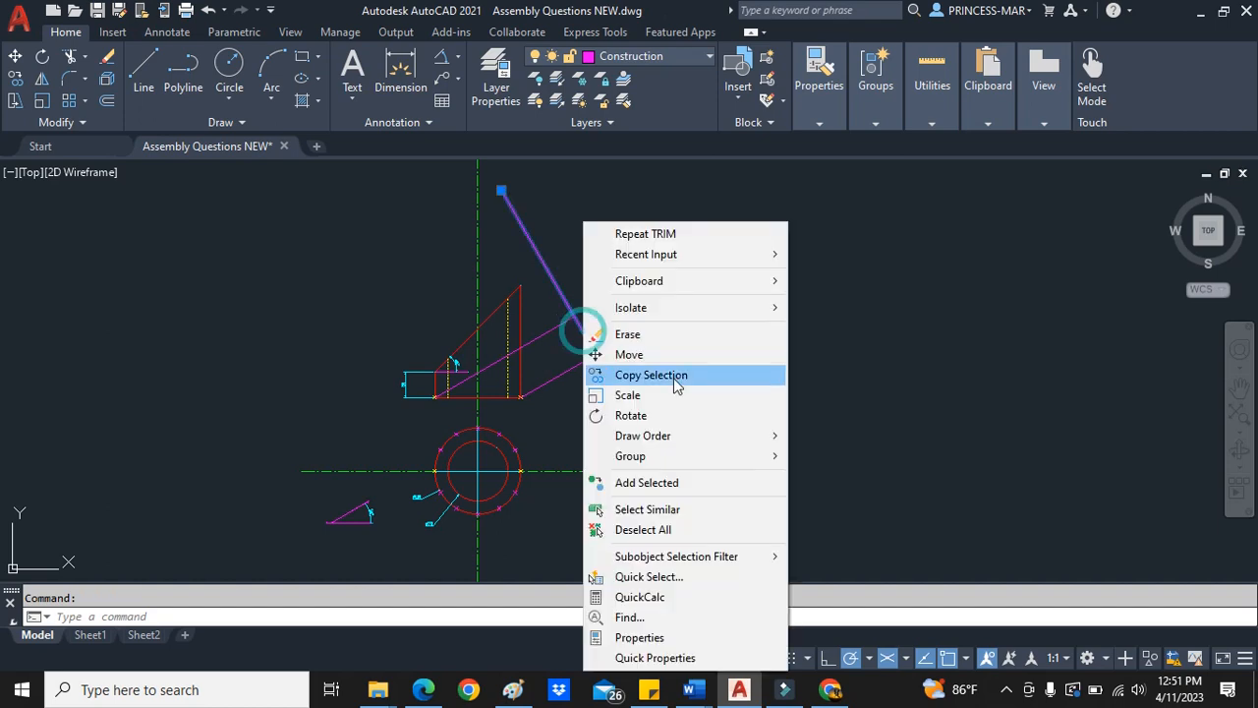
left_click(629, 354)
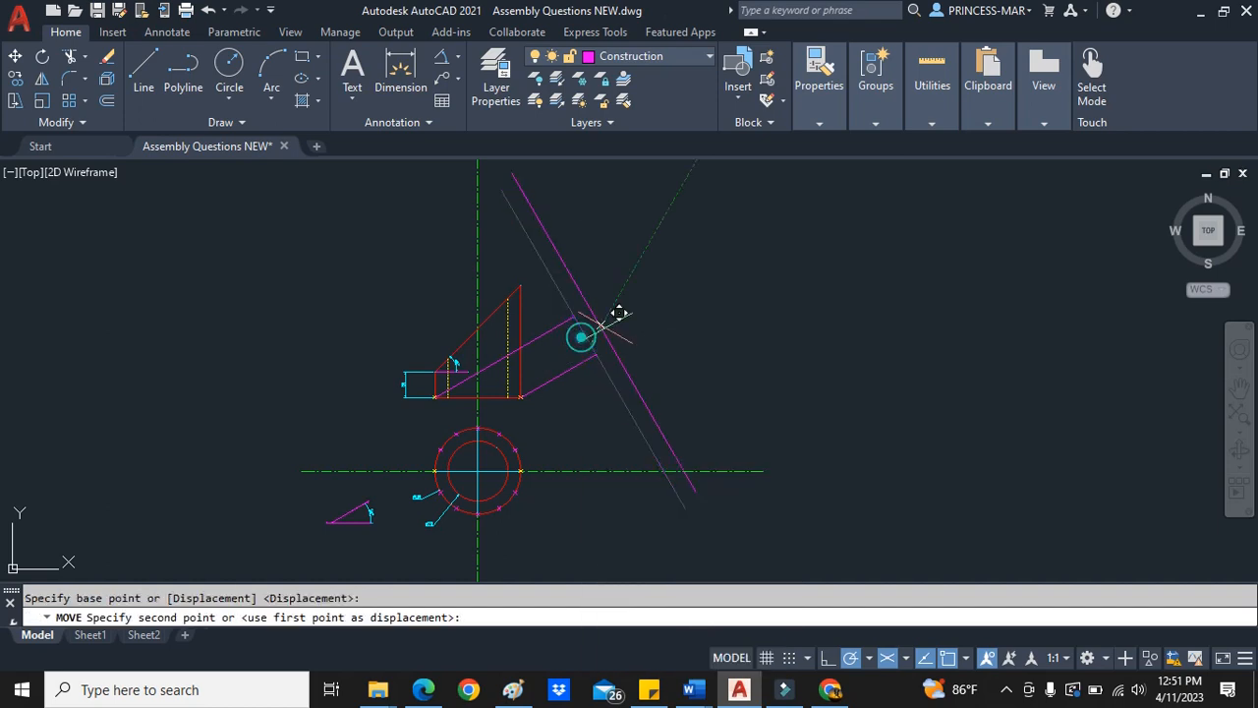
key("Escape")
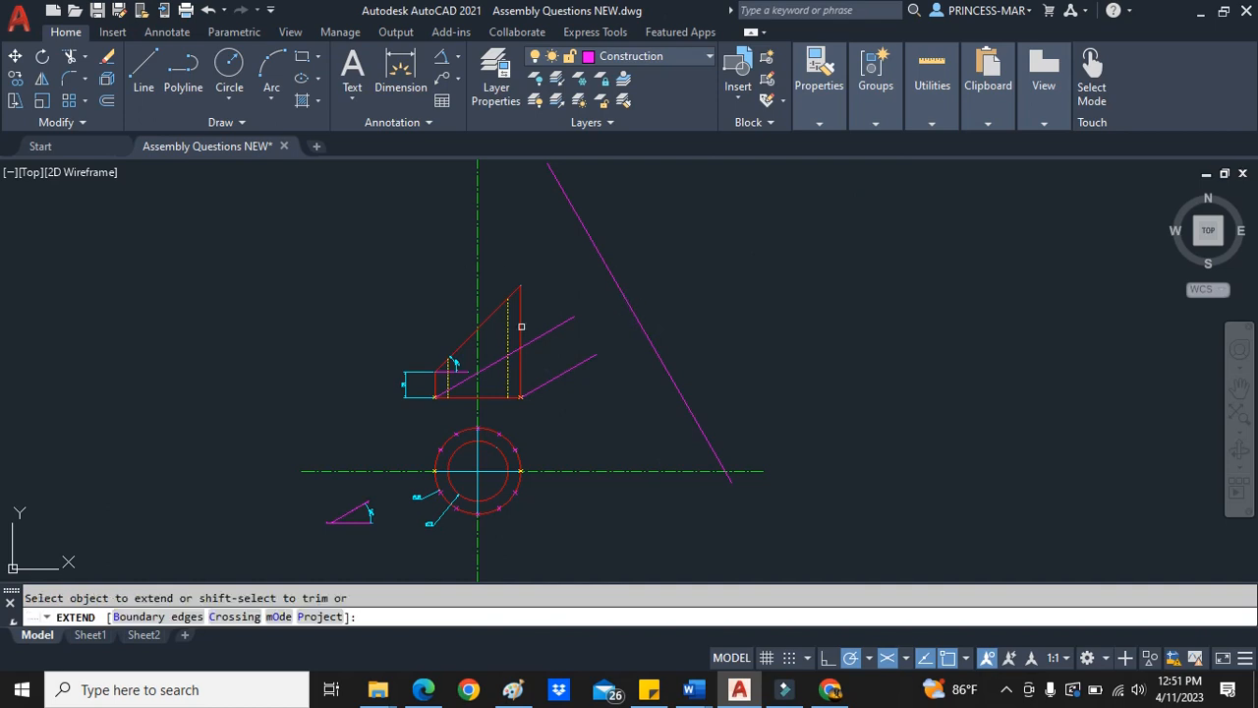
left_click(582, 361)
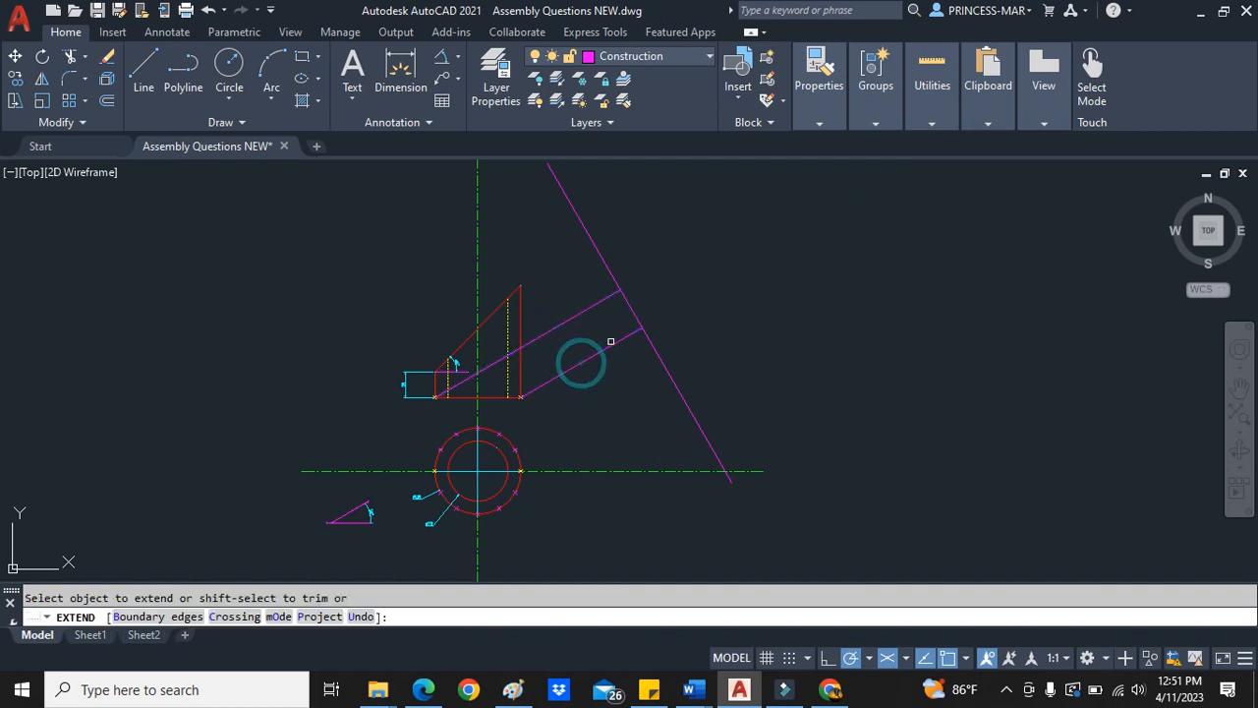
key("Escape")
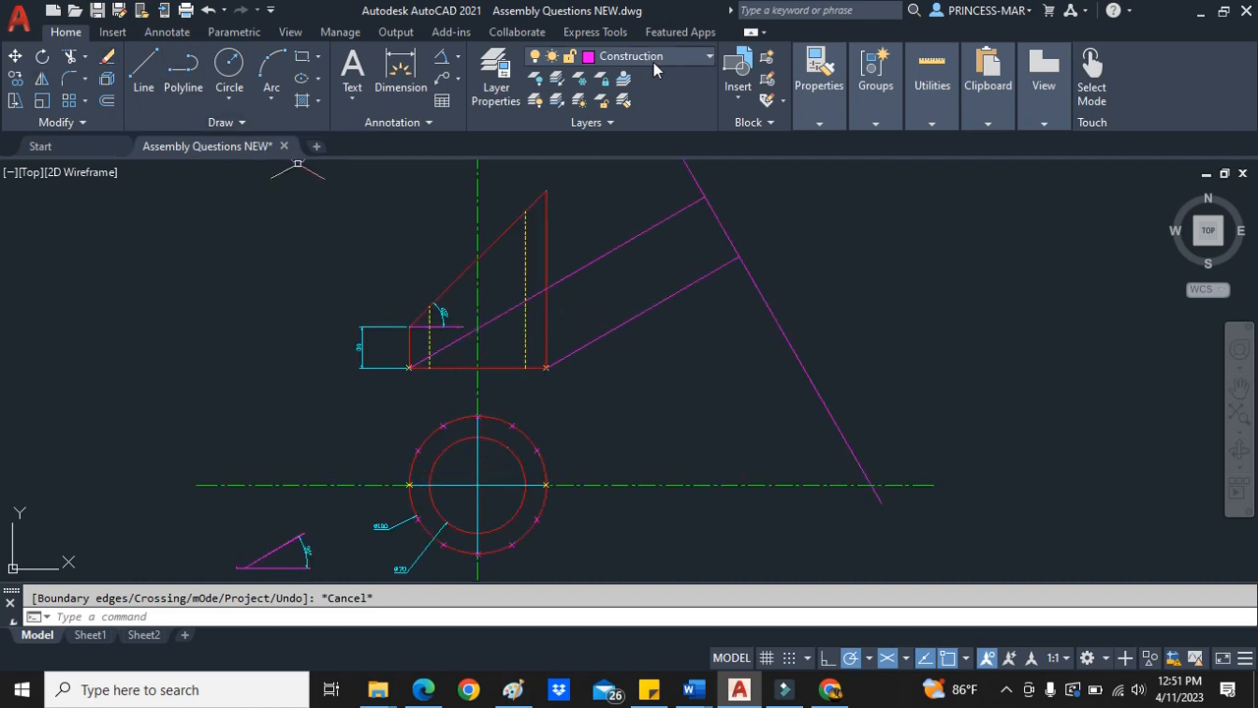
- Project lines from the circle's division points and trim them at the reference line
left_click(141, 74)
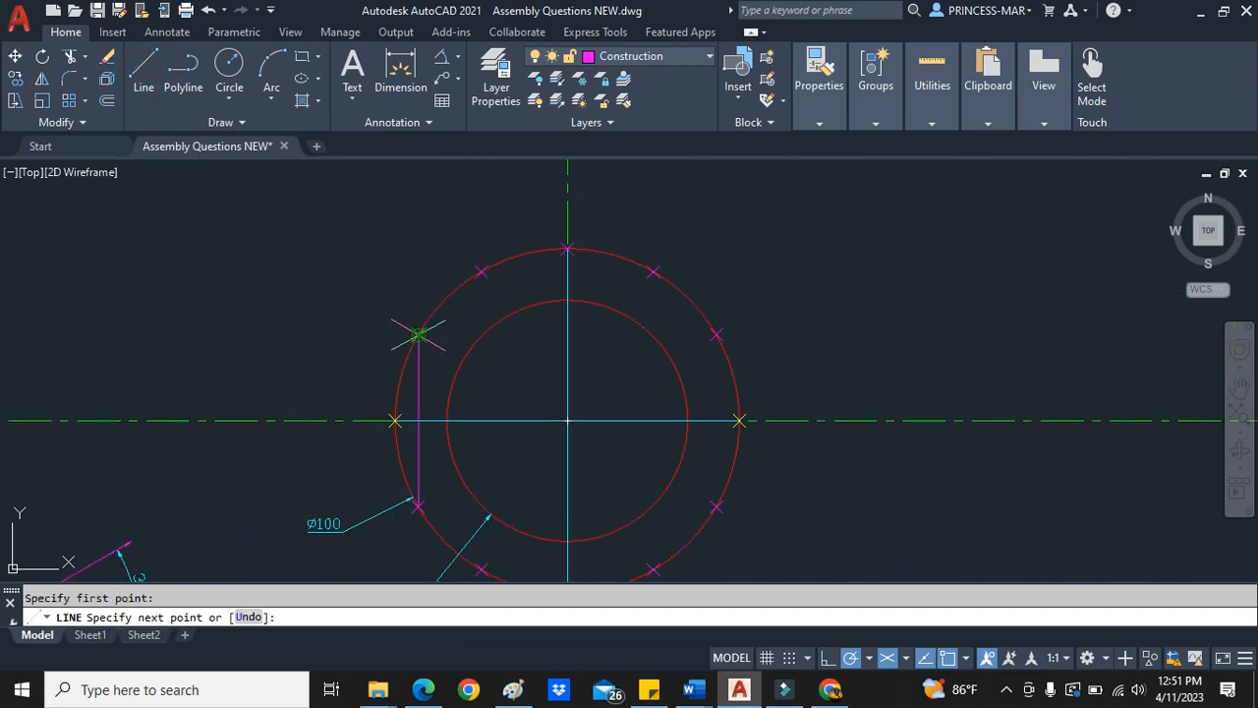
scroll("down", 3)
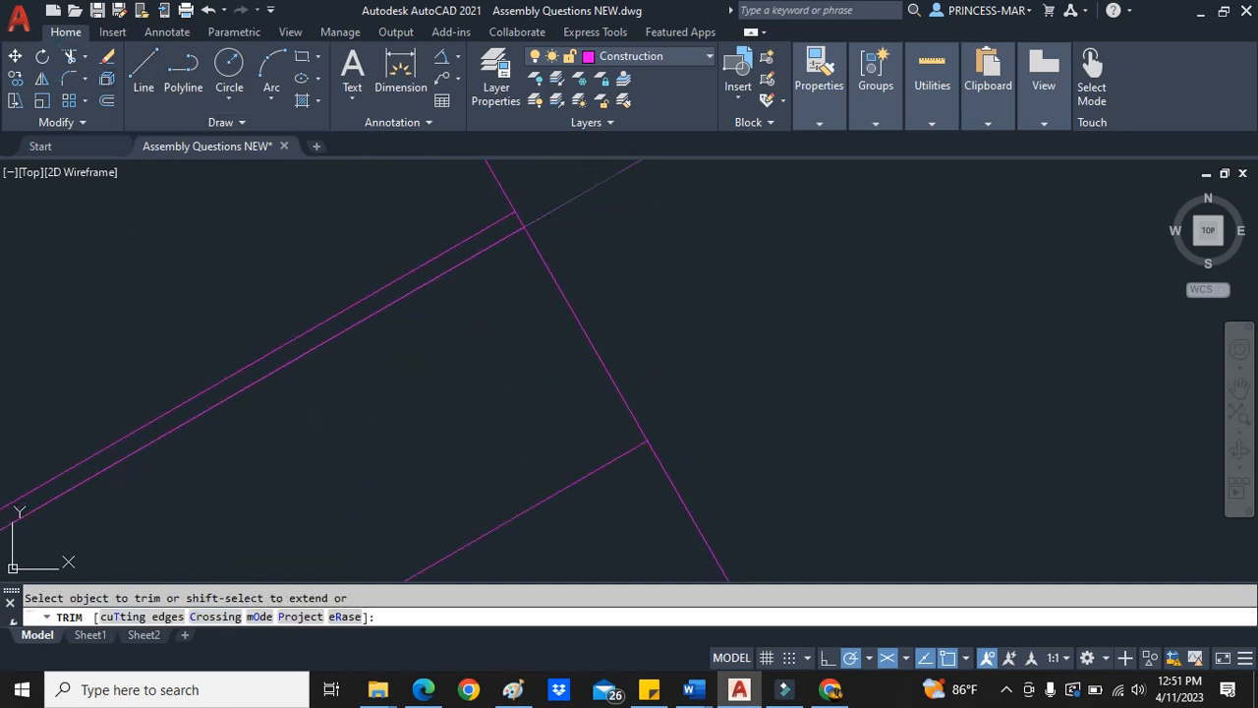
key("Escape")
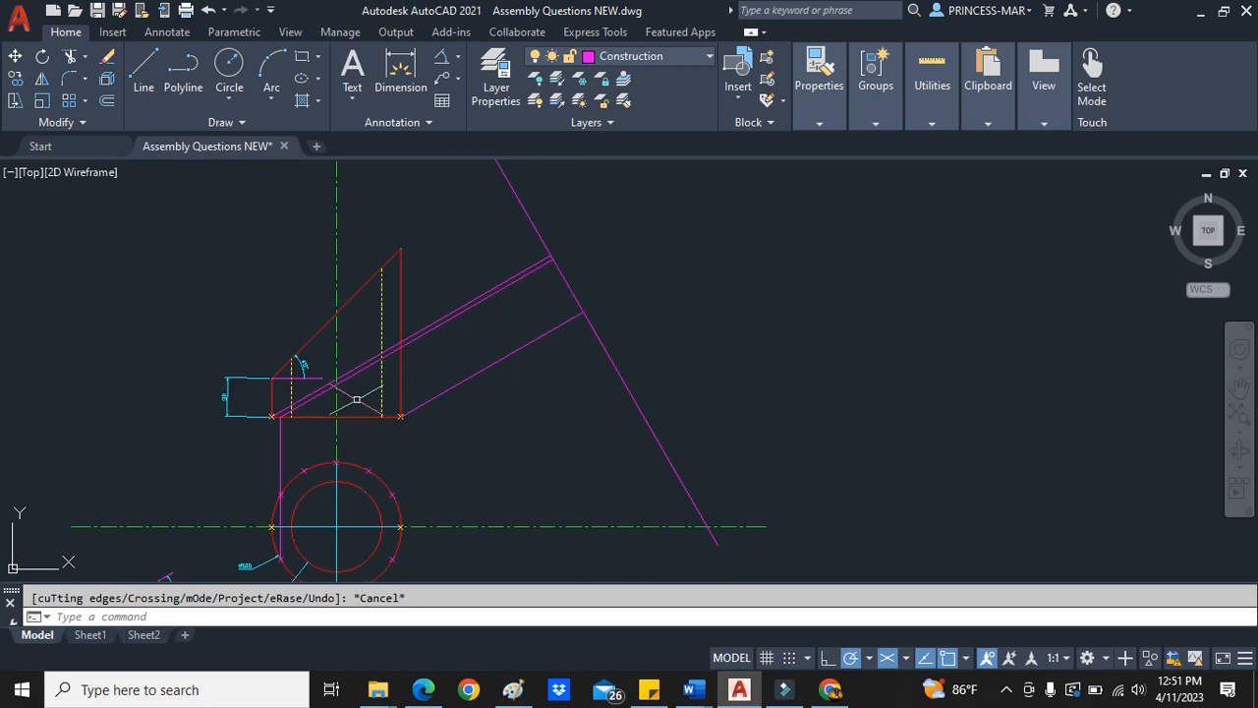
left_click(144, 75)
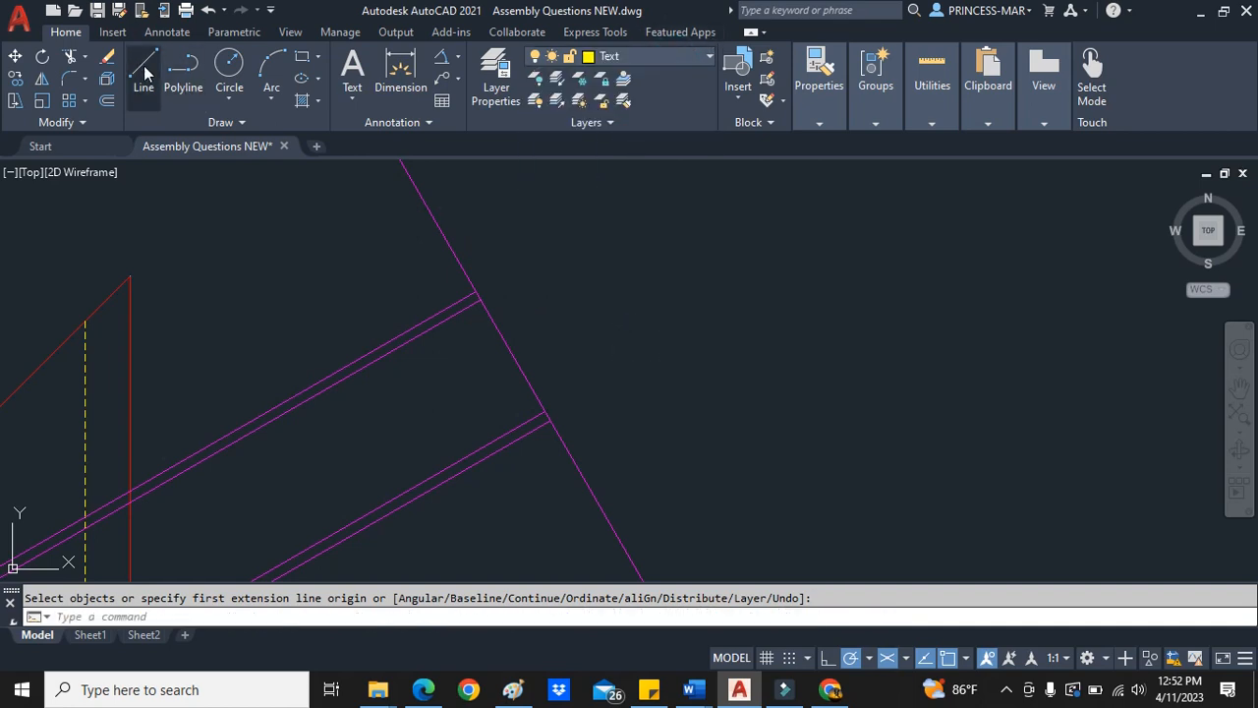
- Draw a 25-long marker line square to the reference line and copy it to a projection line
left_click(141, 74)
type("25")
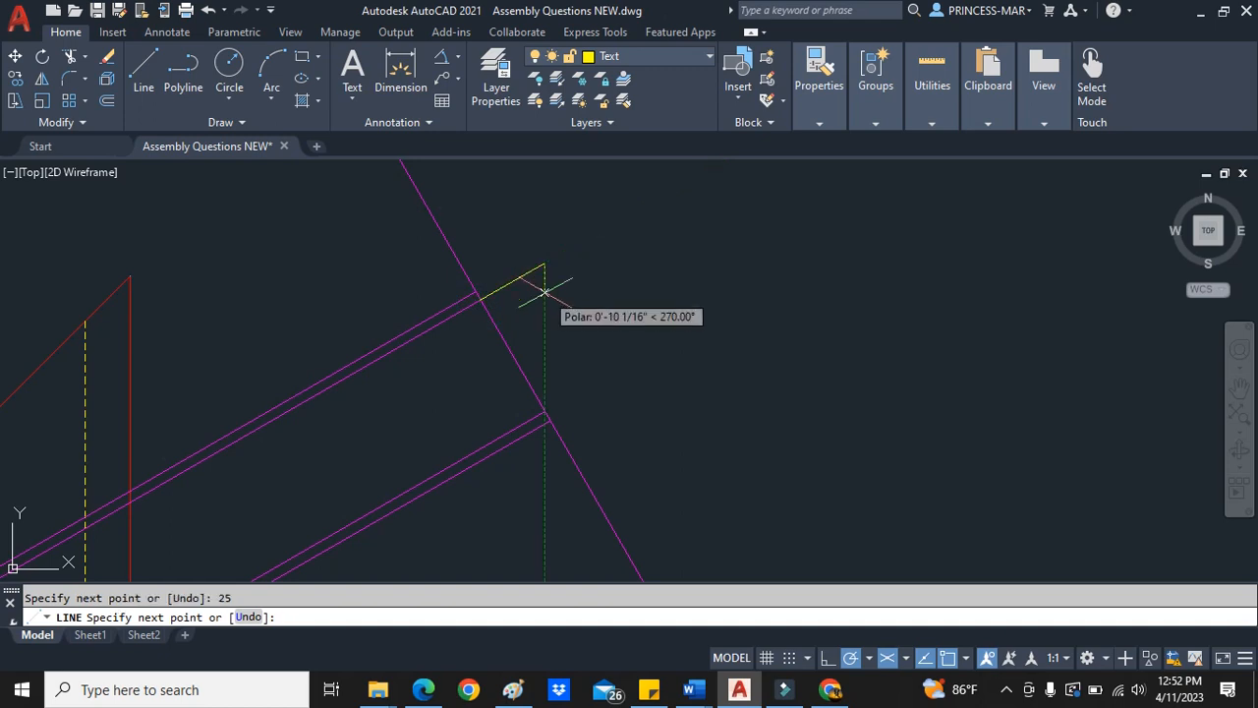
right_click(547, 279)
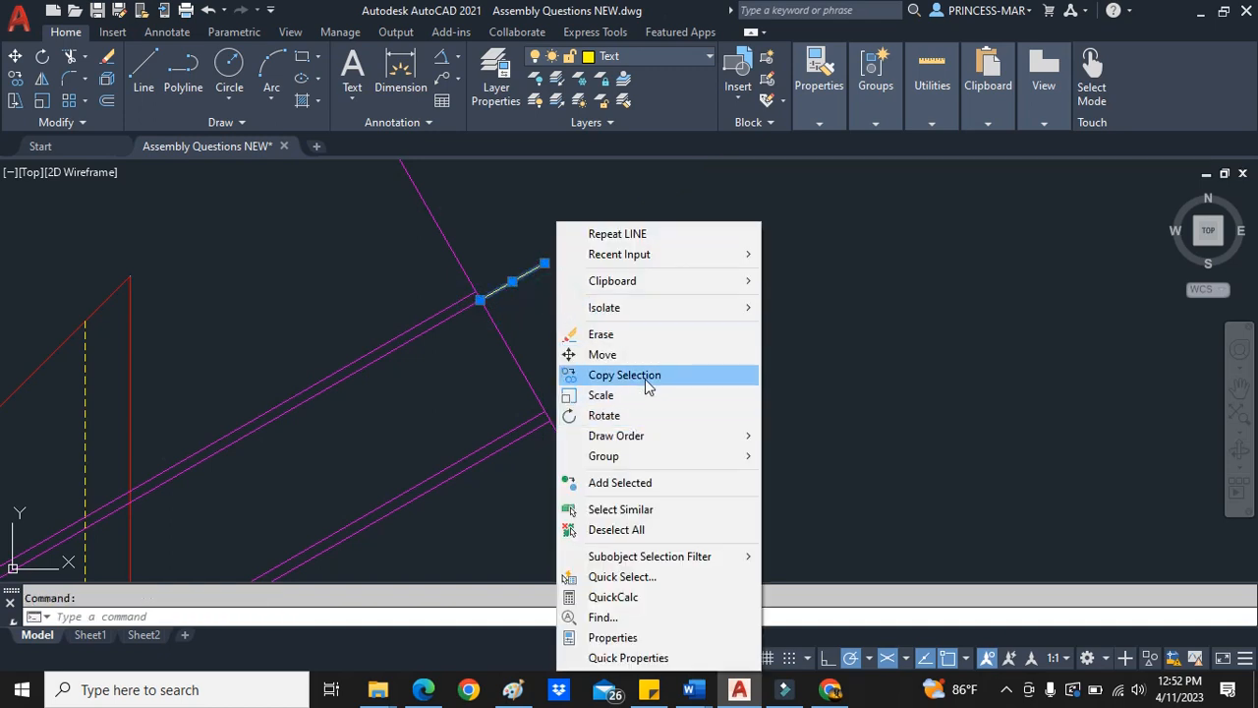
left_click(625, 374)
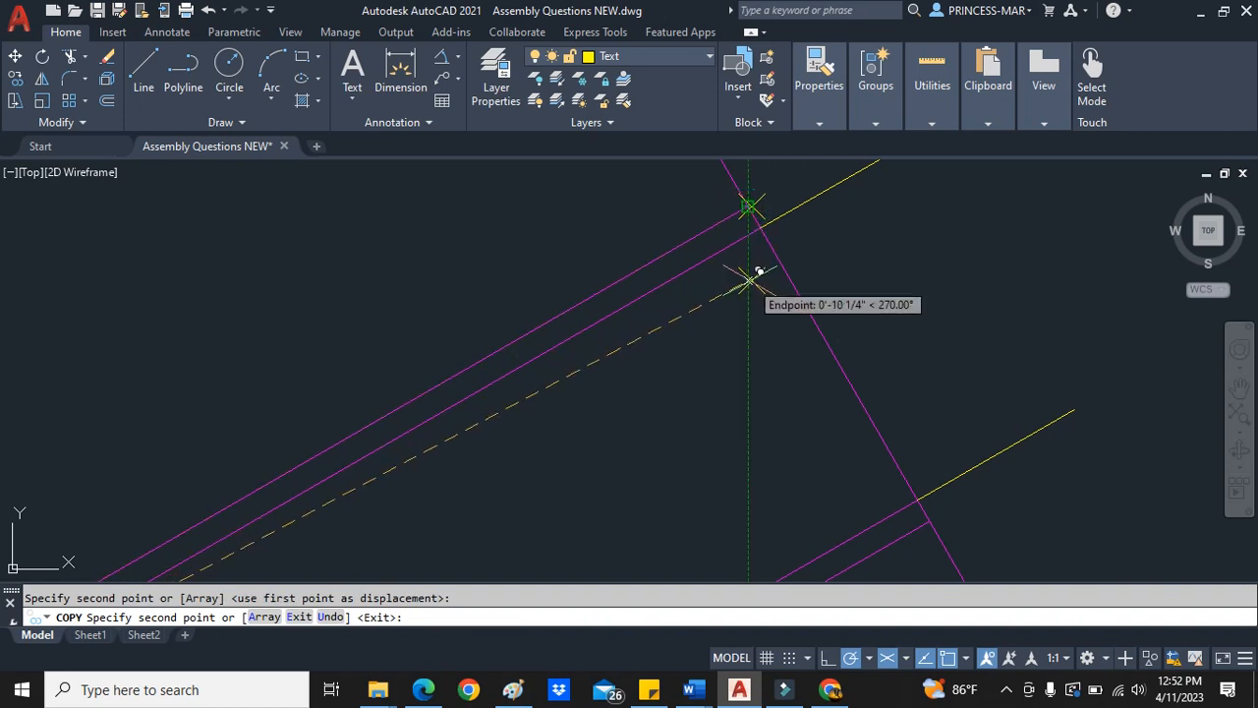
- Copy the marker line again onto the next projection line intersection
right_click(757, 266)
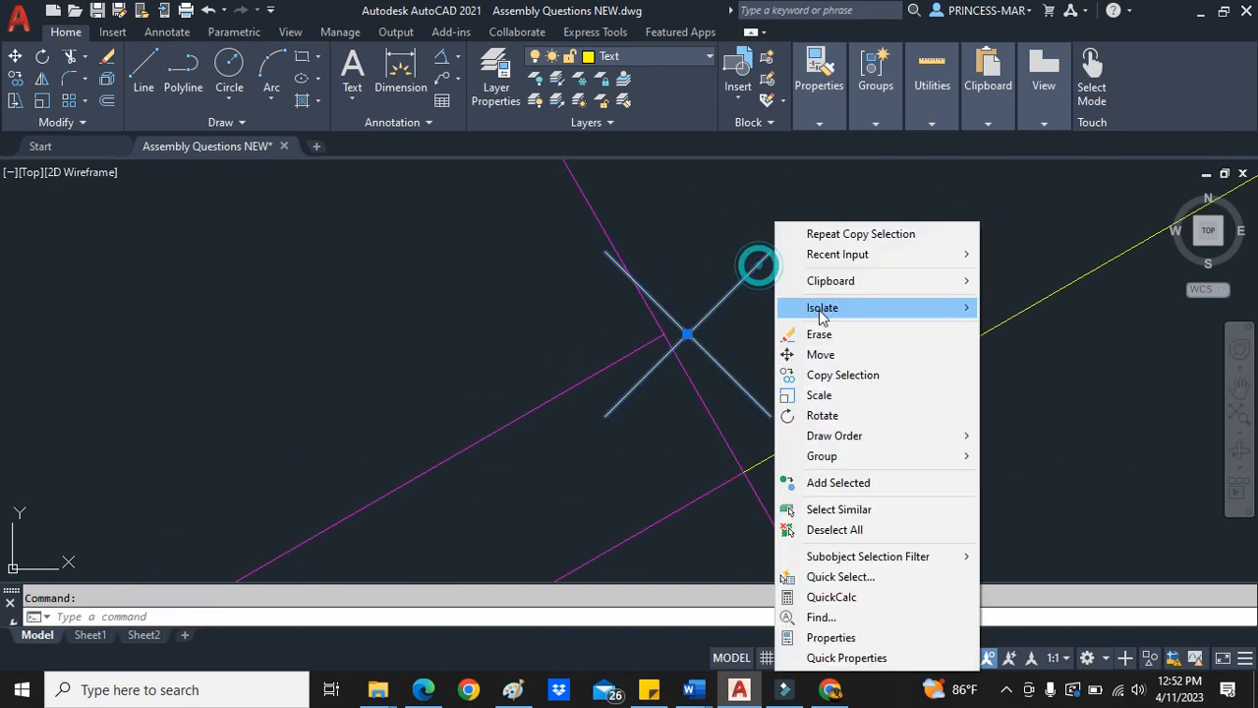
left_click(822, 354)
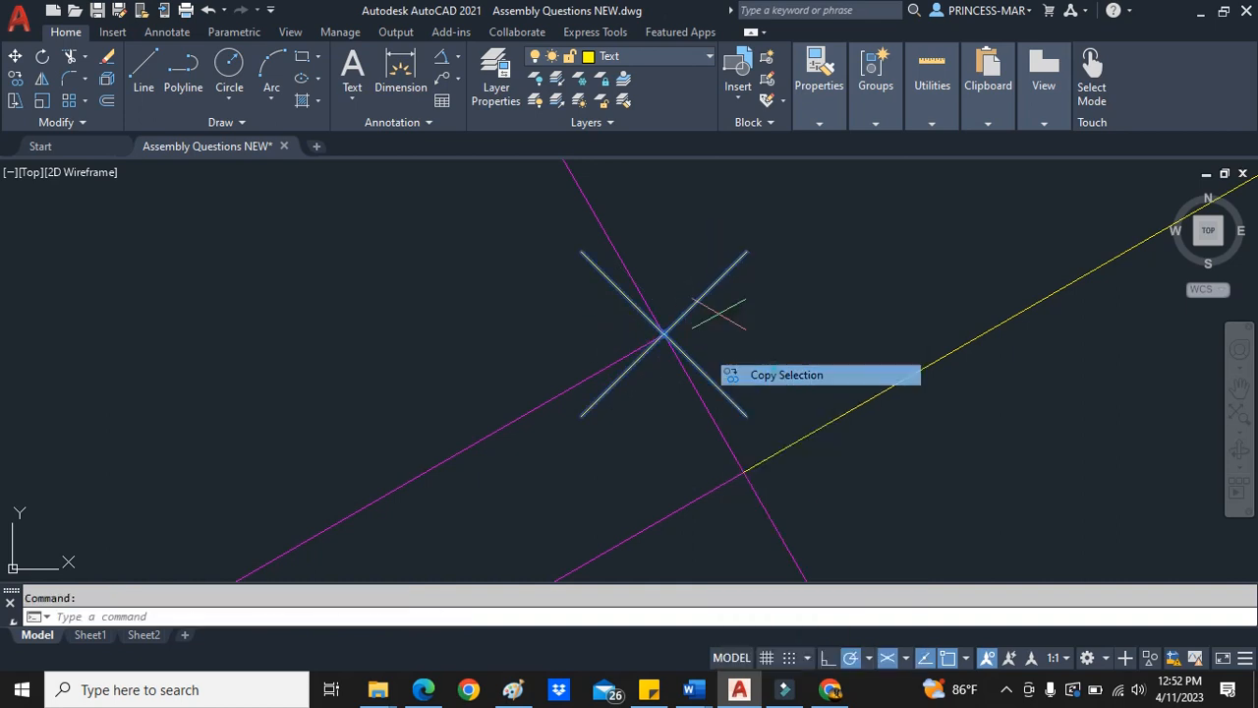
left_click(787, 374)
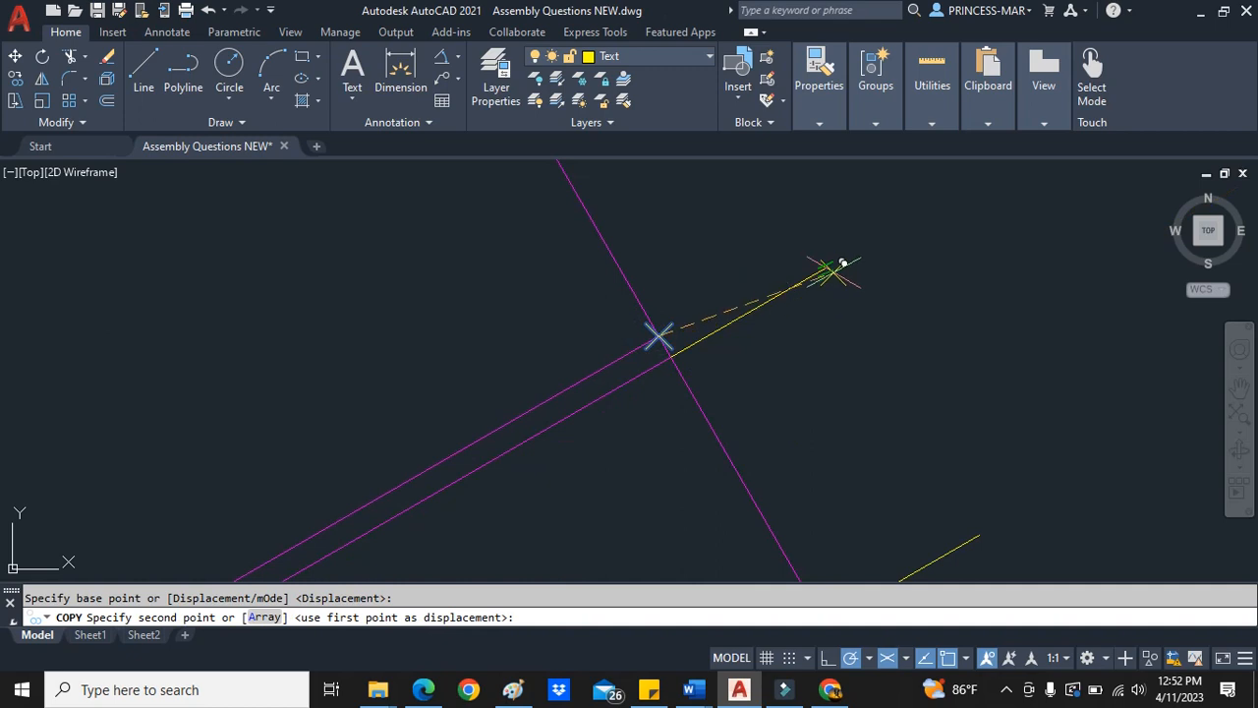
left_click(659, 339)
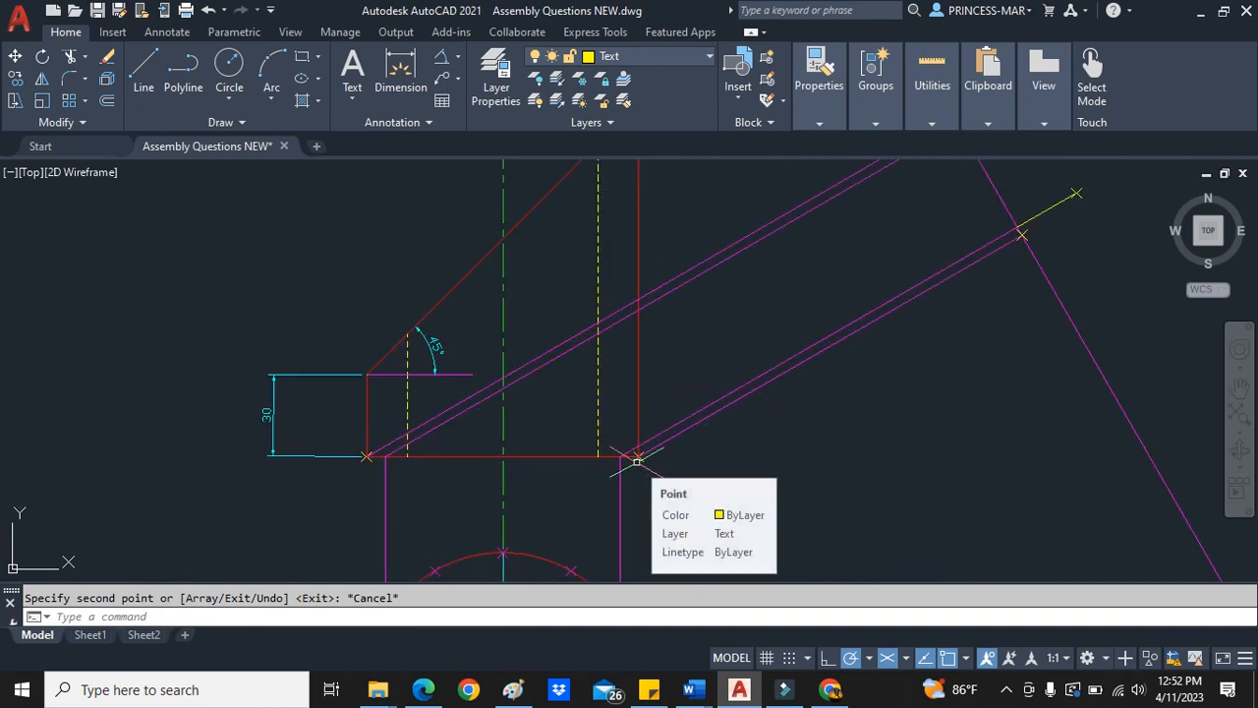
mouse_move(645, 68)
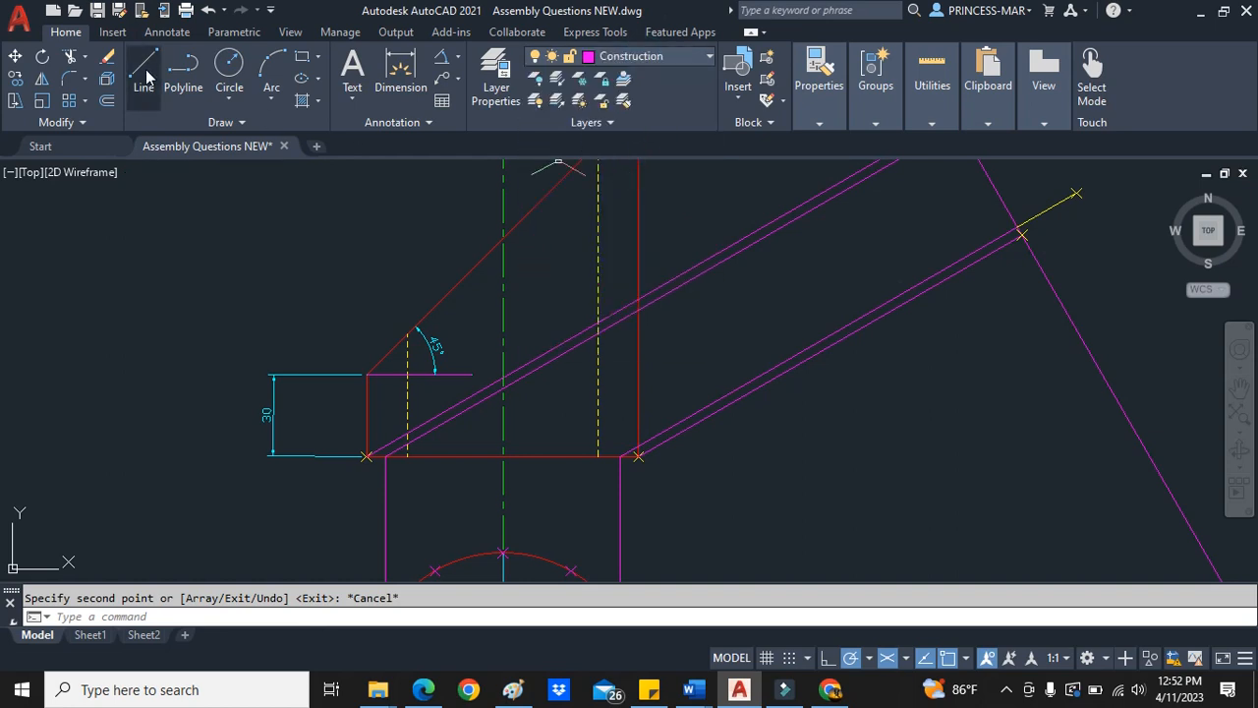
- Join the marked points beyond the reference line with construction lines, repeating LINE
left_click(143, 69)
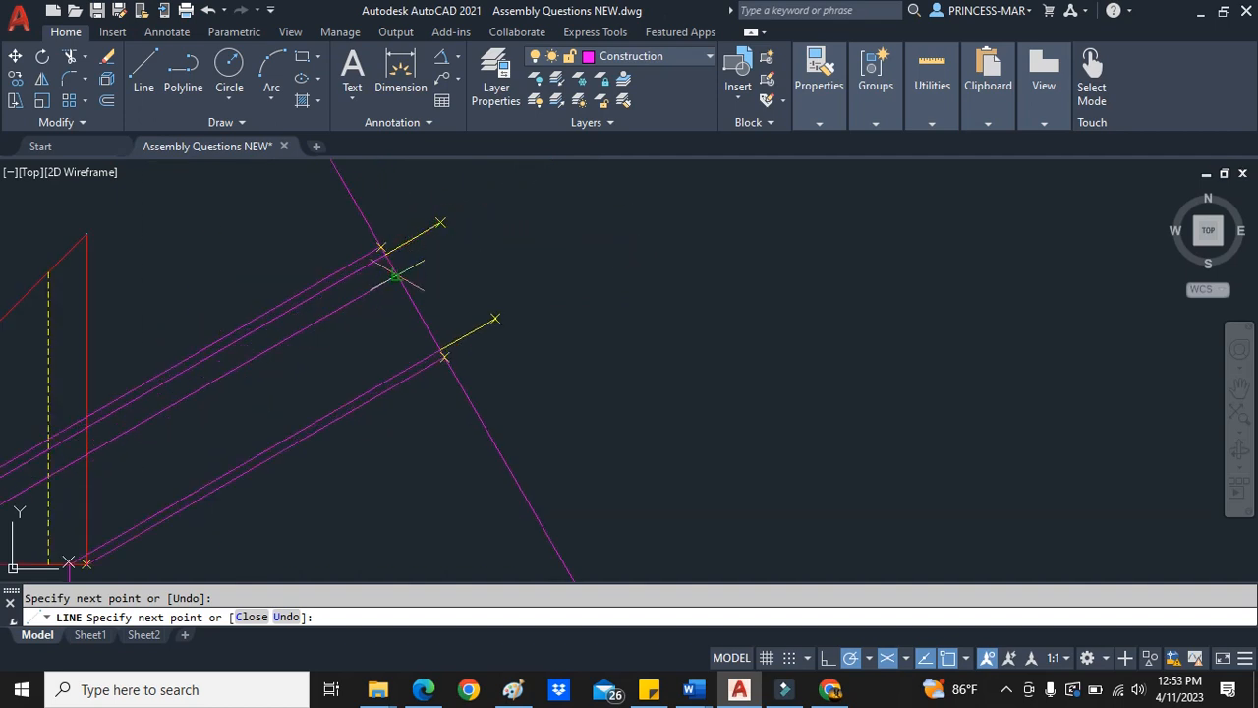
right_click(499, 253)
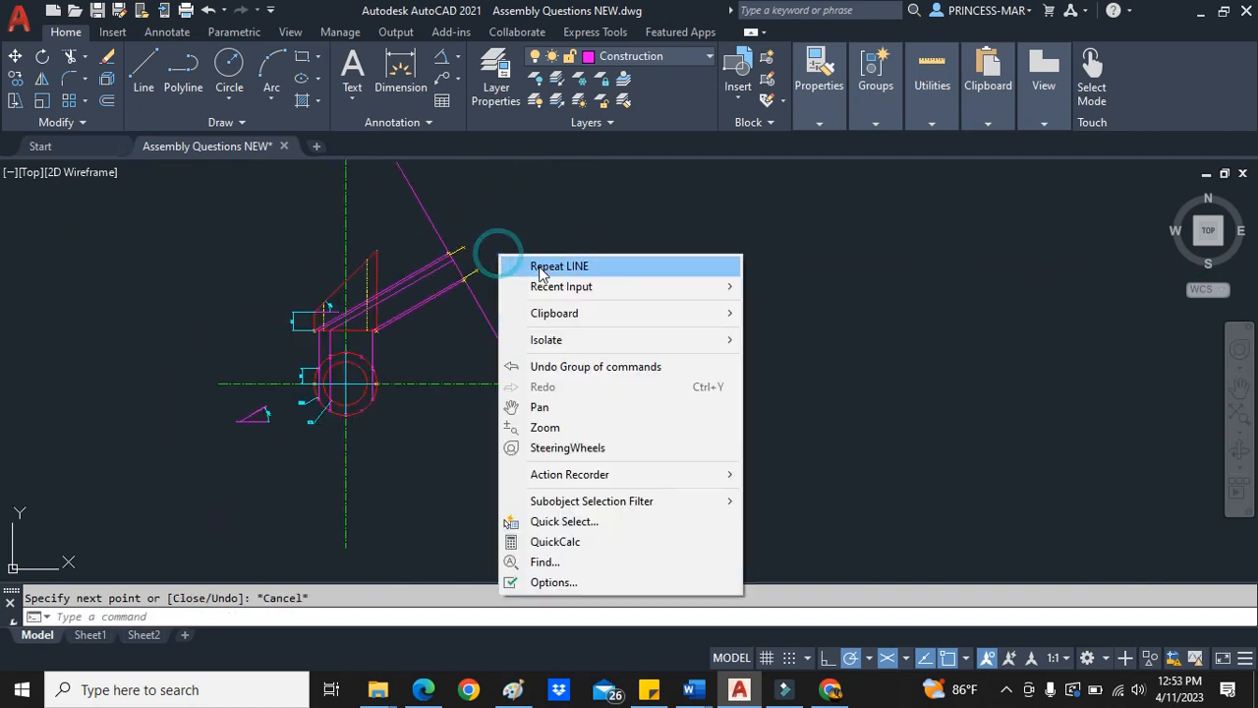
left_click(559, 265)
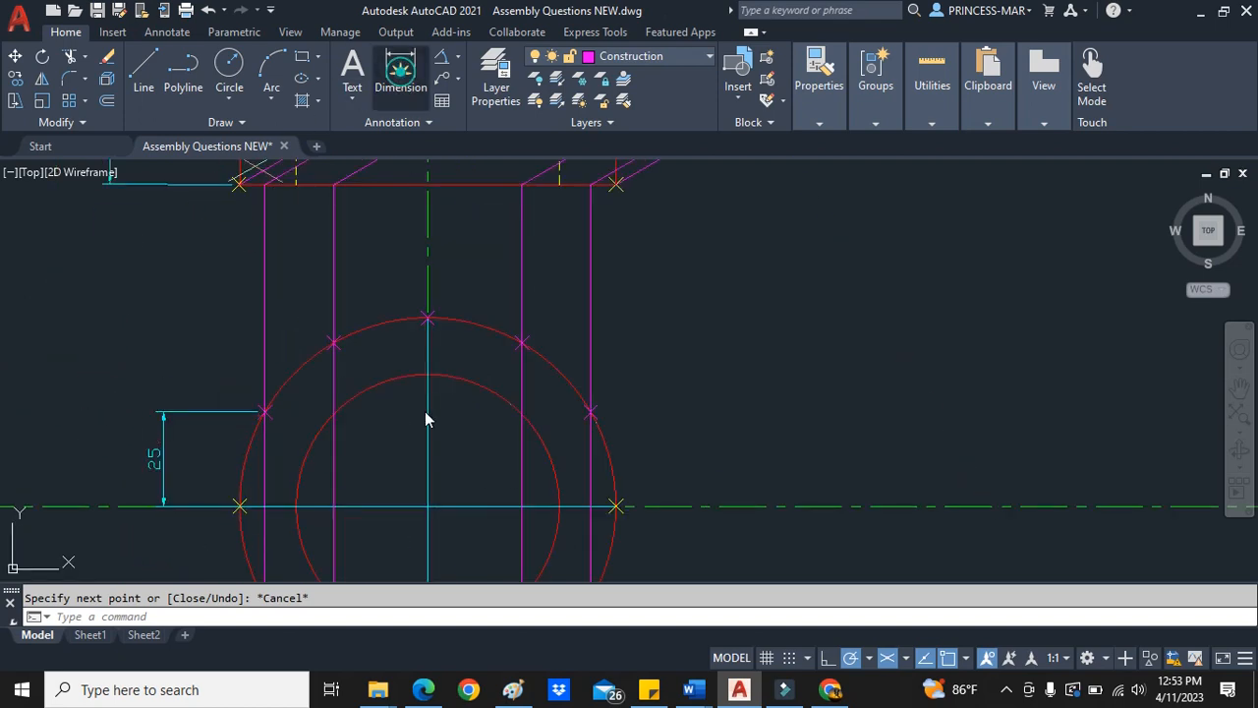
- Measure the 43 distance of a circle point from the centre line in the front view
left_click(334, 344)
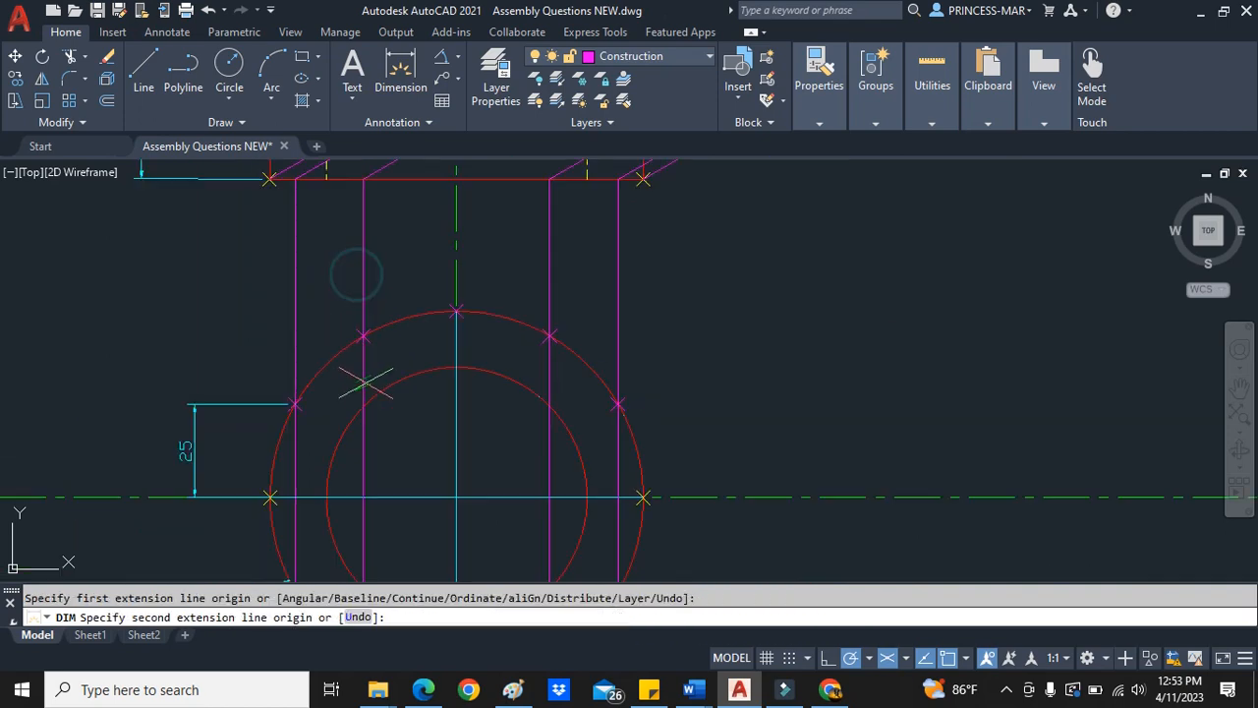
left_click(339, 500)
type("43")
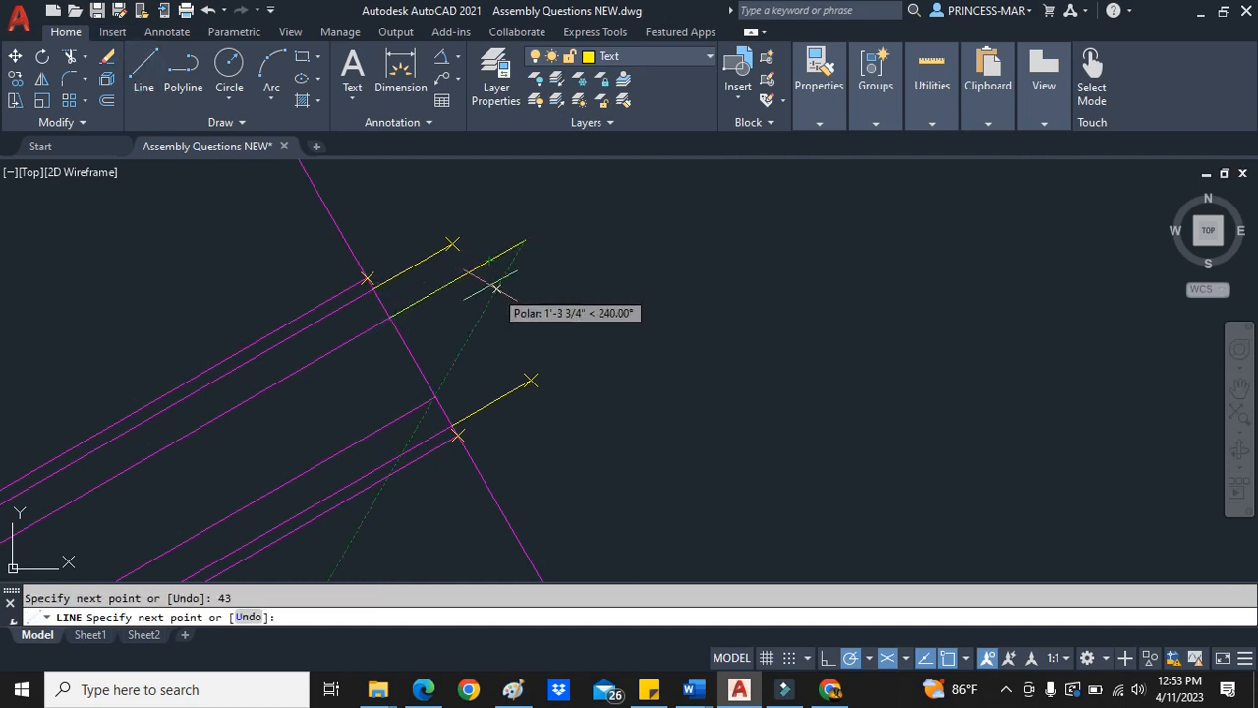
- Copy the 43-unit mark line onto two further projection lines and begin the next measurement
right_click(456, 279)
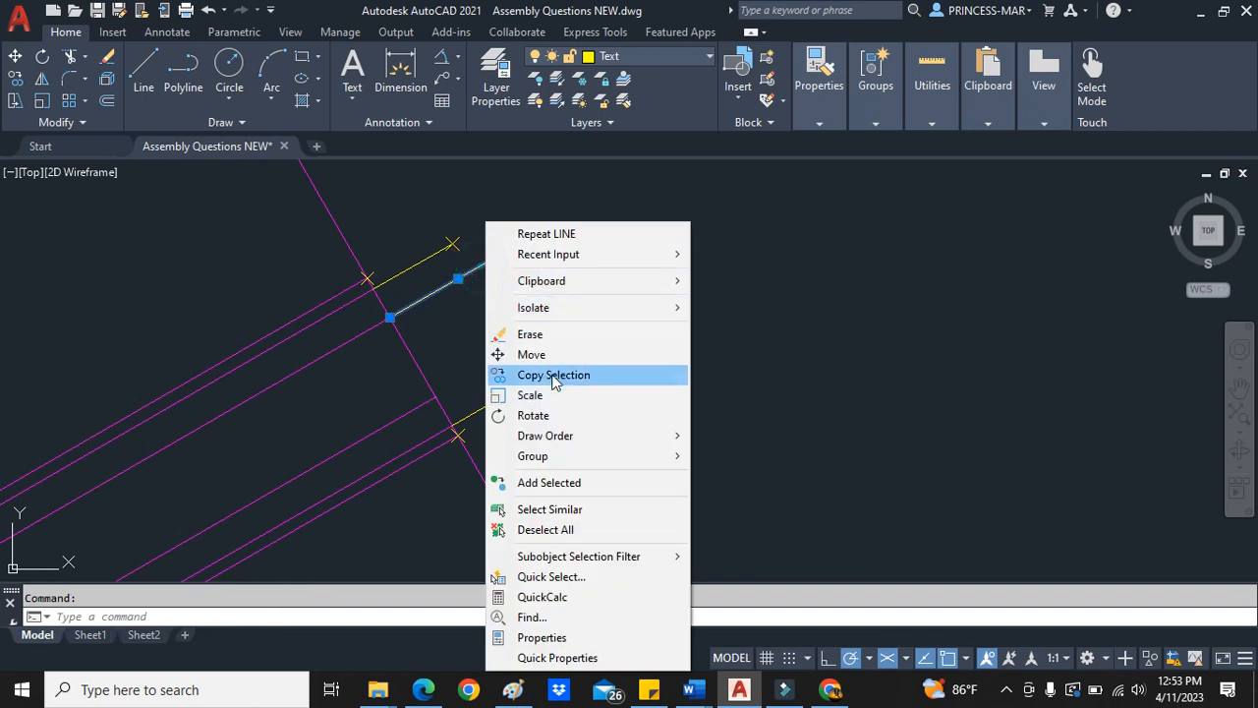
left_click(555, 373)
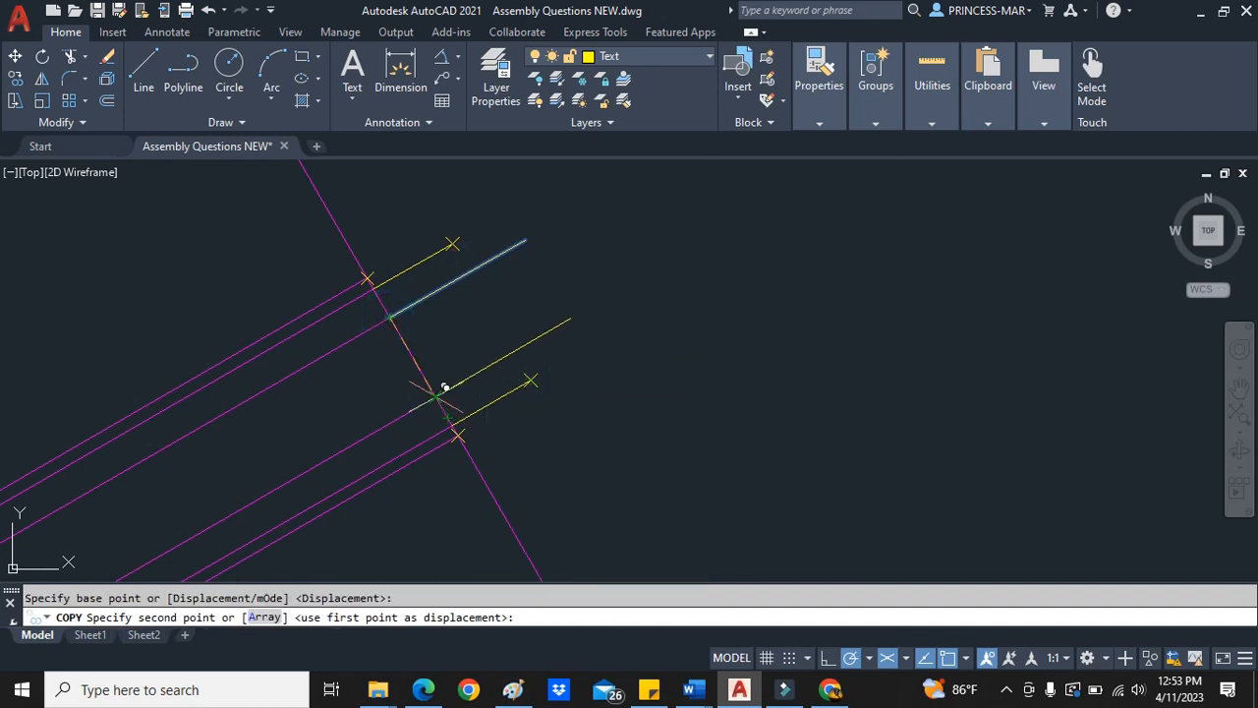
right_click(445, 385)
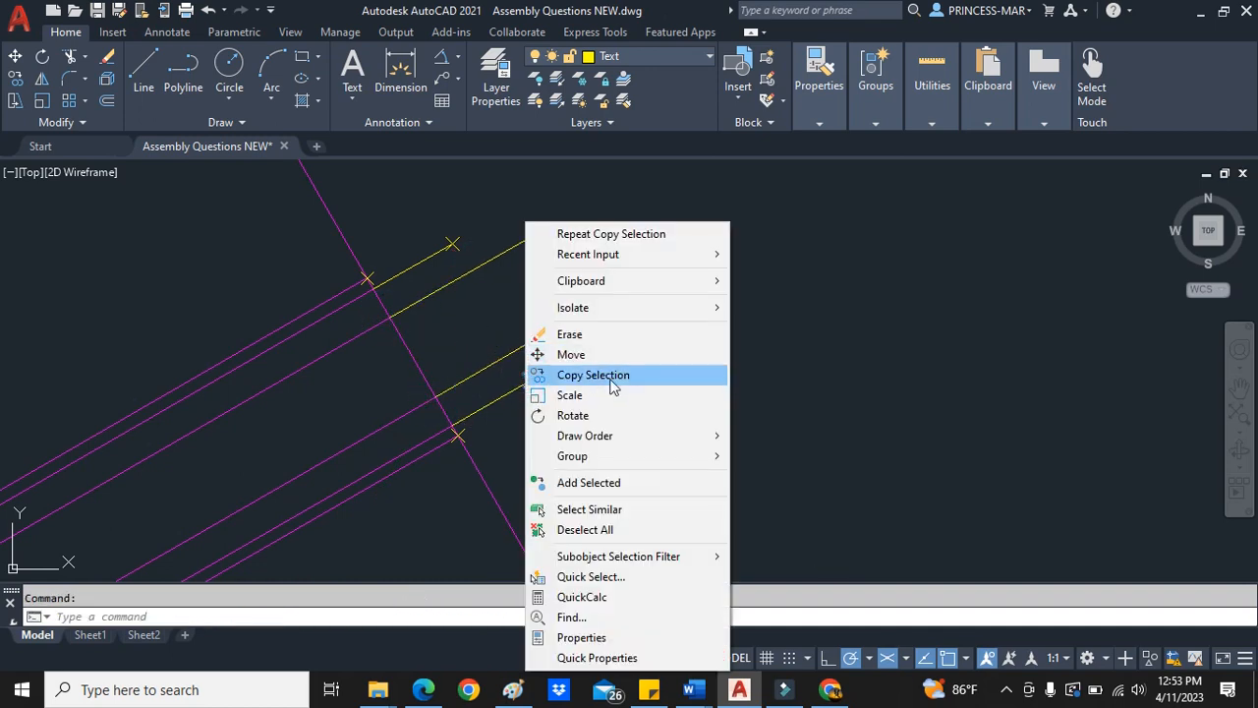
left_click(594, 374)
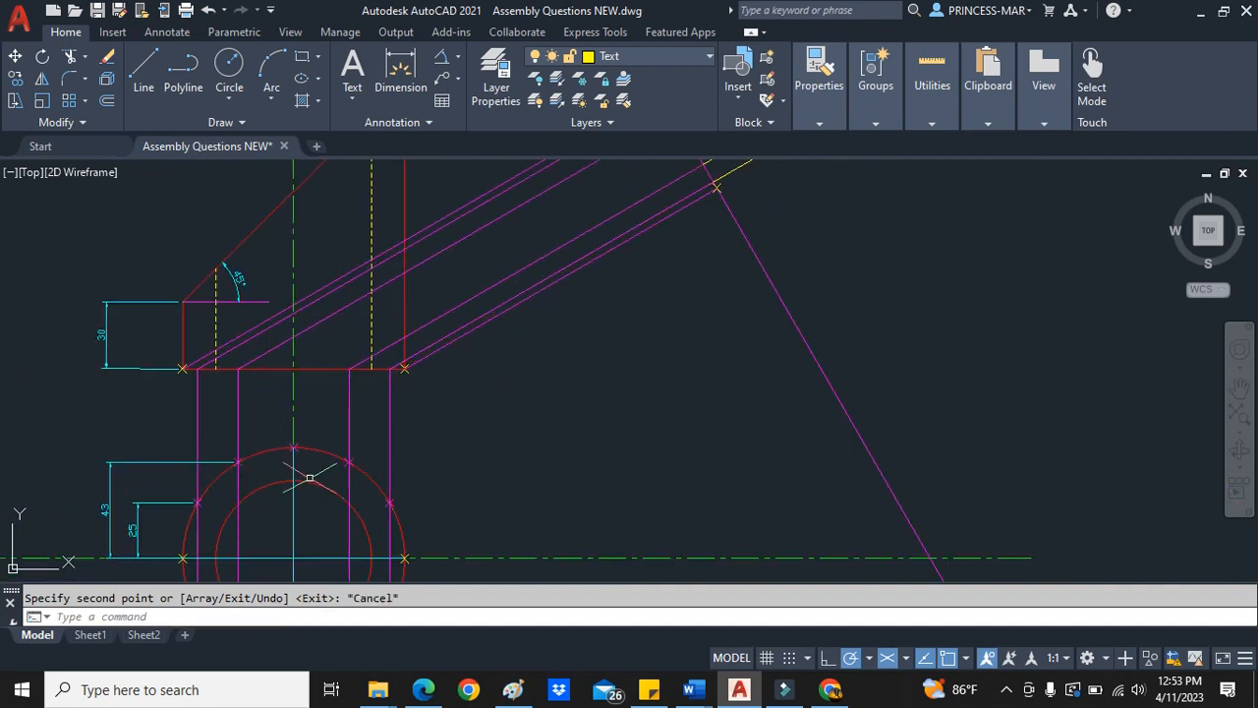
mouse_move(401, 69)
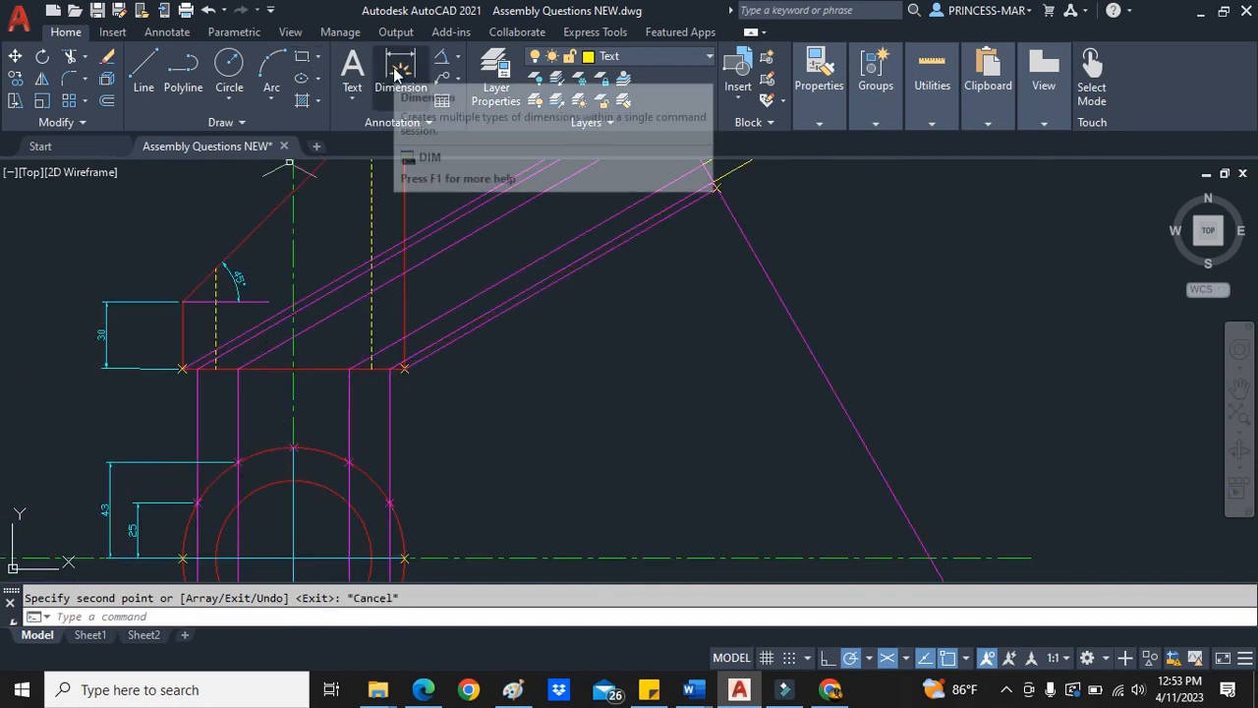
left_click(401, 75)
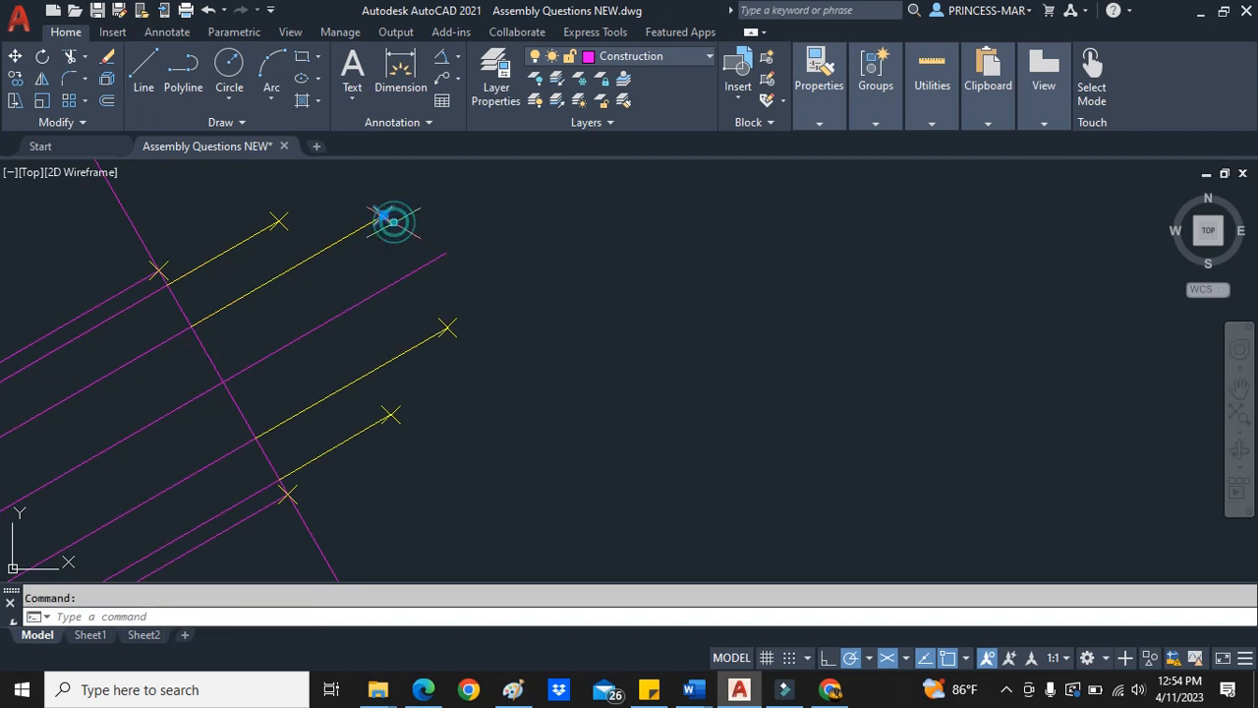
- Copy the distance mark lines onto the remaining parallel projection lines to plot auxiliary points
left_click(393, 220)
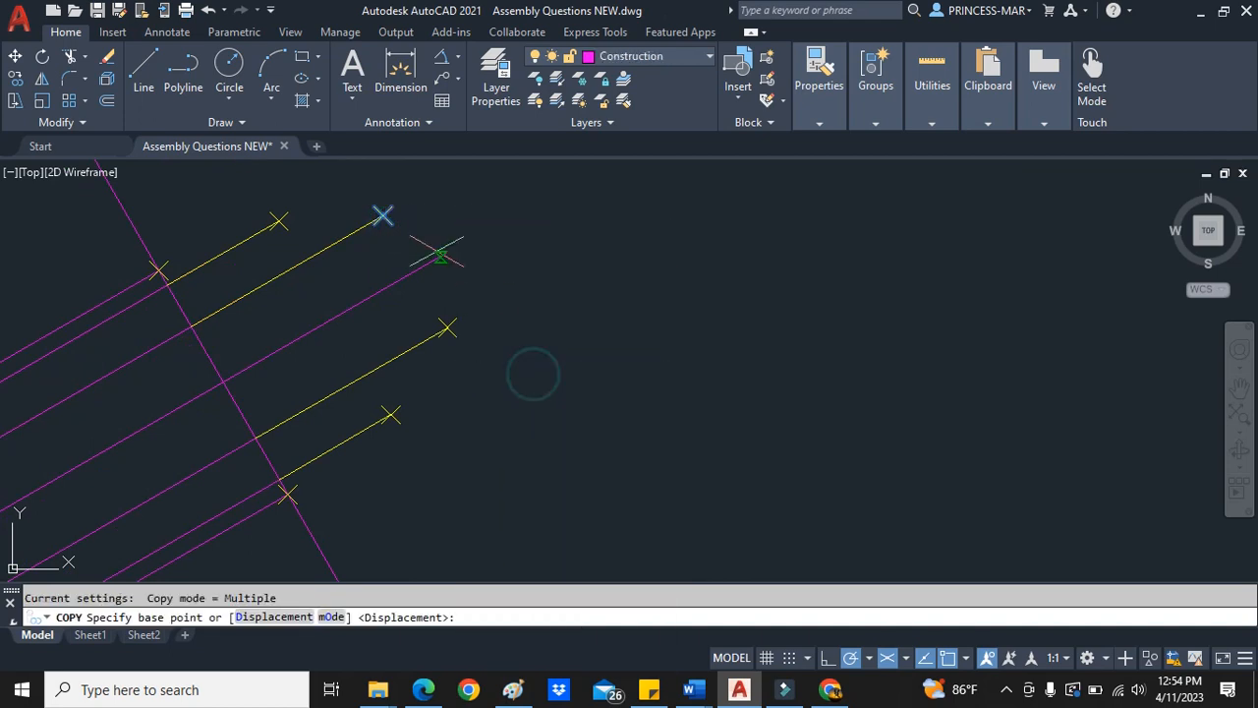
left_click(442, 256)
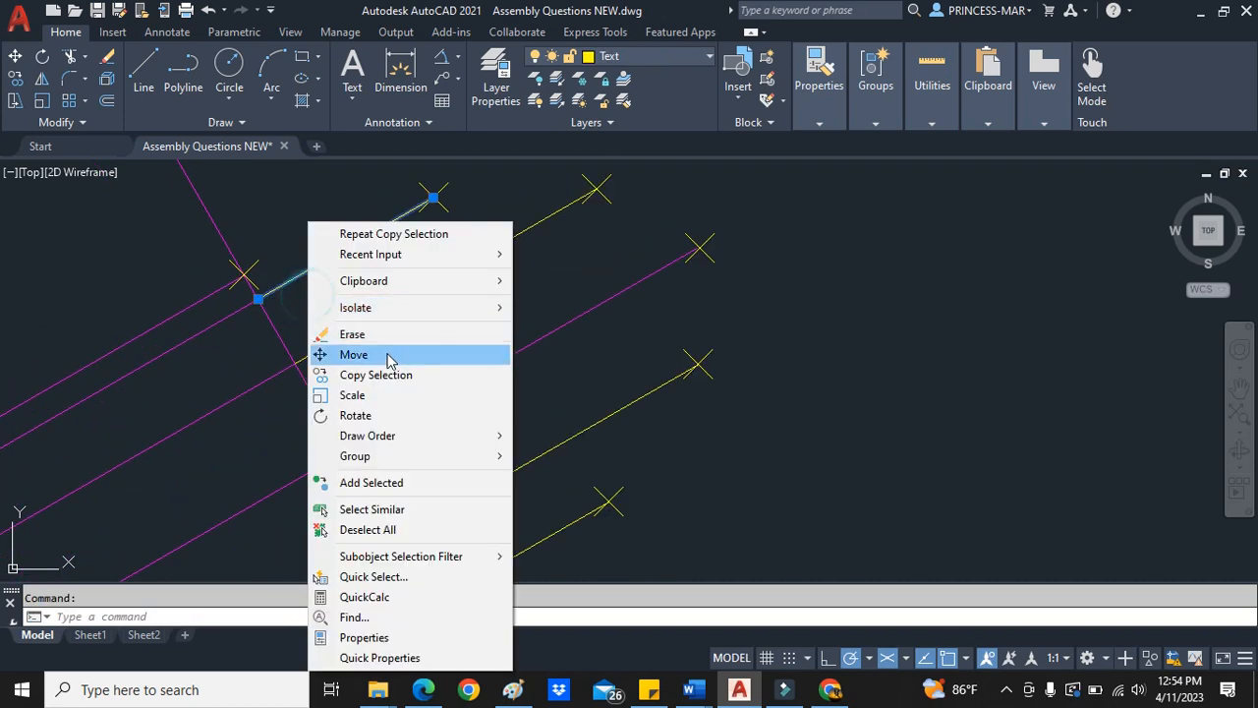
left_click(376, 374)
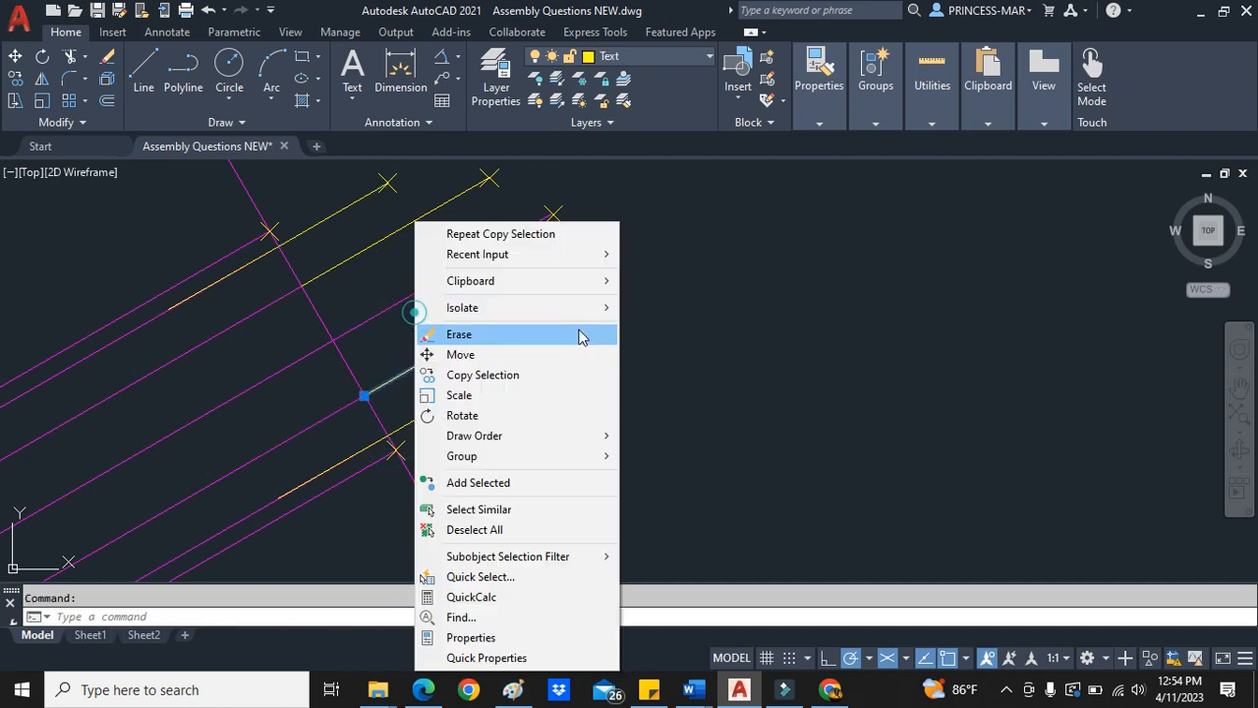
left_click(484, 373)
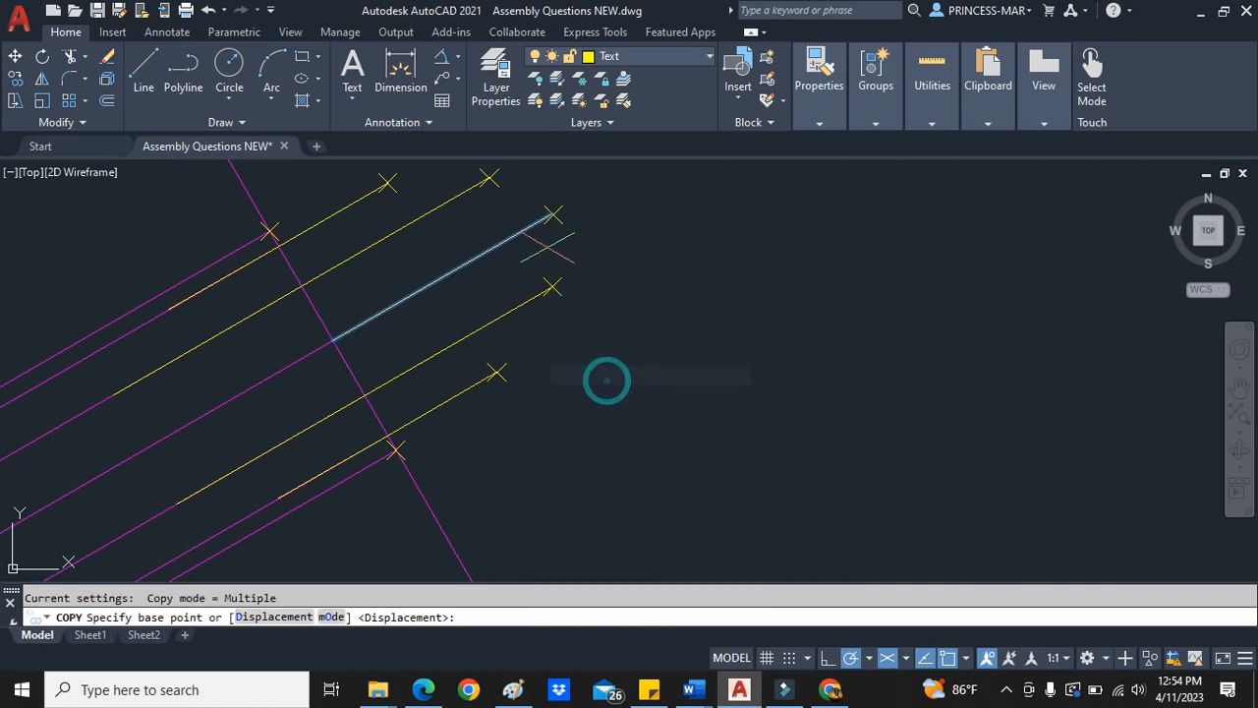
left_click(334, 339)
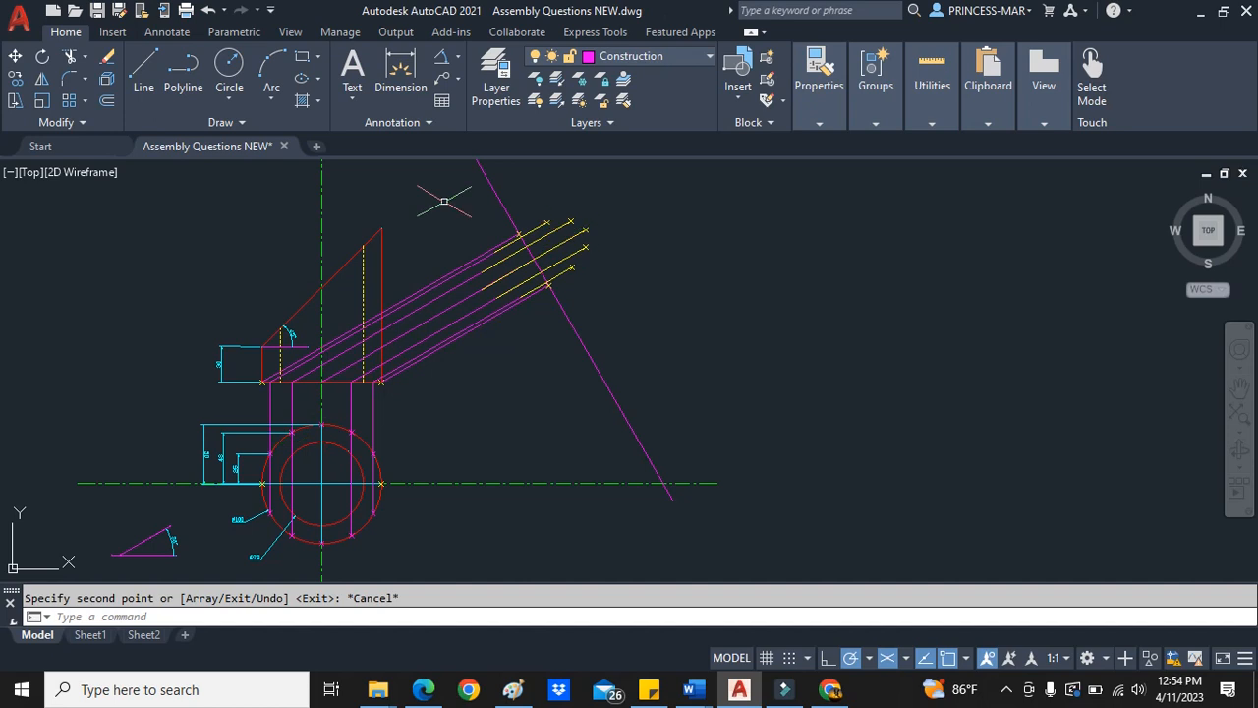
- Draw a SPLINE through the plotted intersections and close it into the elliptical outline
type("s")
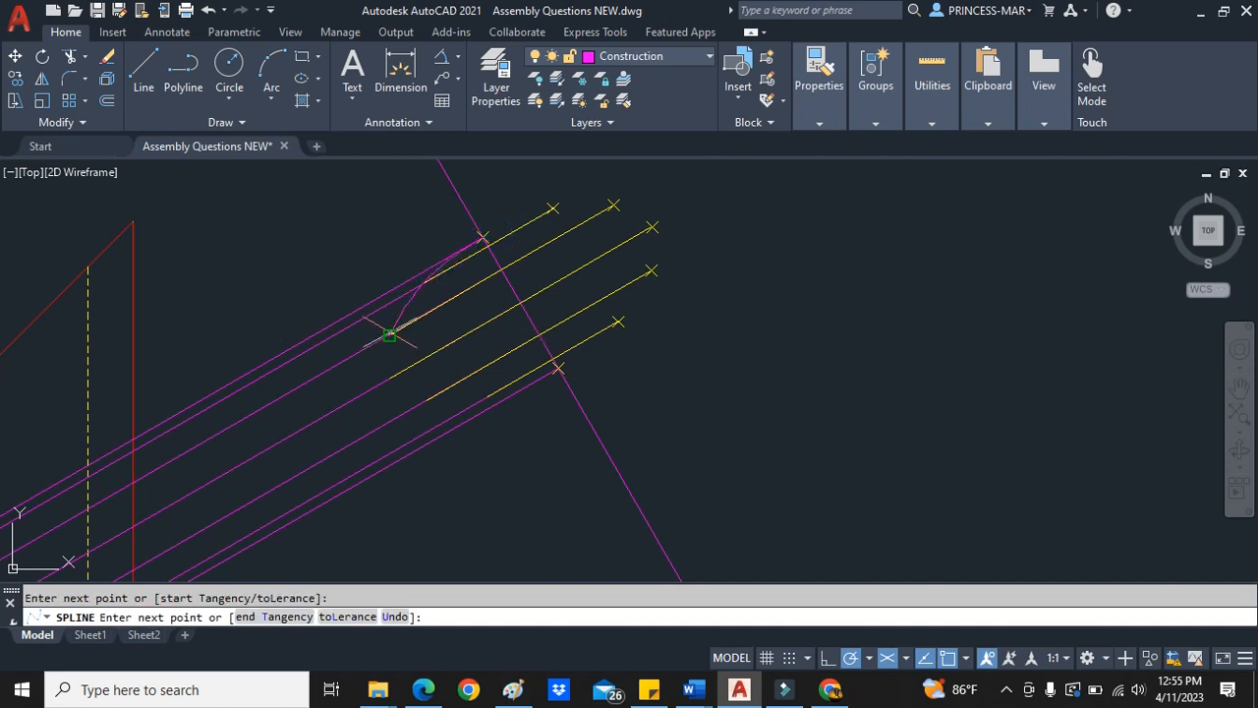
left_click(423, 403)
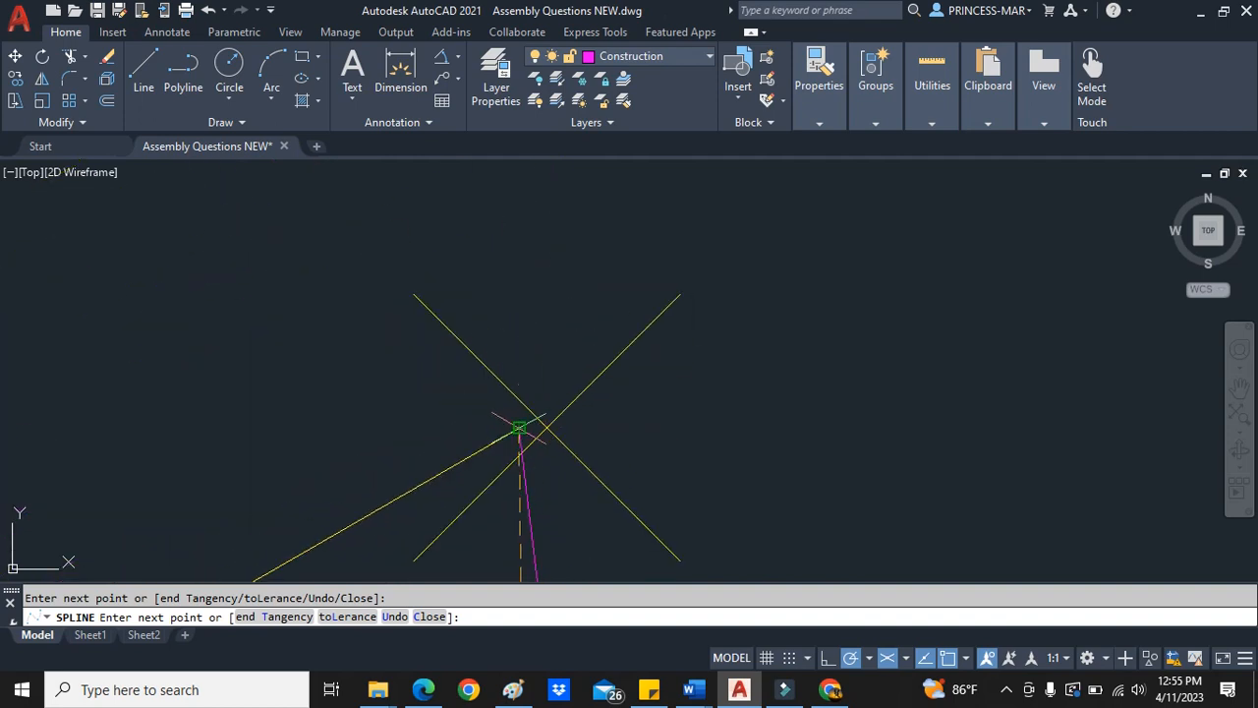
left_click(377, 338)
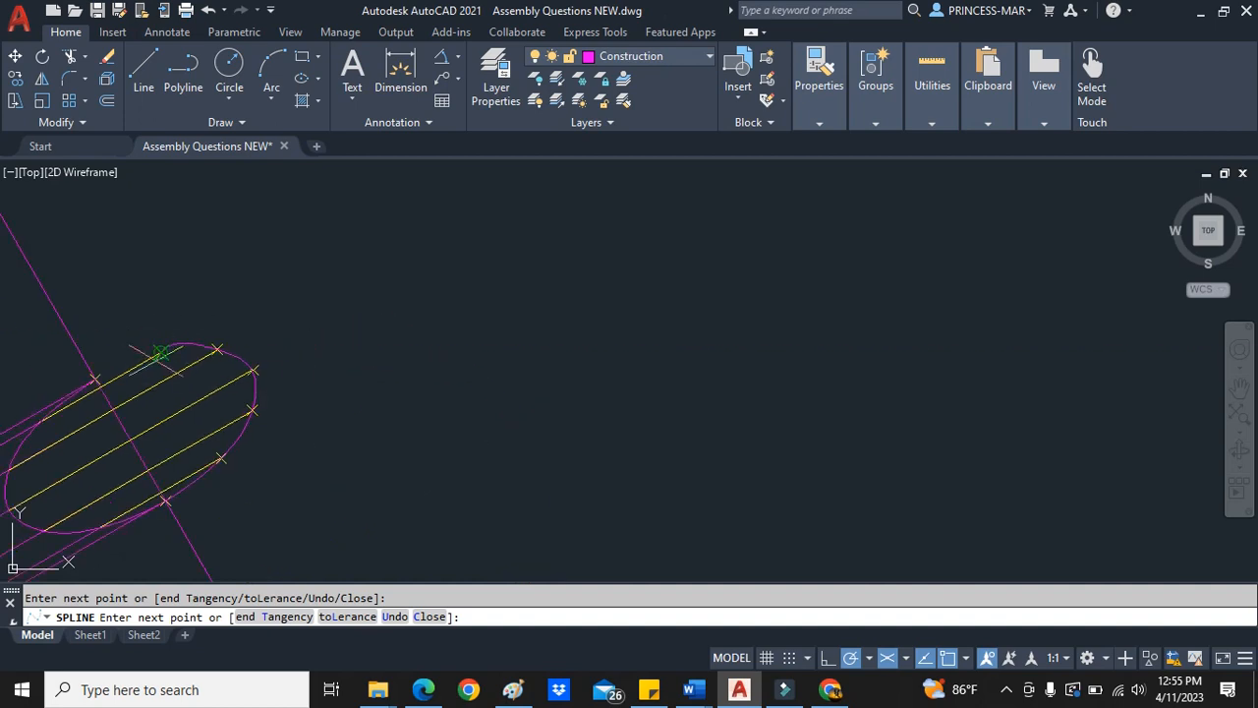
type("c")
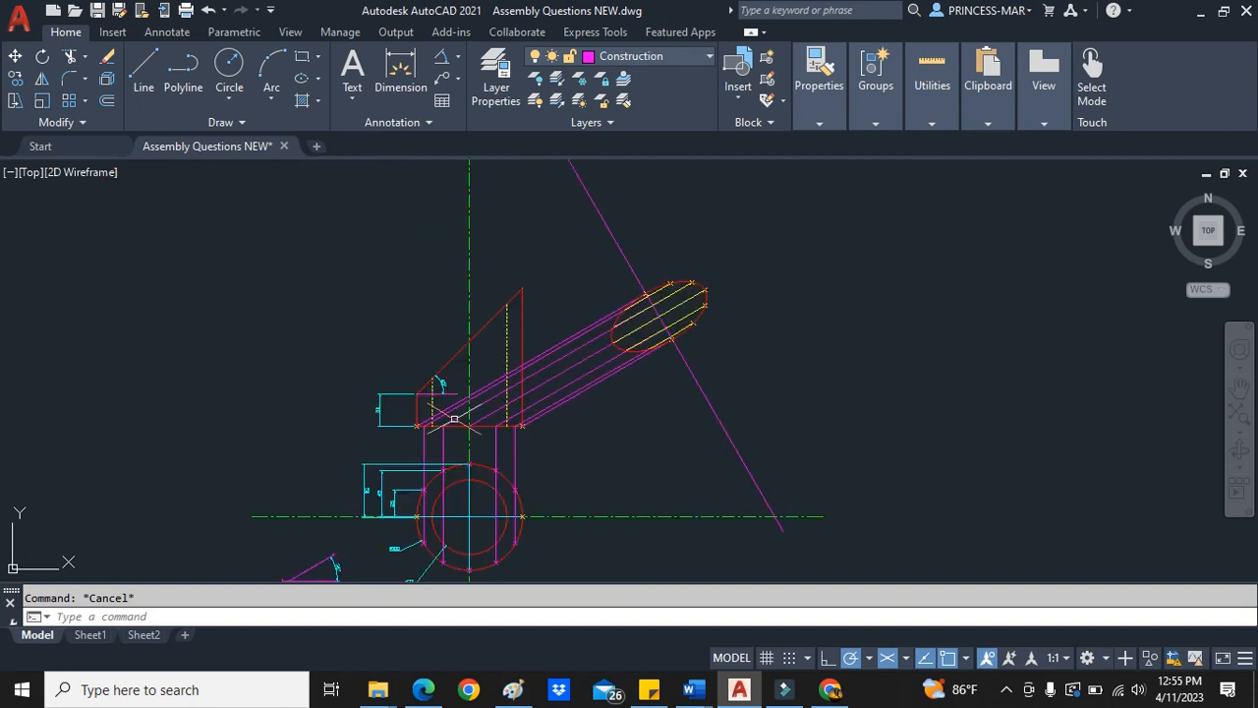
mouse_move(456, 417)
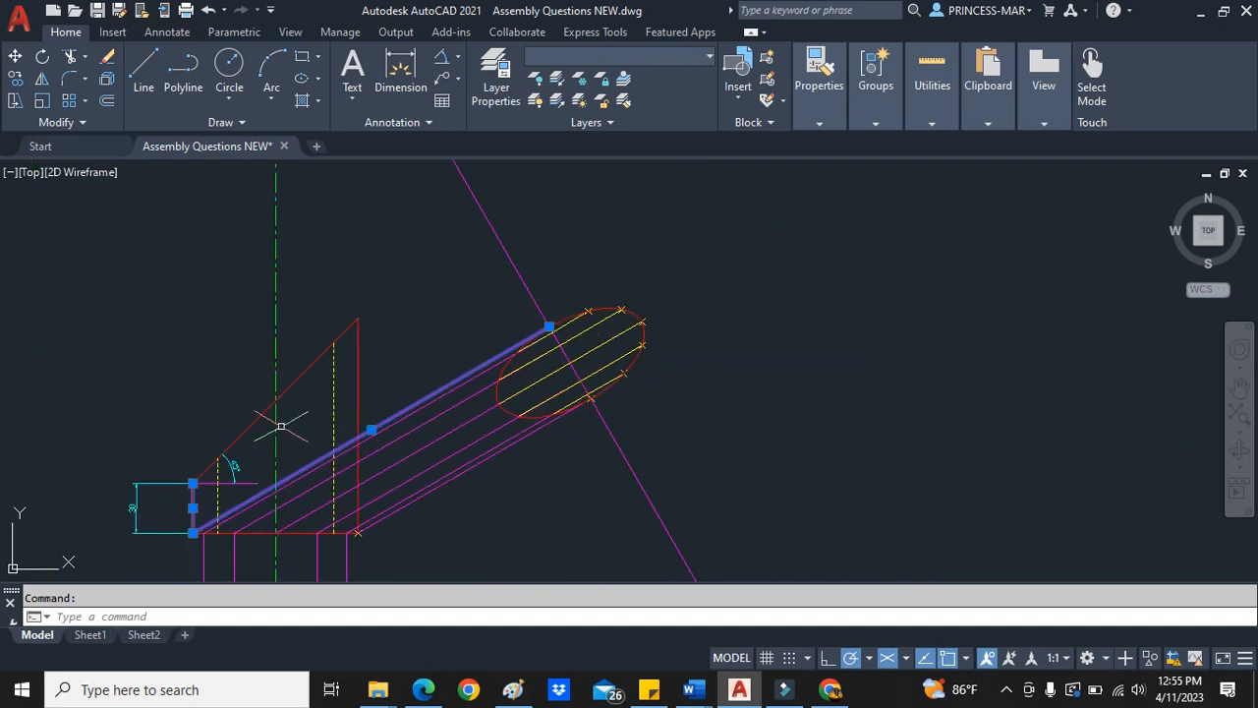
- Copy marker lines from the front view to plot further auxiliary points
key("Escape")
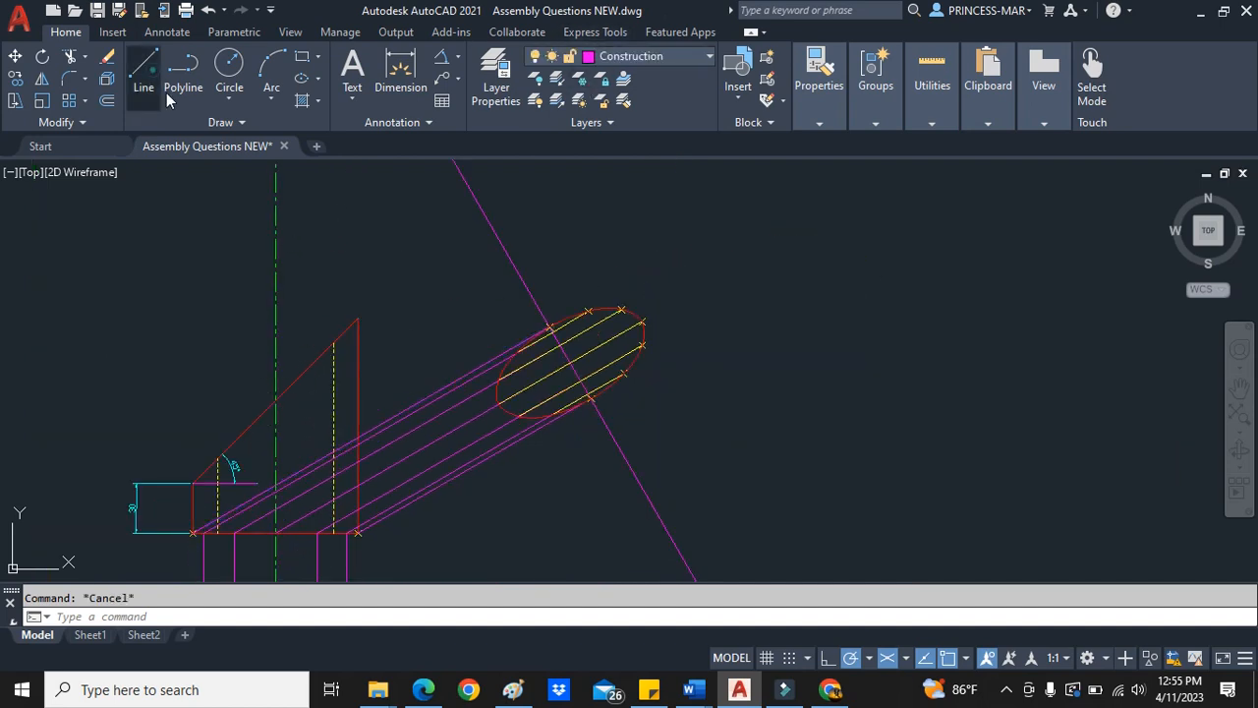
left_click(144, 75)
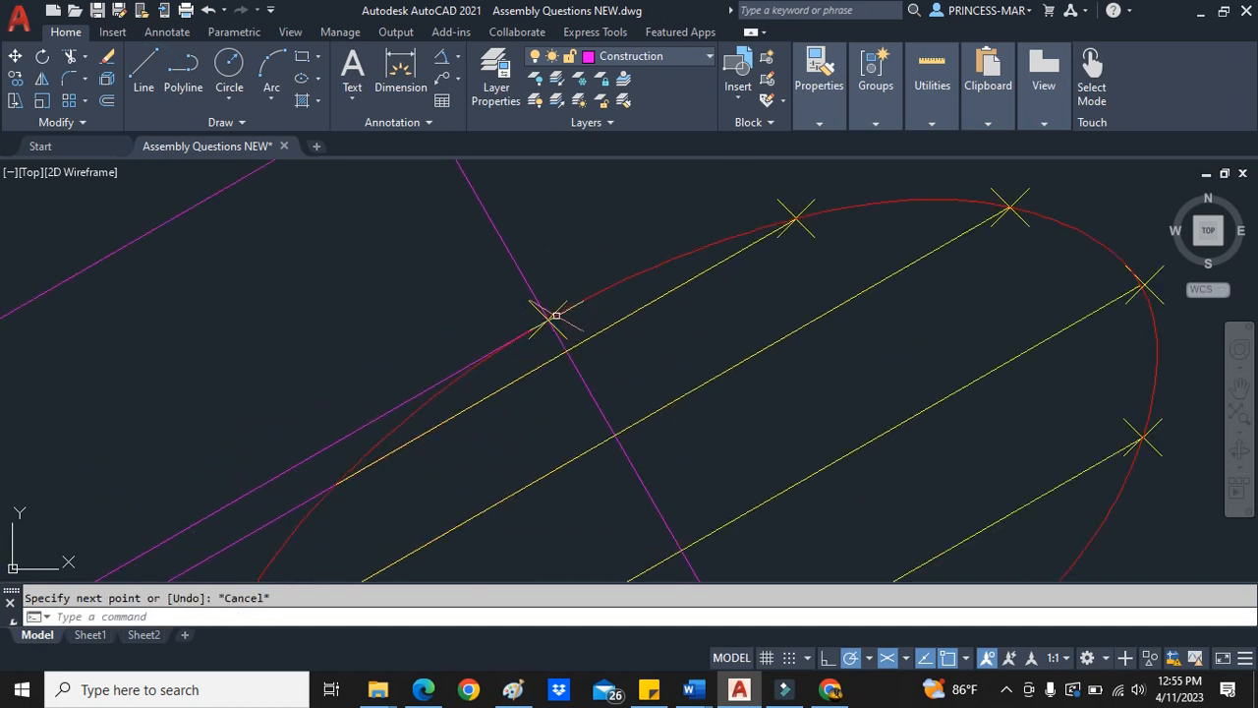
key("Escape")
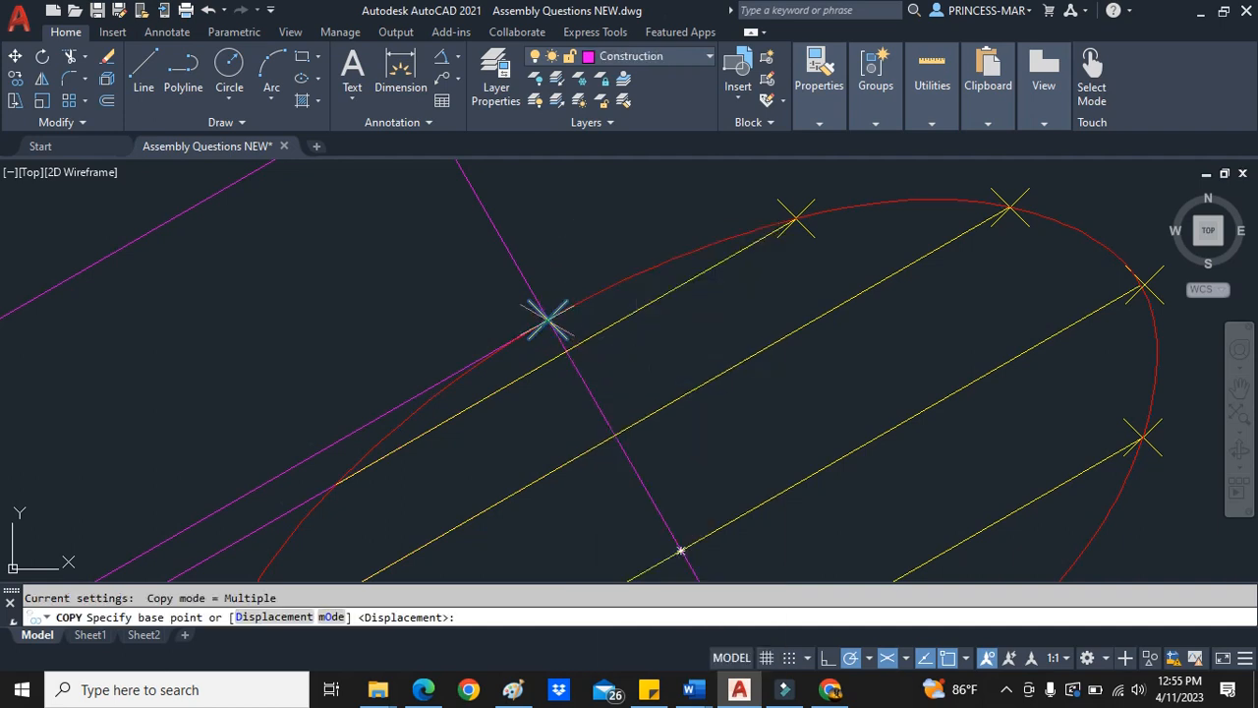
left_click(551, 324)
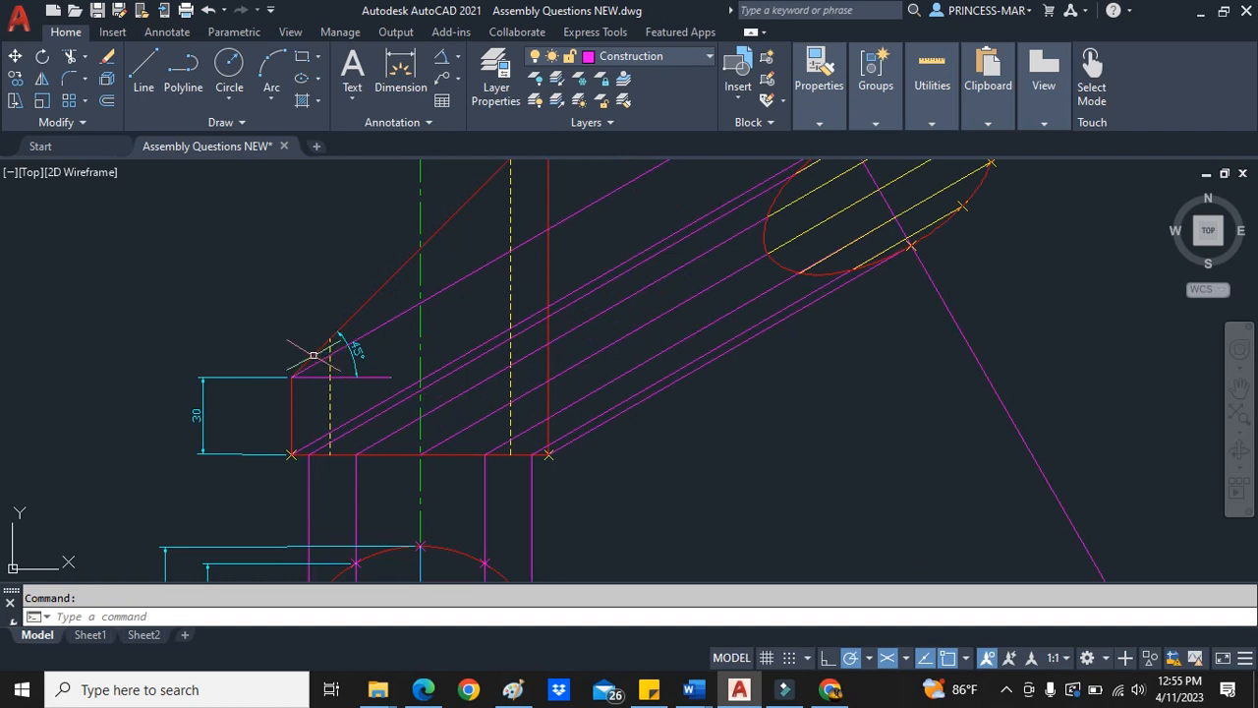
mouse_move(555, 457)
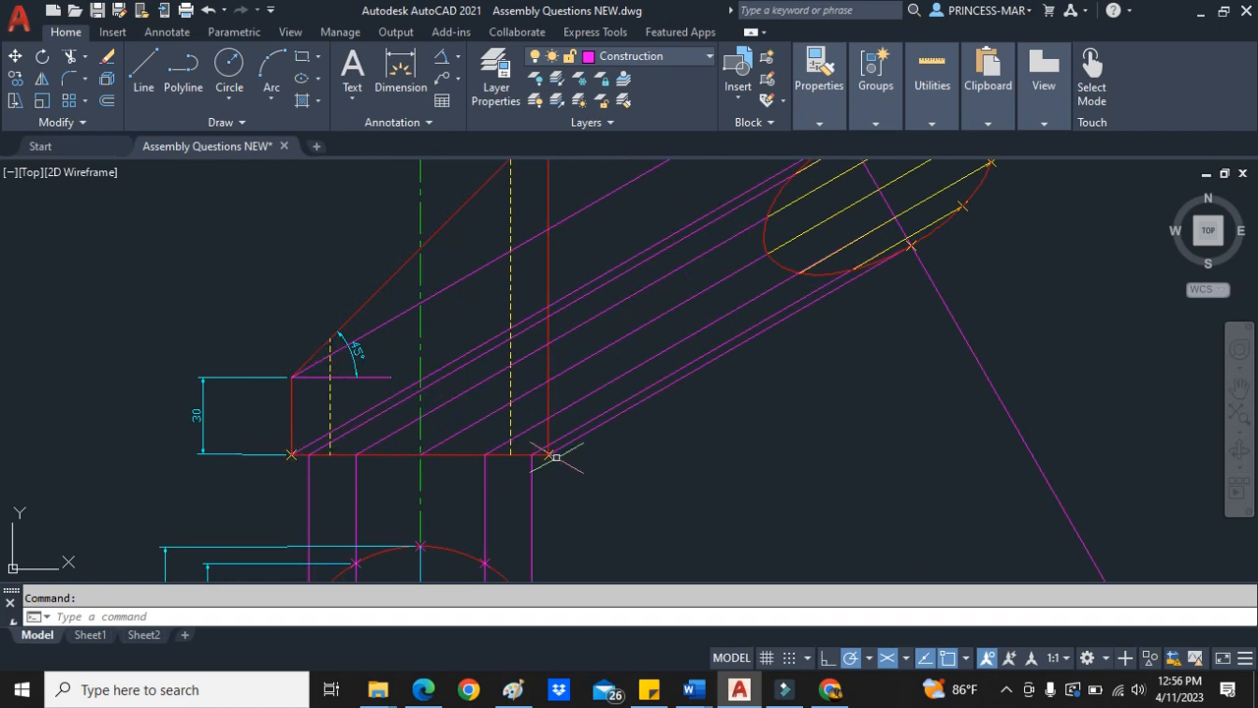
mouse_move(293, 460)
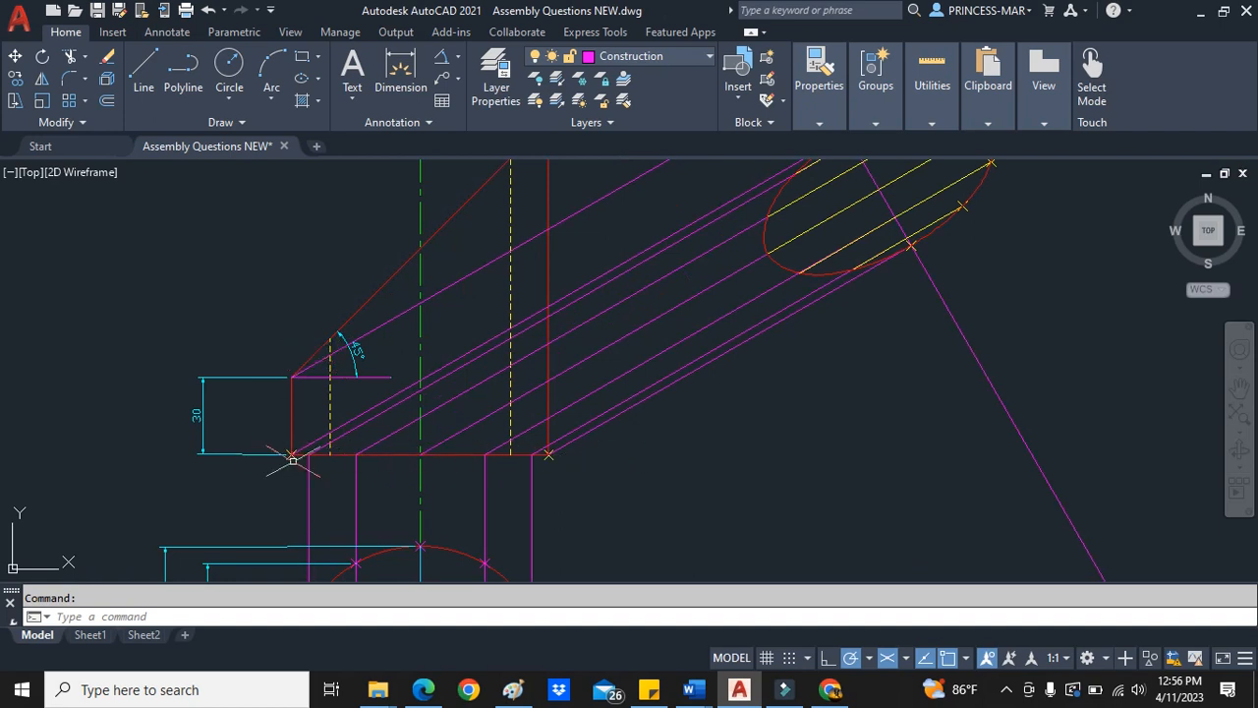
mouse_move(492, 456)
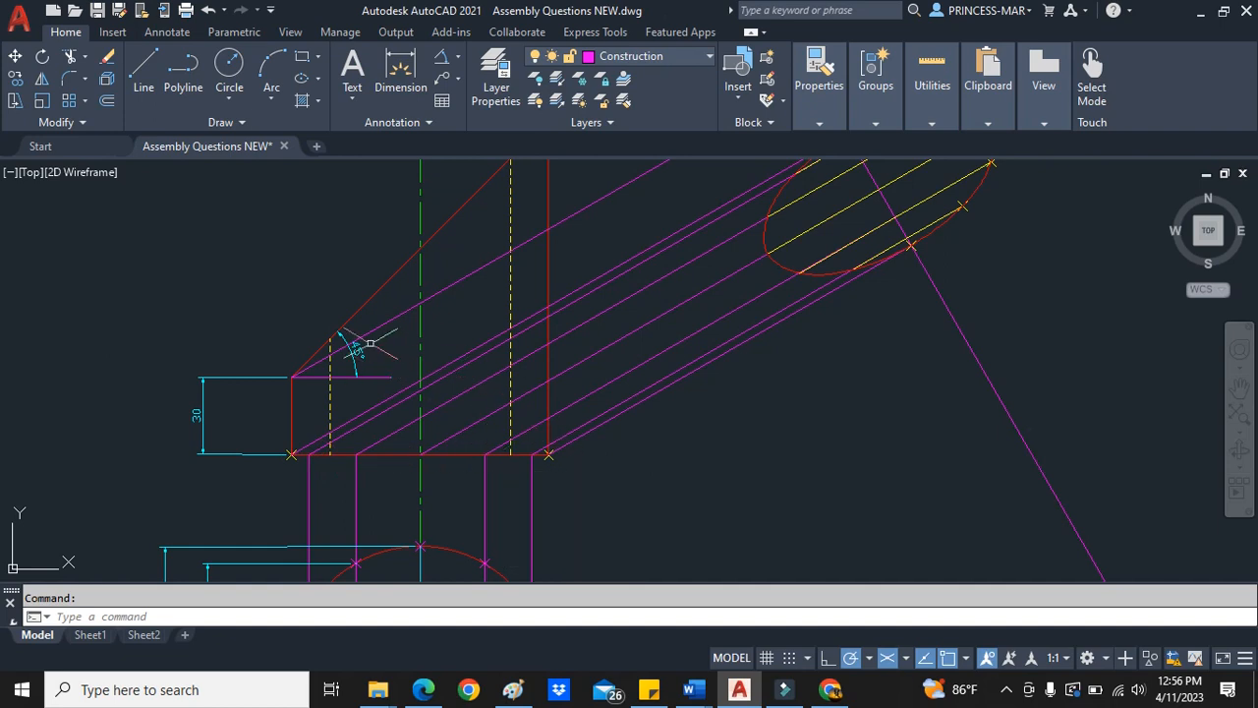
mouse_move(291, 468)
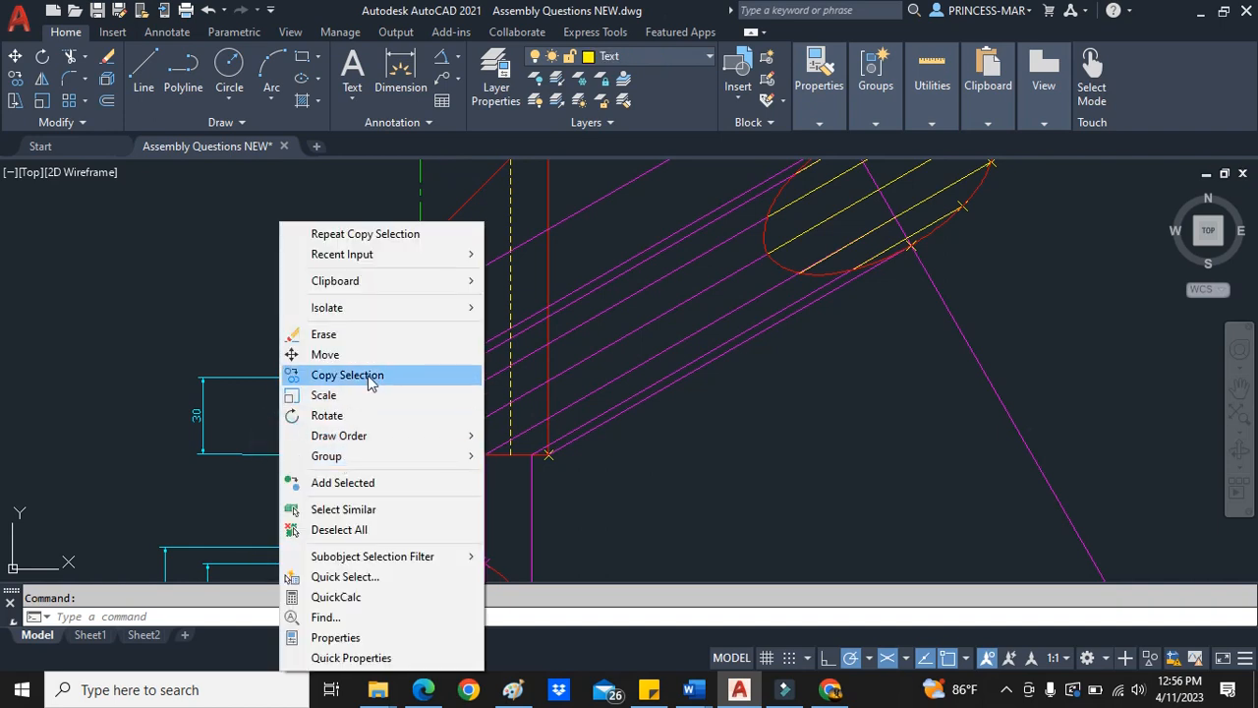
left_click(346, 373)
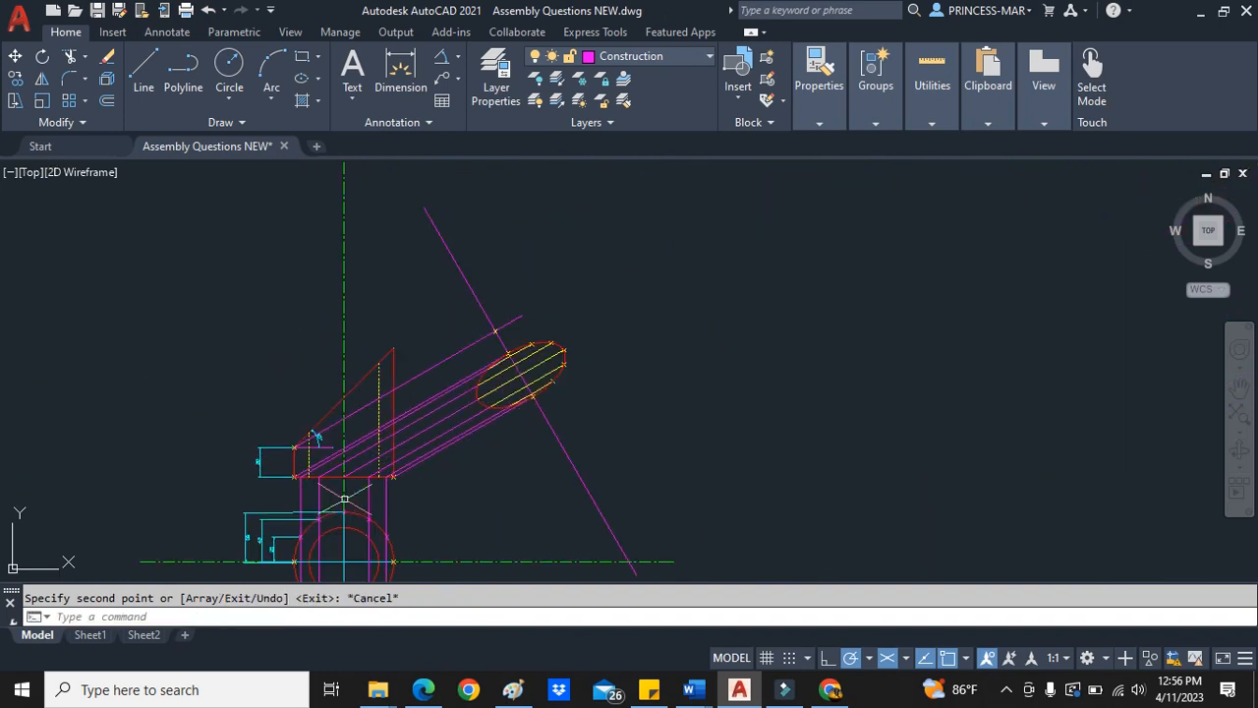
- Extend a vertical projection line to its boundary and copy another marker line
scroll("up", 3)
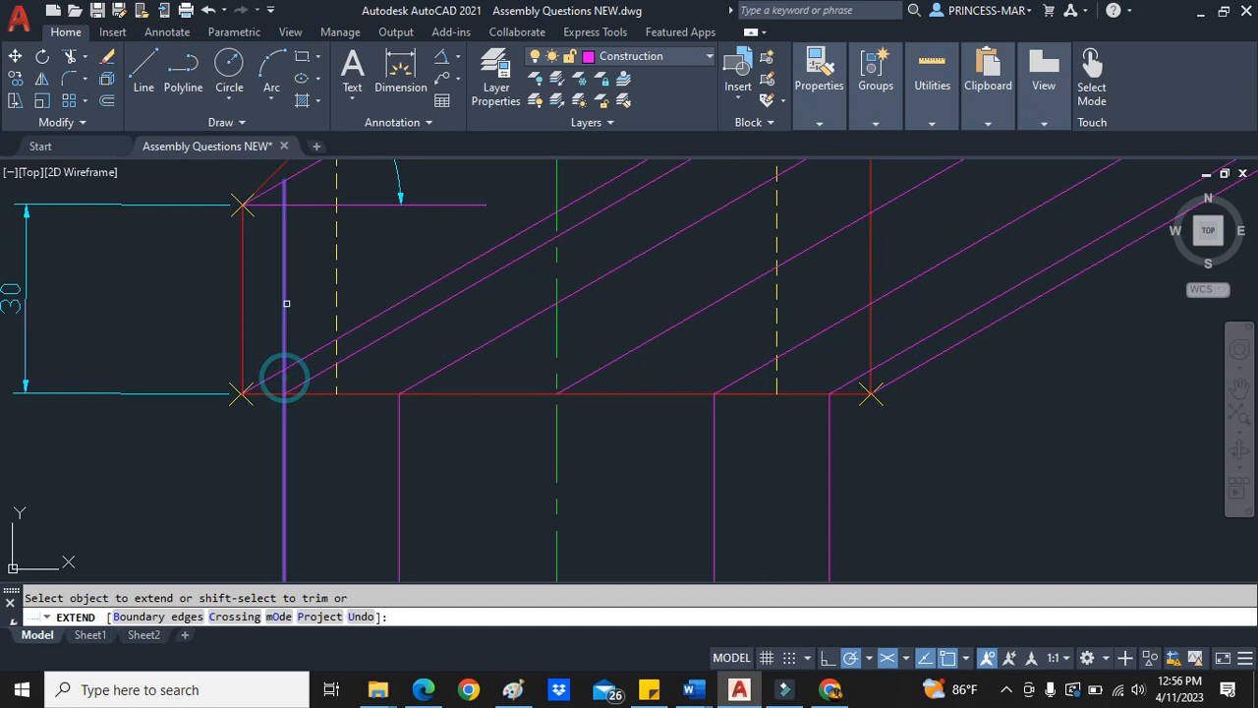
left_click(285, 378)
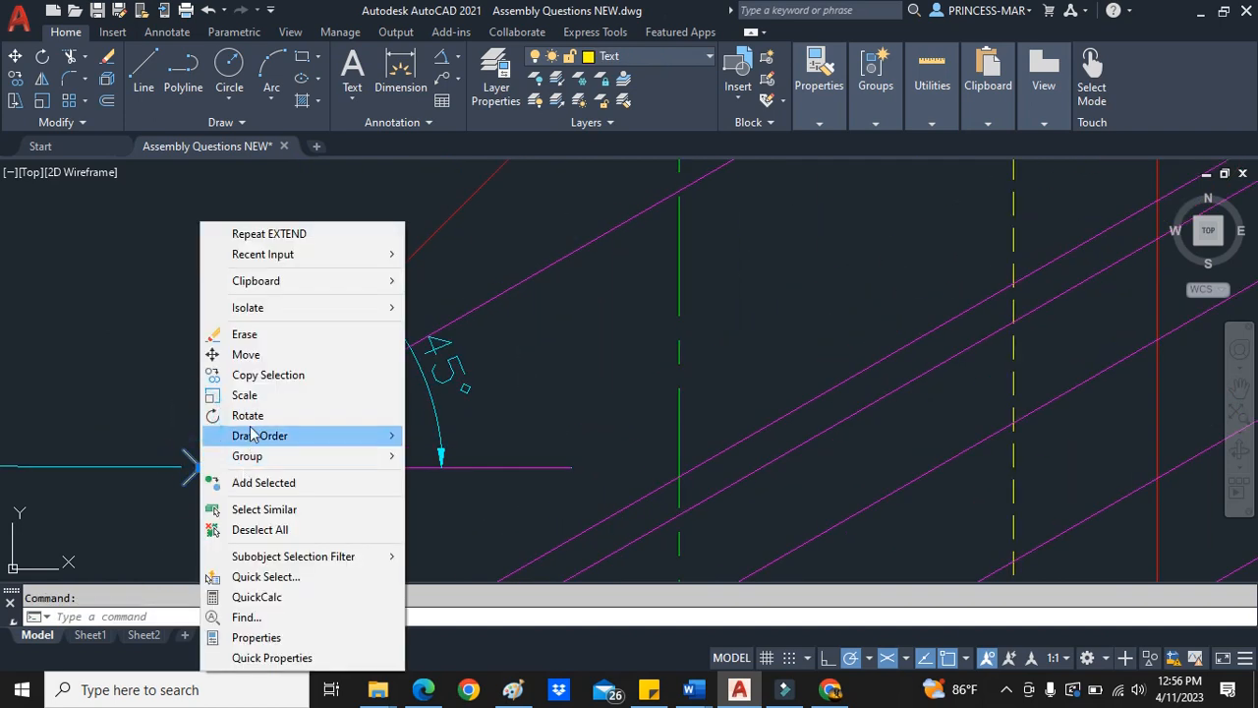
left_click(267, 374)
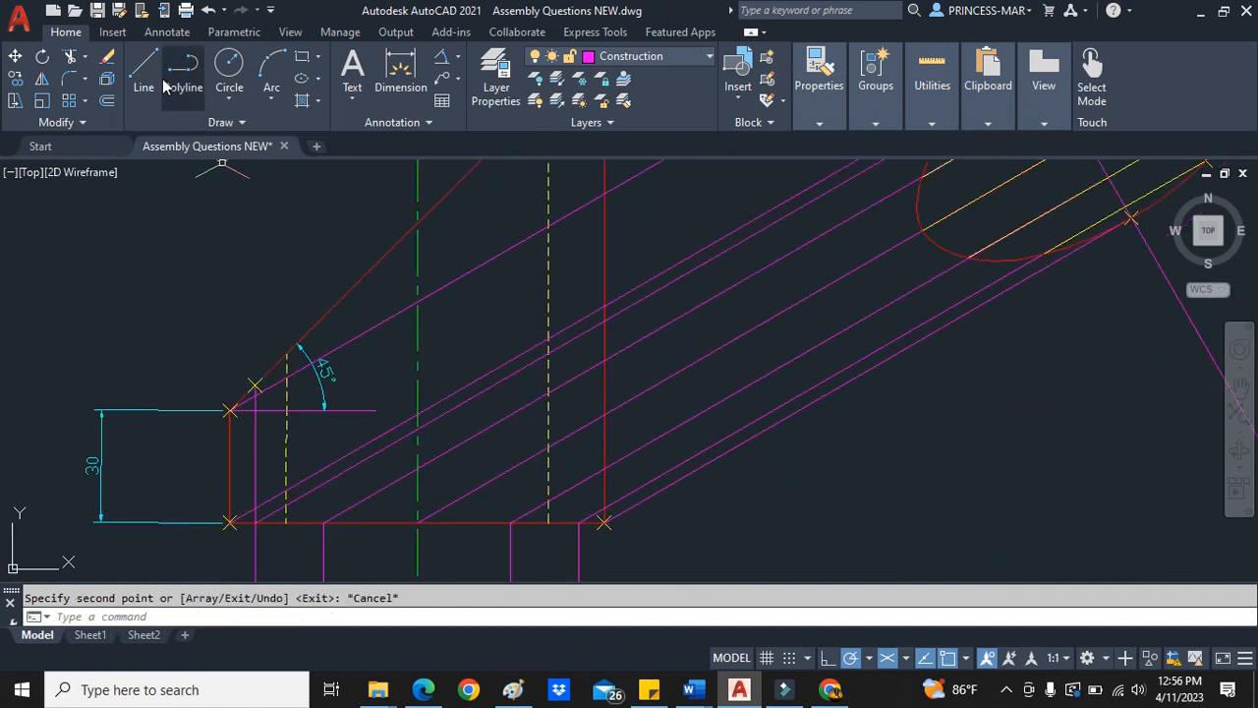
left_click(144, 74)
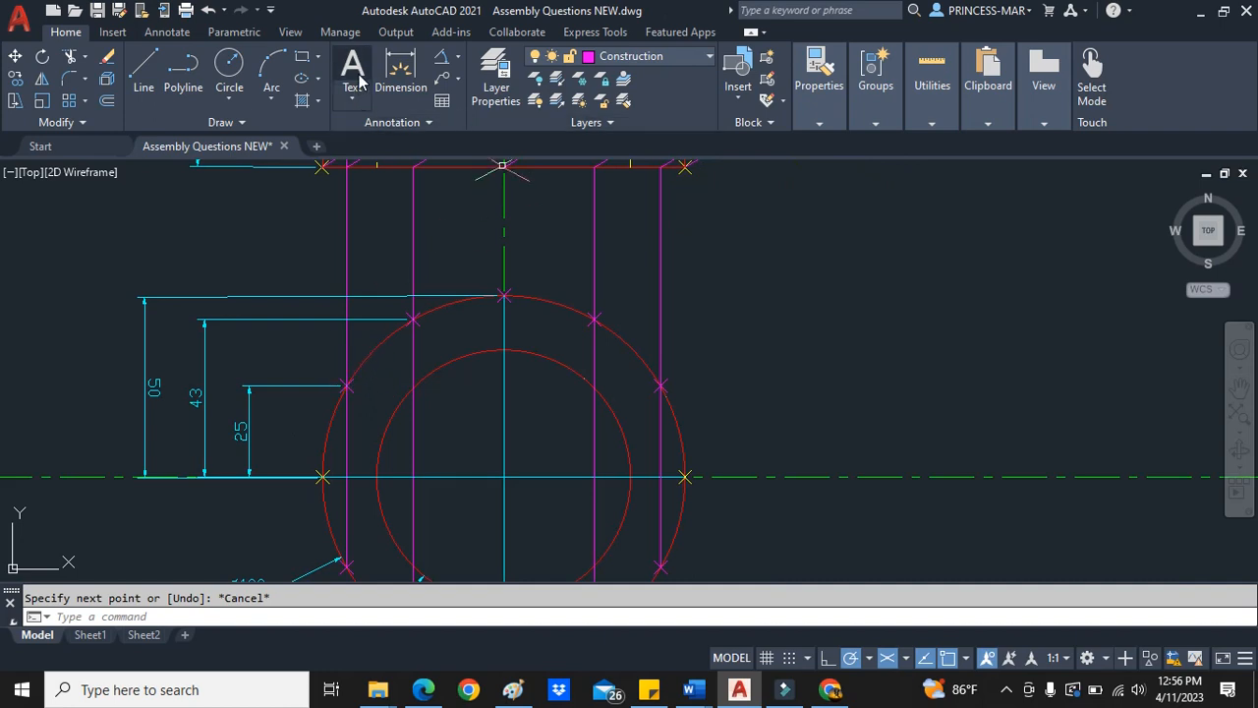
mouse_move(350, 391)
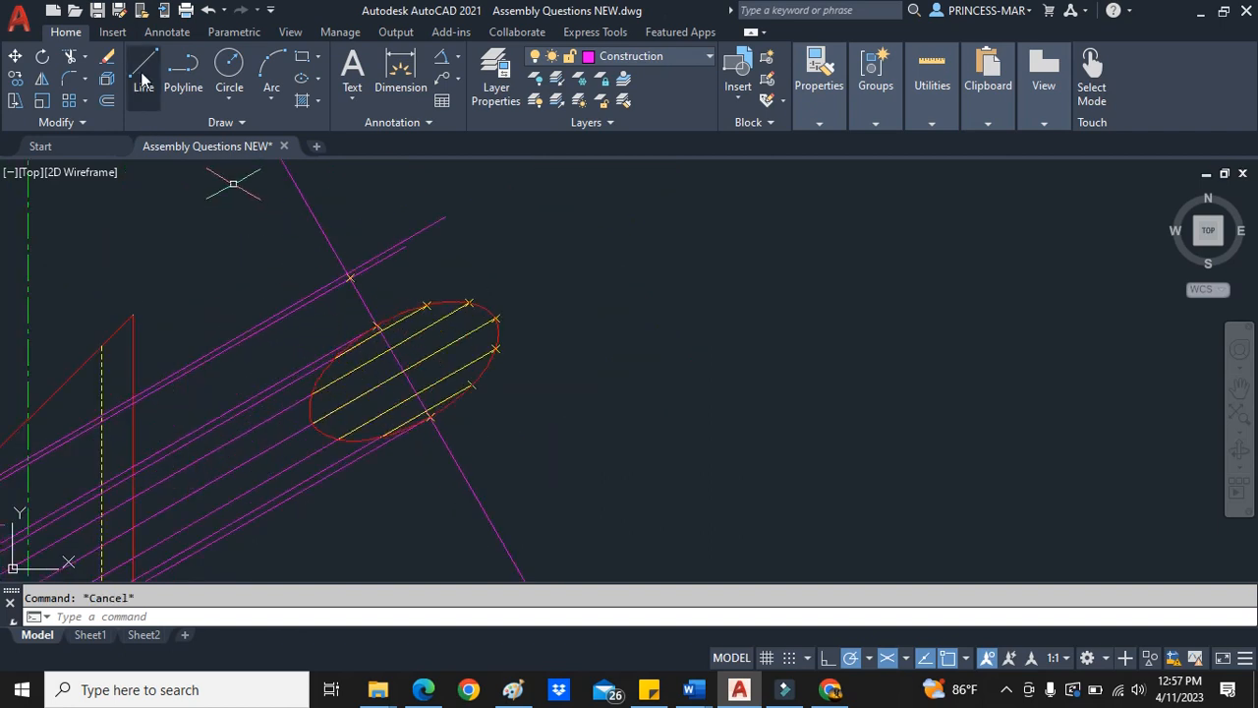
- Extend the vertical projection lines up to the front view's top edge
left_click(144, 86)
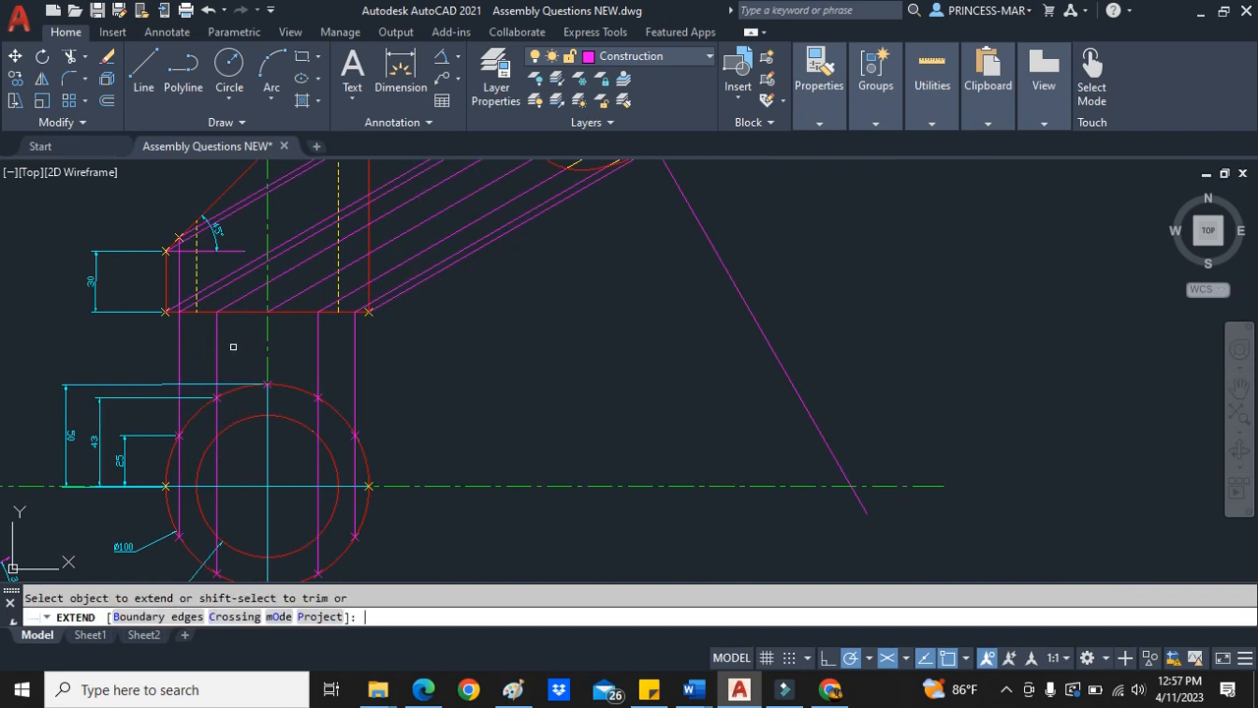
left_click(217, 299)
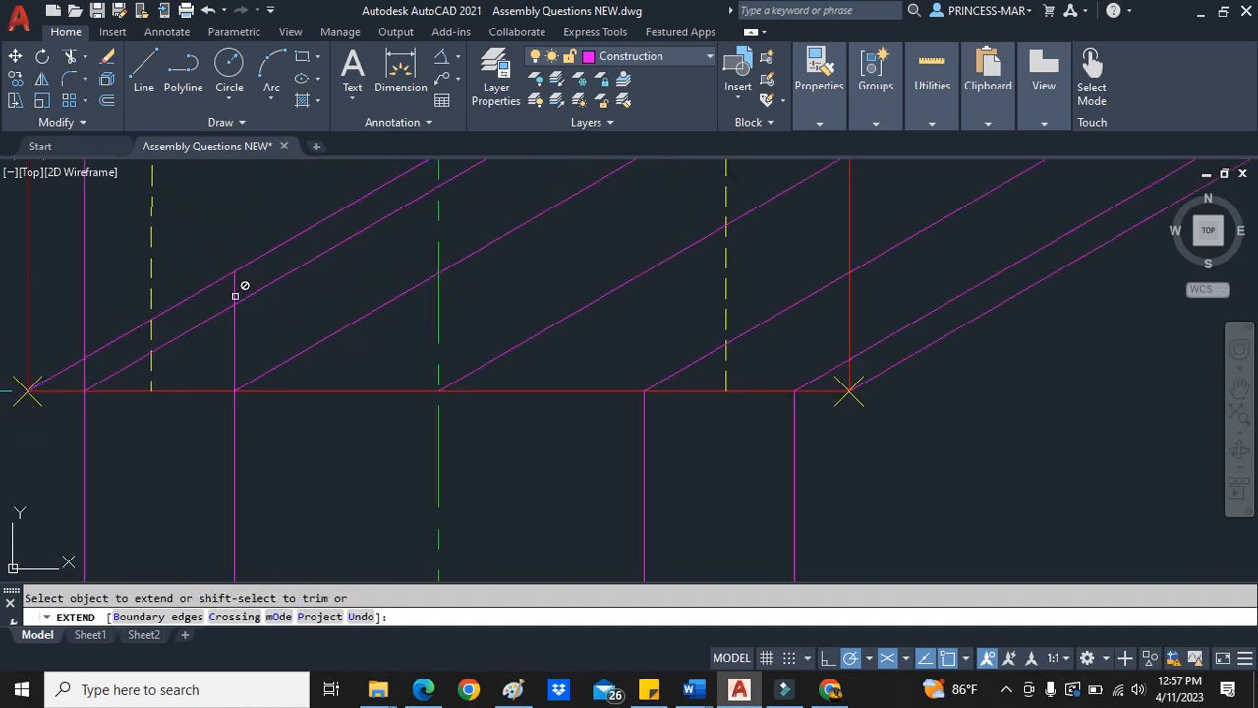
mouse_move(240, 275)
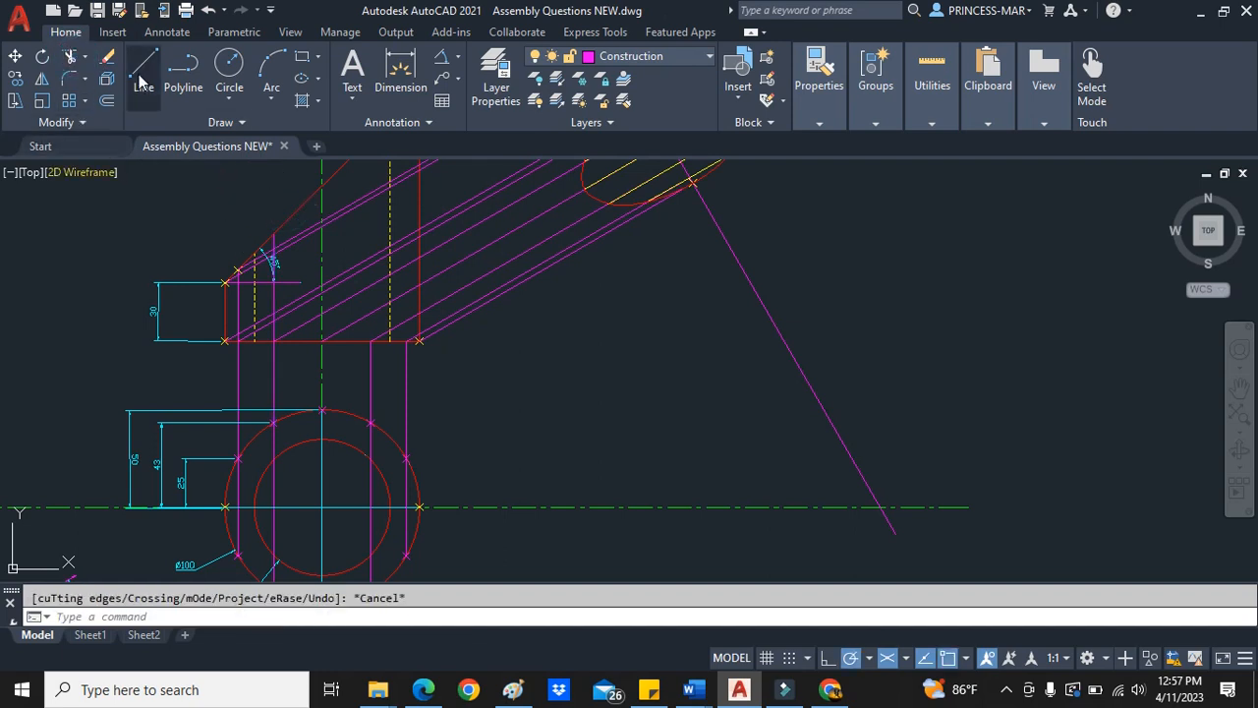
left_click(143, 74)
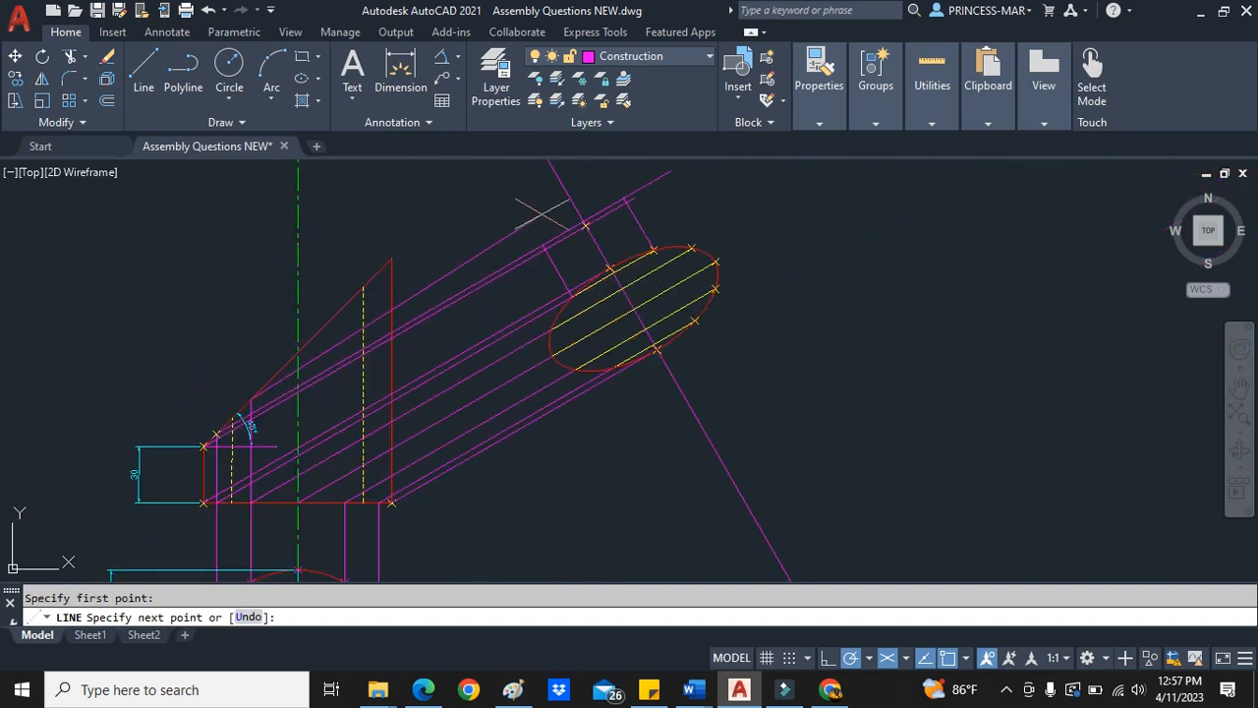
- Lengthen a line by its end grip and start a centre line through the auxiliary view
left_click(639, 173)
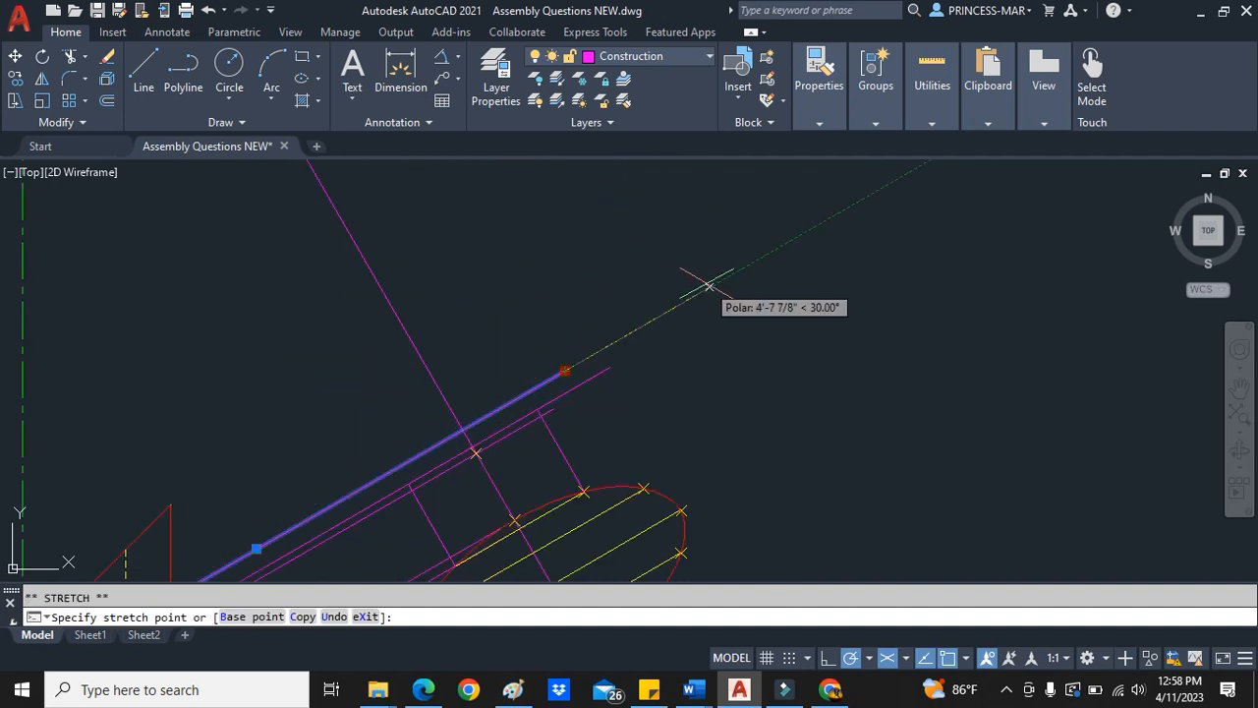
key("Escape")
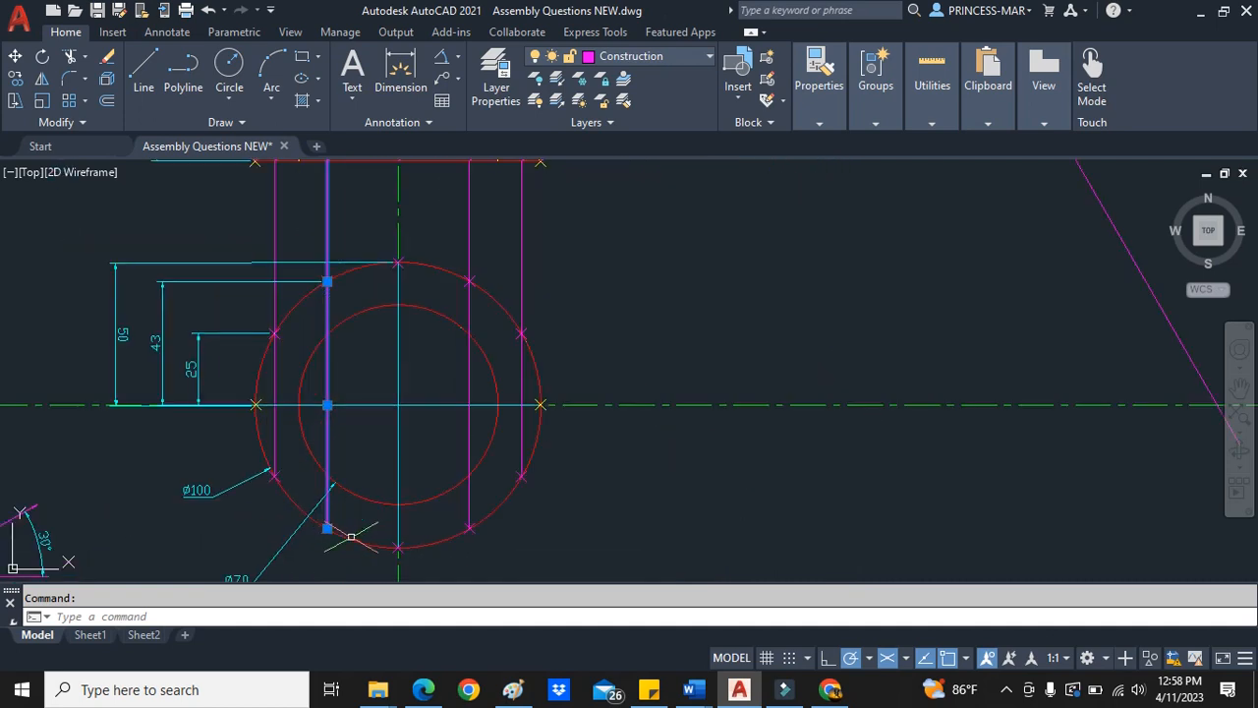
scroll("down", 3)
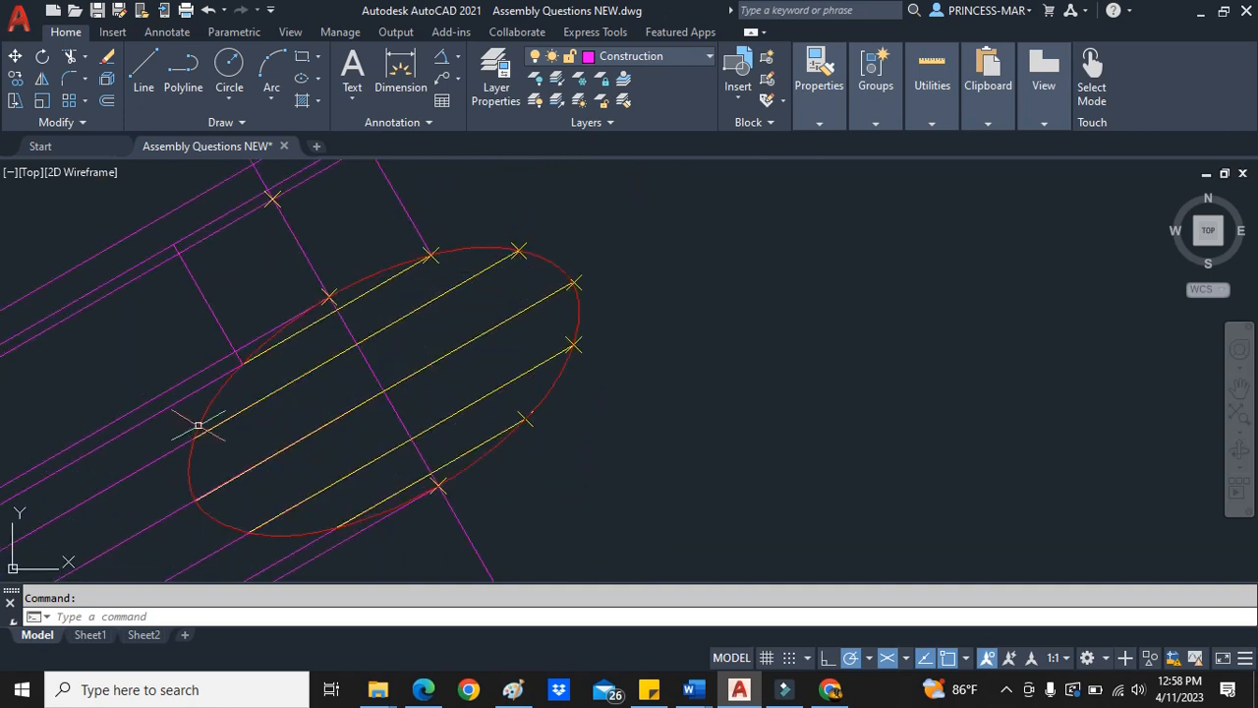
left_click(143, 75)
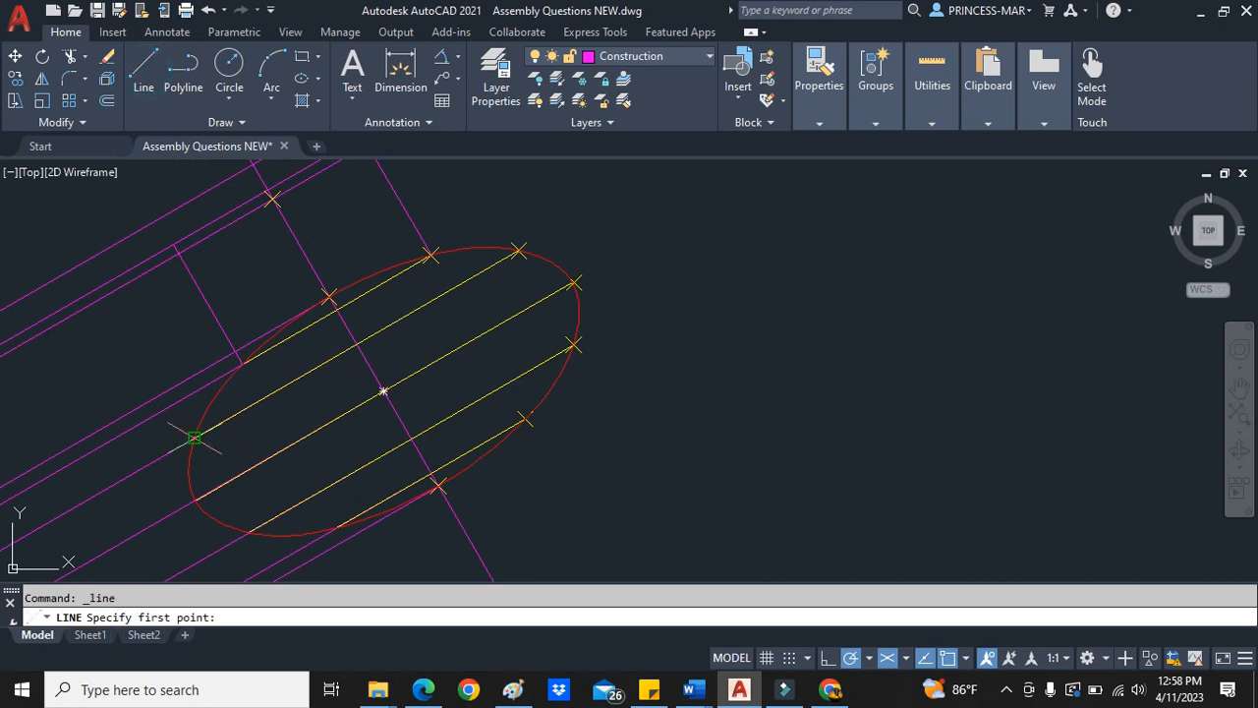
left_click(88, 259)
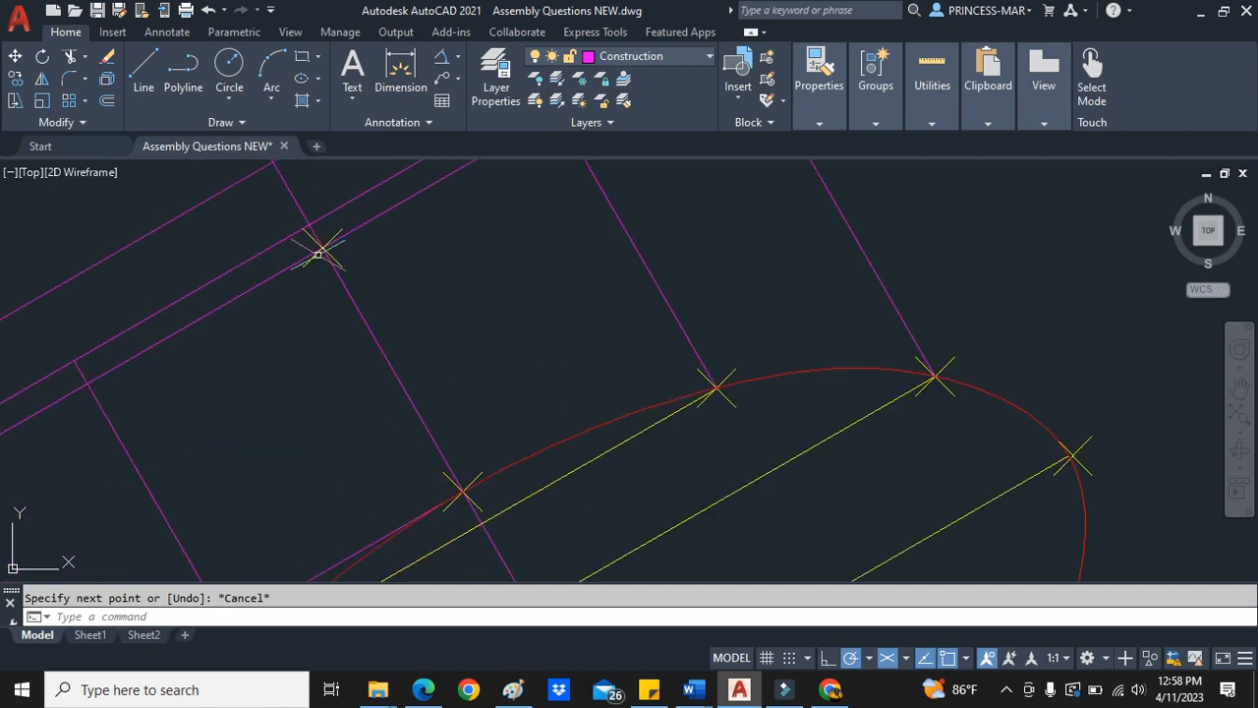
- Copy the construction line along the inclined direction to mark another depth position
right_click(324, 252)
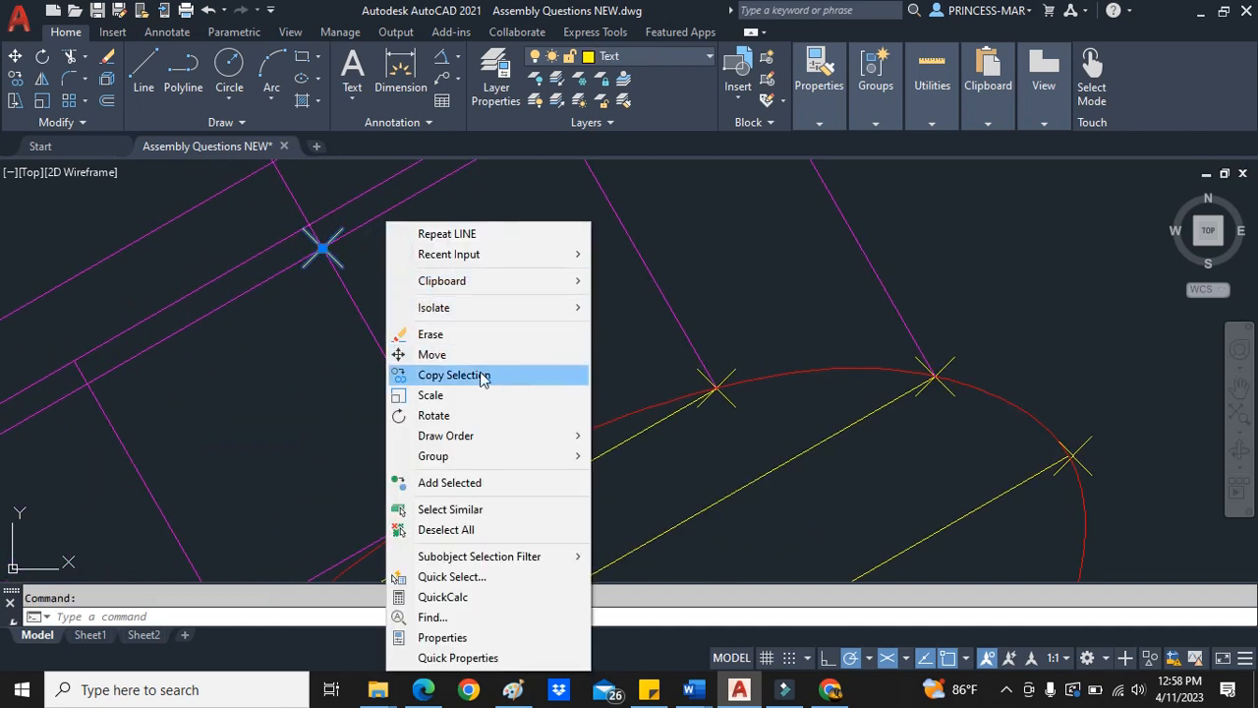
left_click(452, 374)
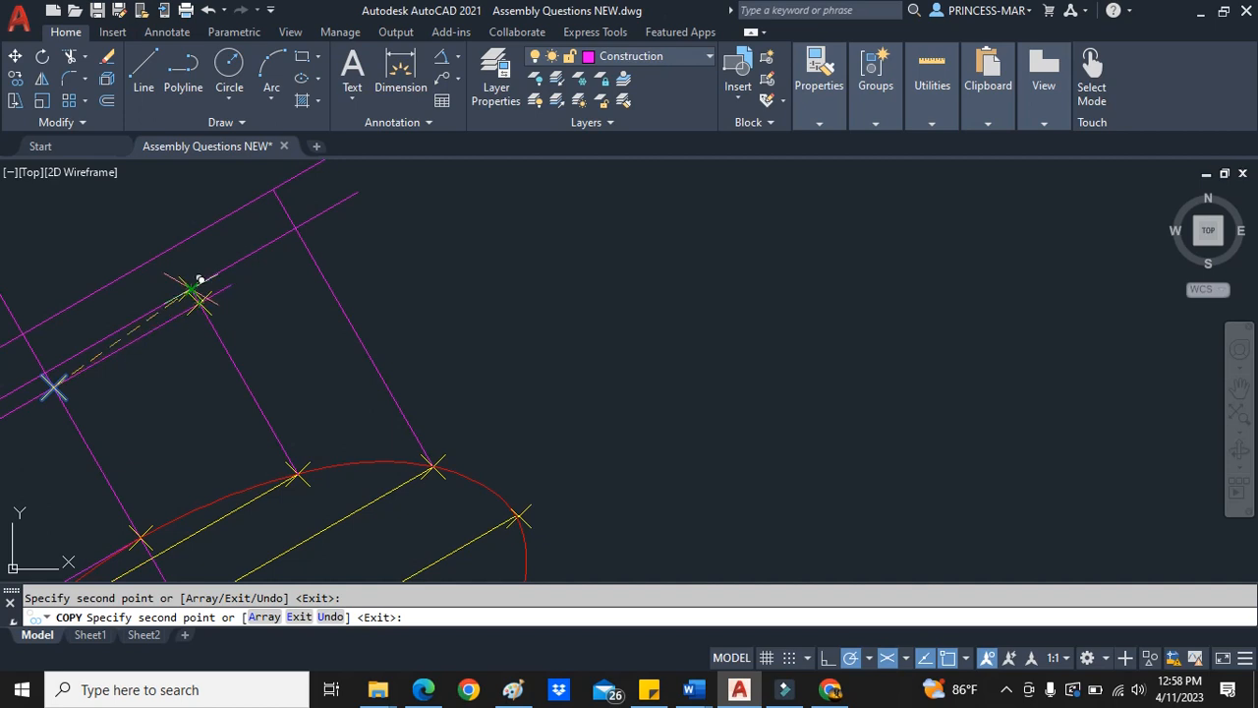
key("Escape")
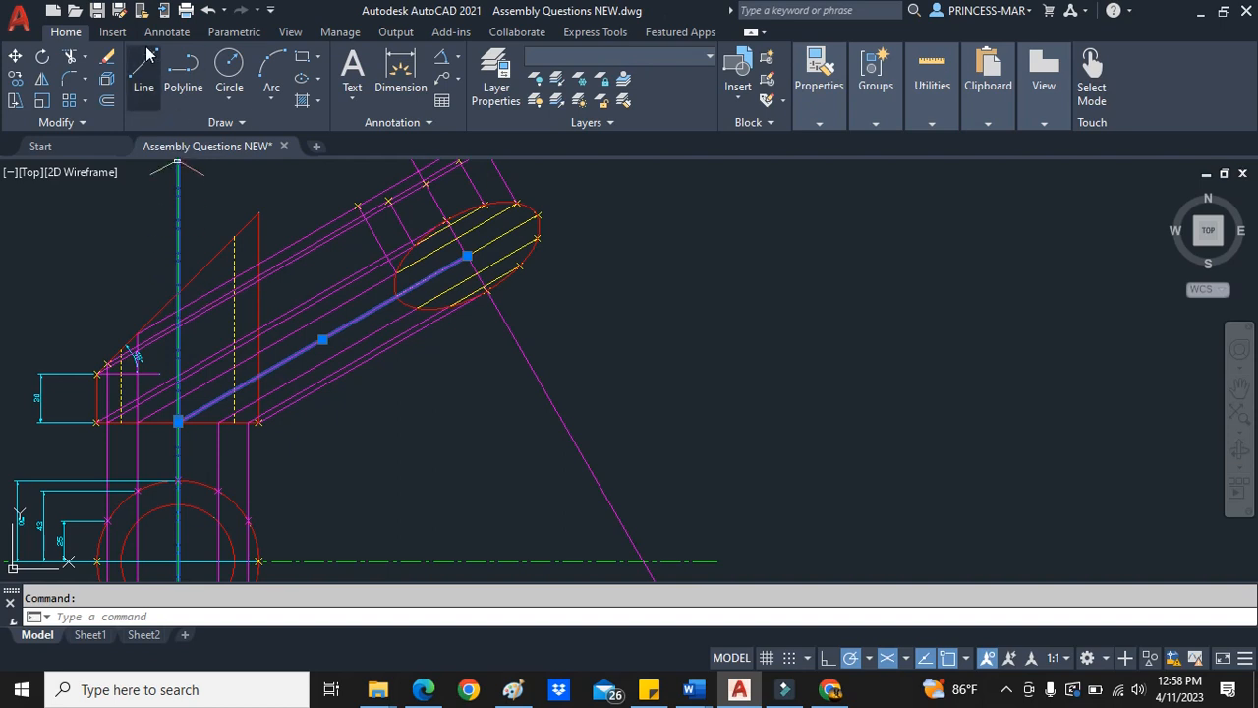
- Draw a projection line and trim the construction lines back to the curved outline
left_click(144, 75)
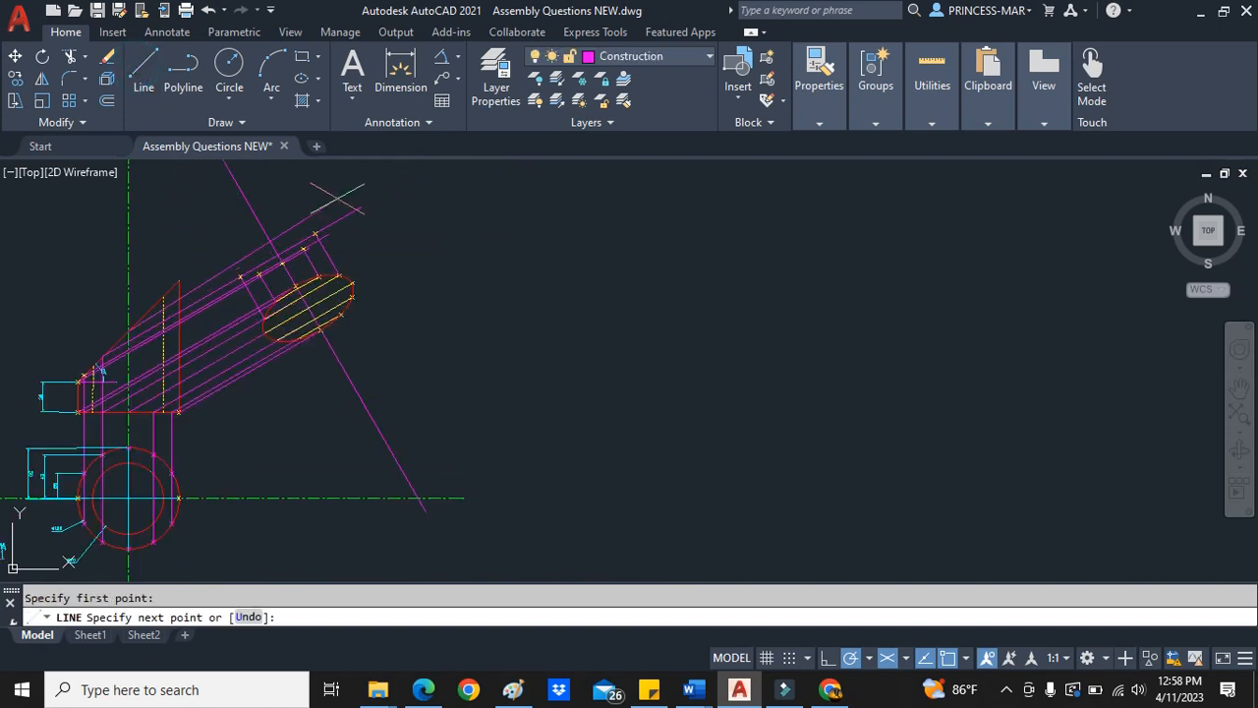
key("Escape")
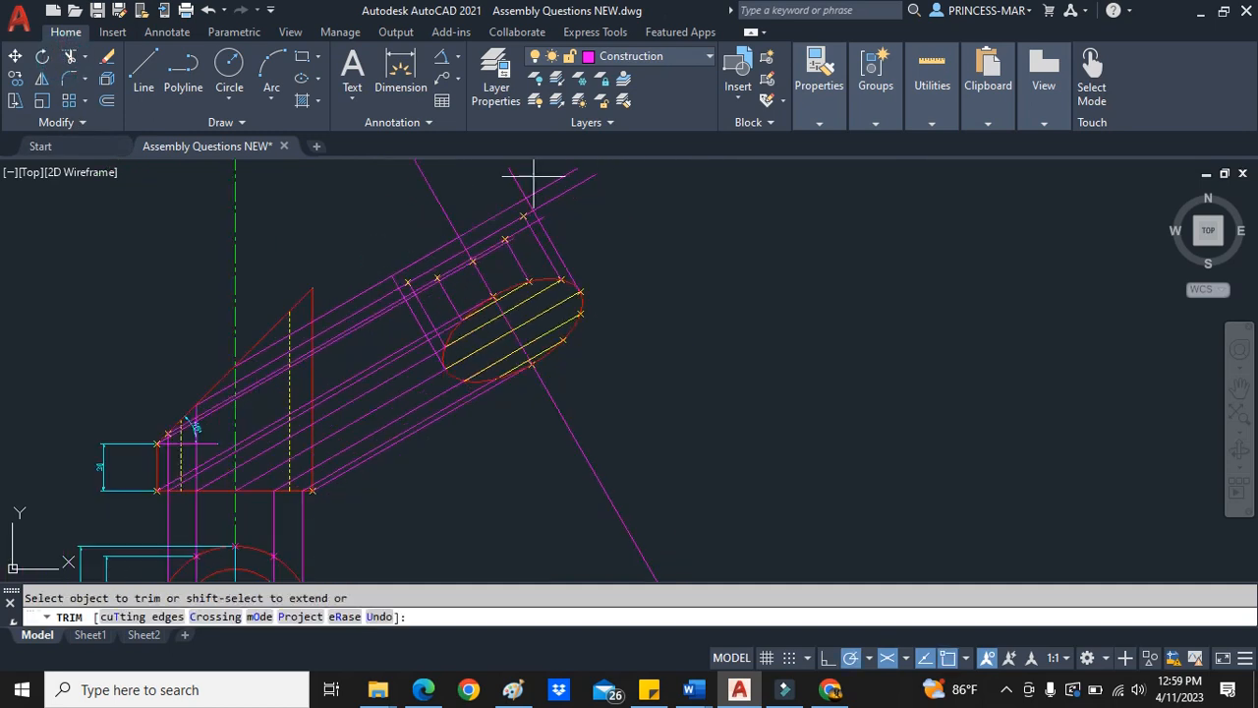
key("Escape")
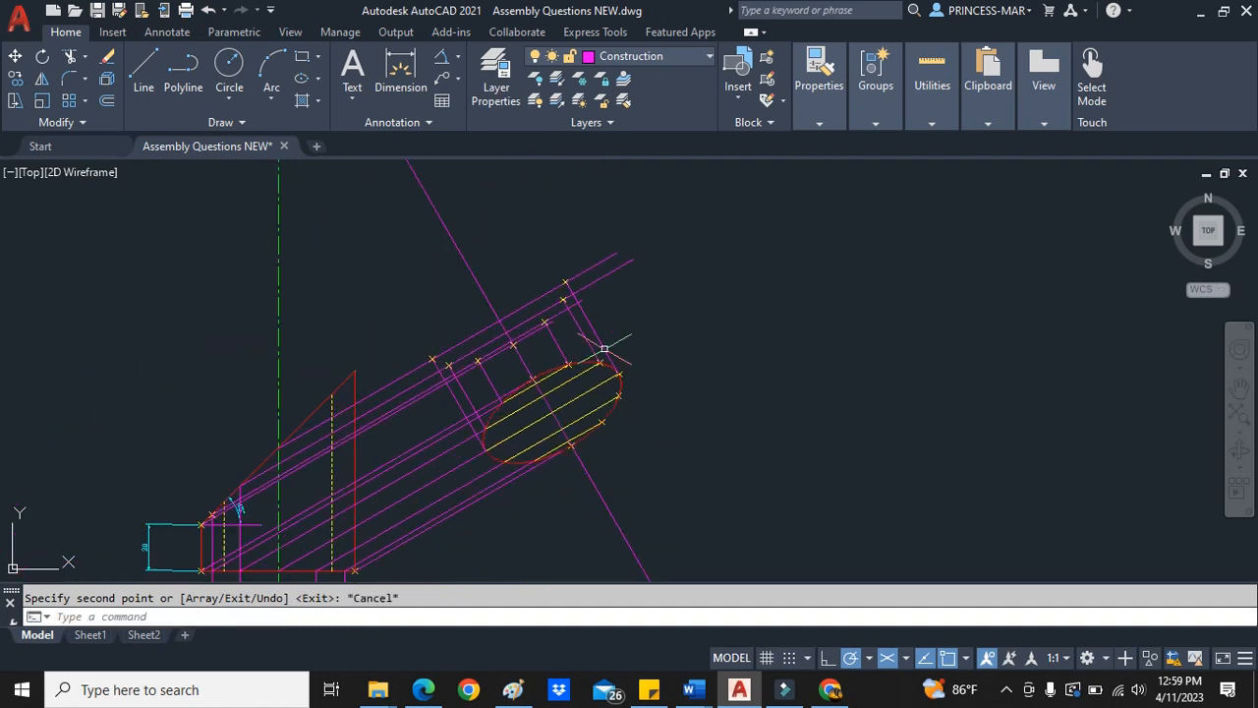
mouse_move(567, 403)
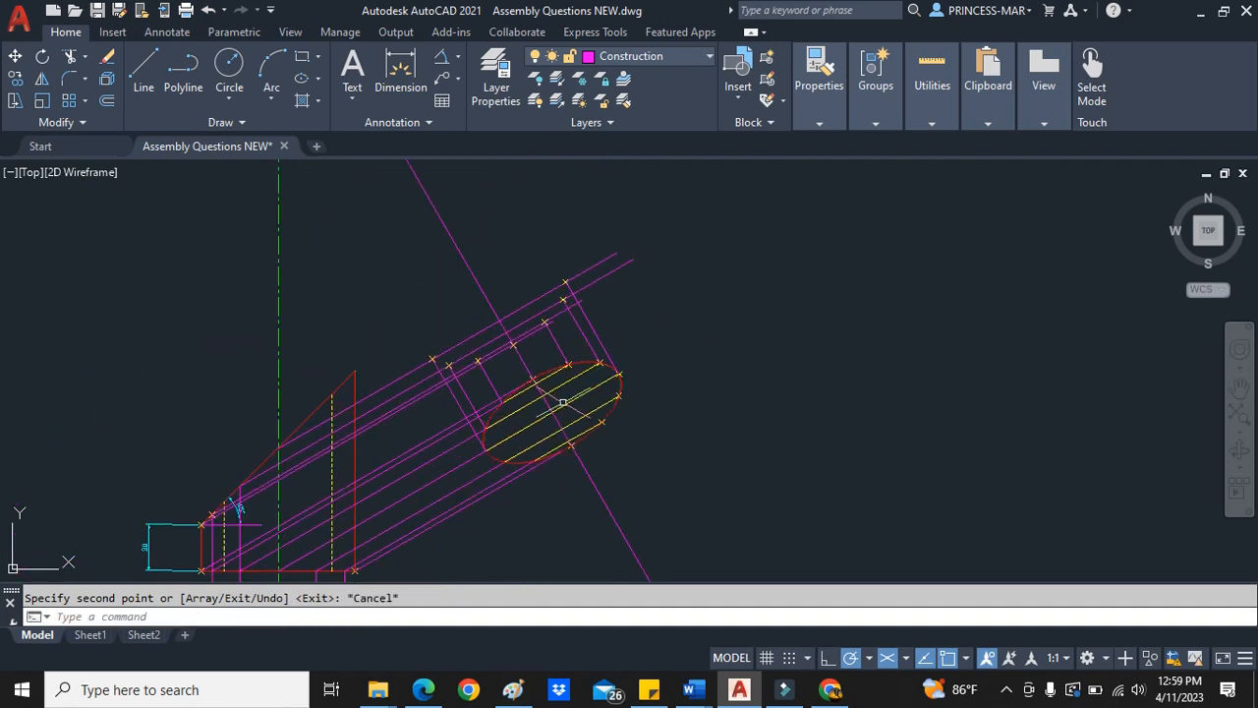
scroll("up", 3)
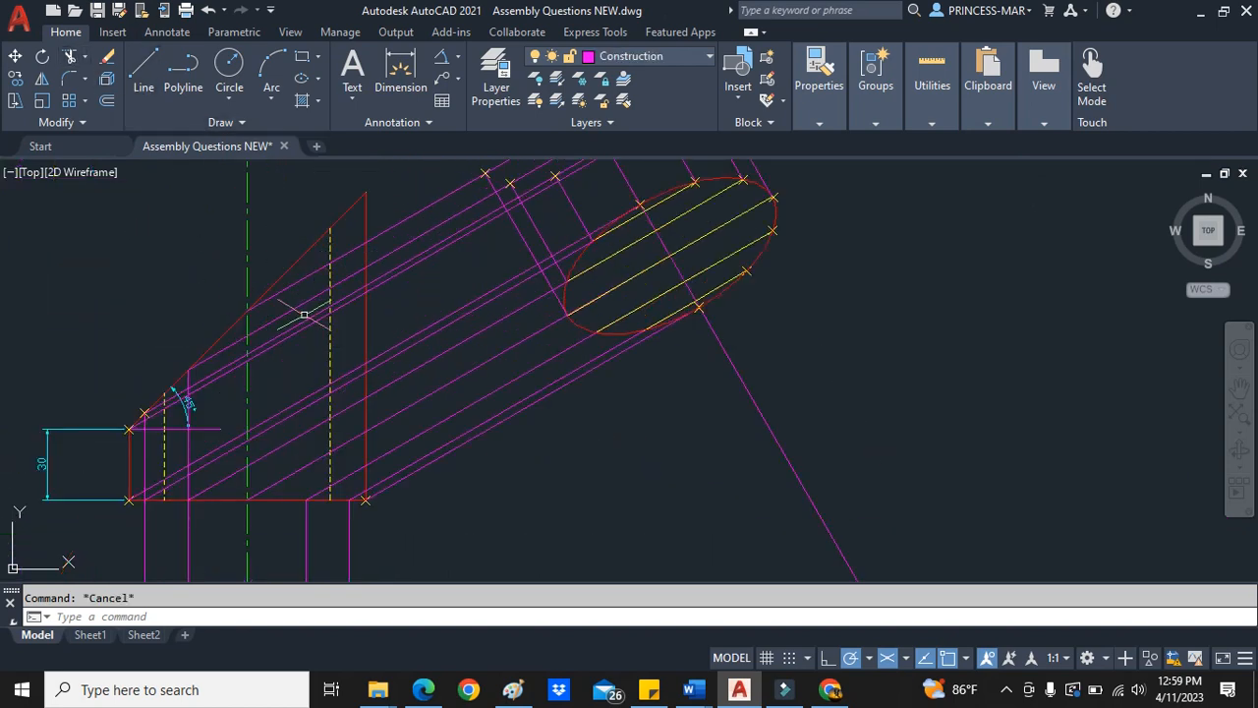
- Extend the short line with EX and draw an inclined projection line into the ellipse
type("ex")
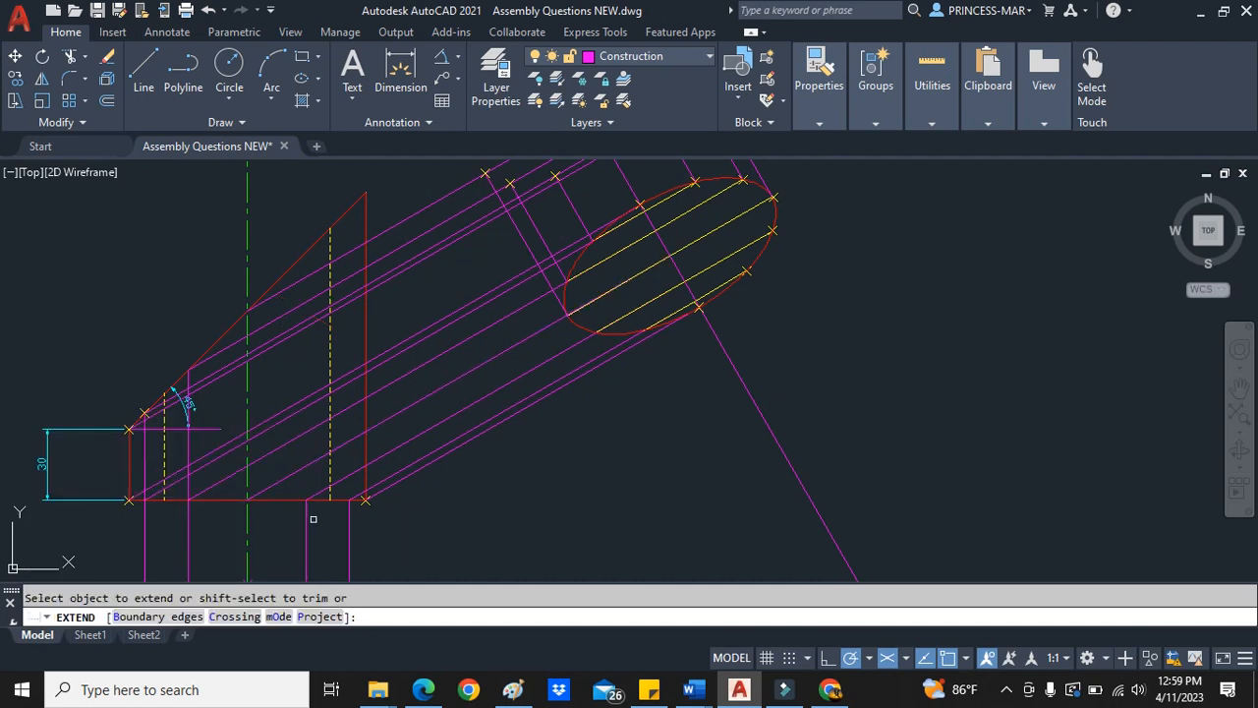
left_click(305, 413)
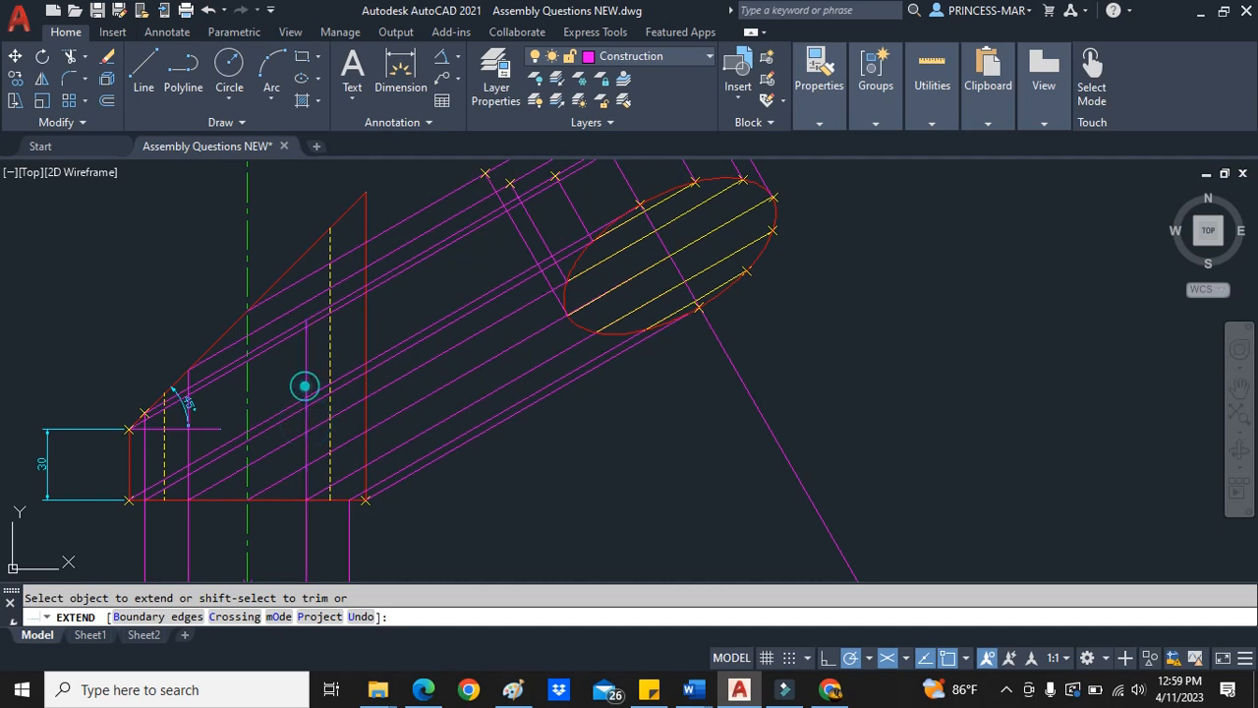
mouse_move(318, 350)
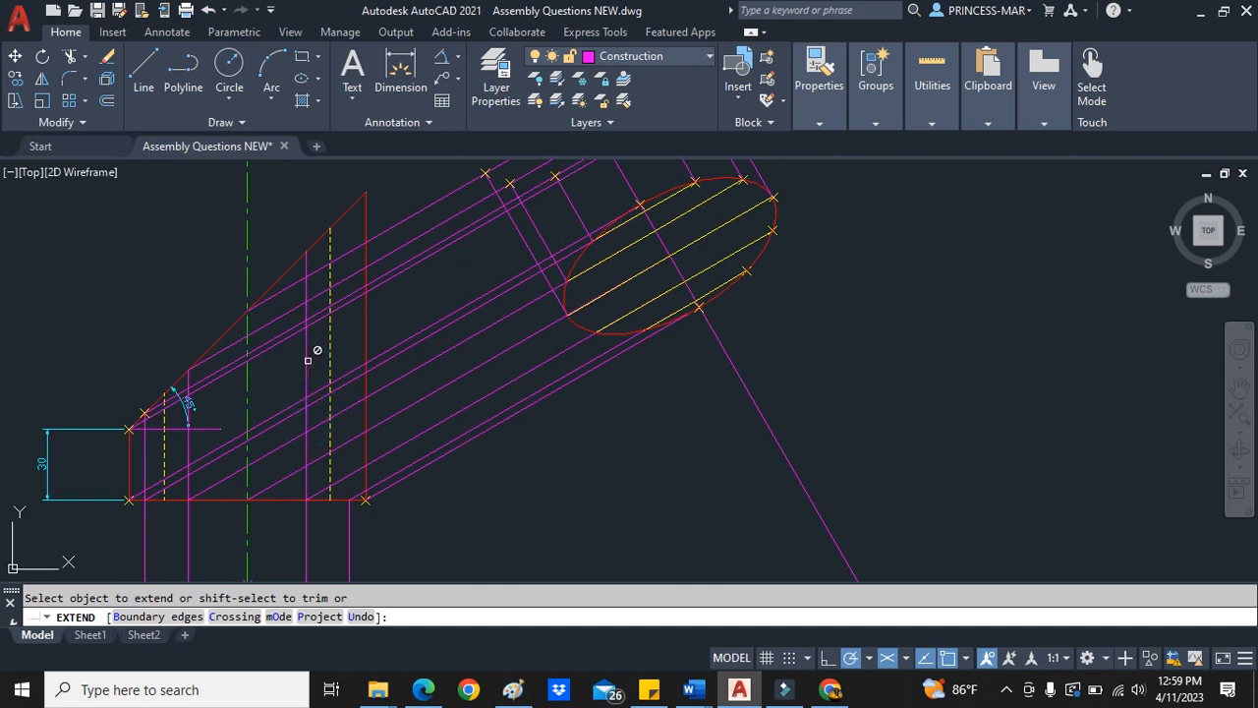
key("Escape")
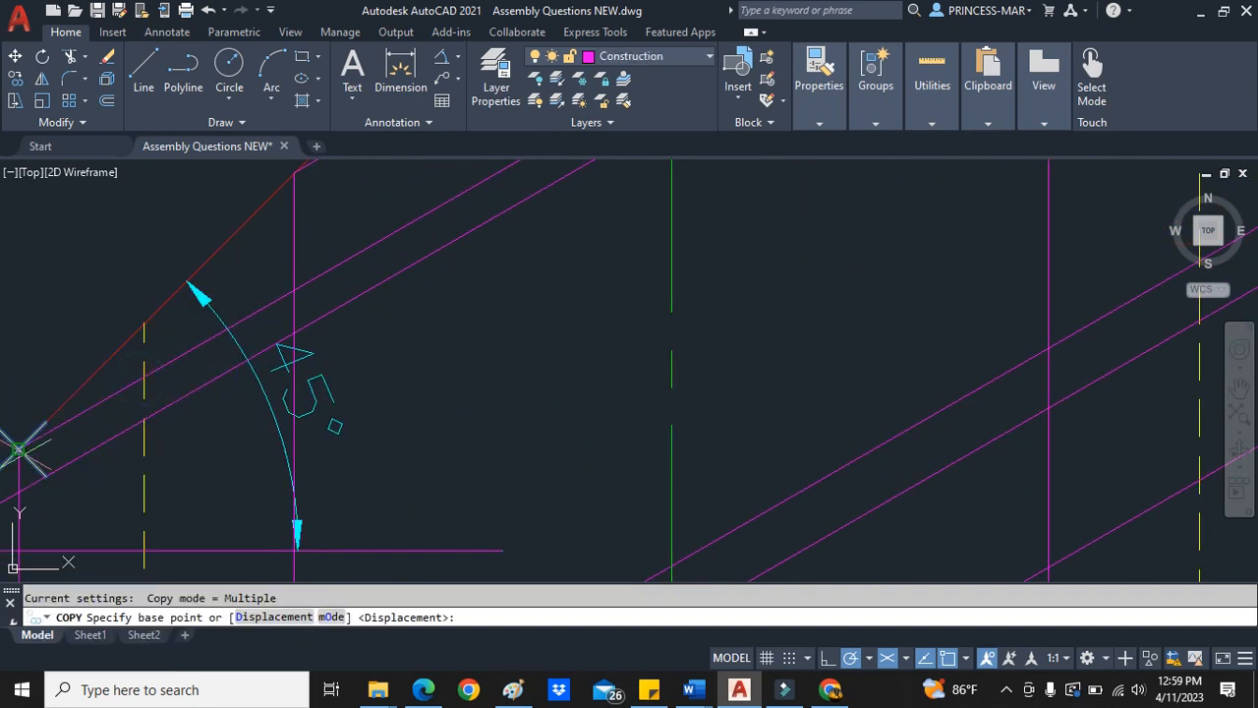
left_click(279, 224)
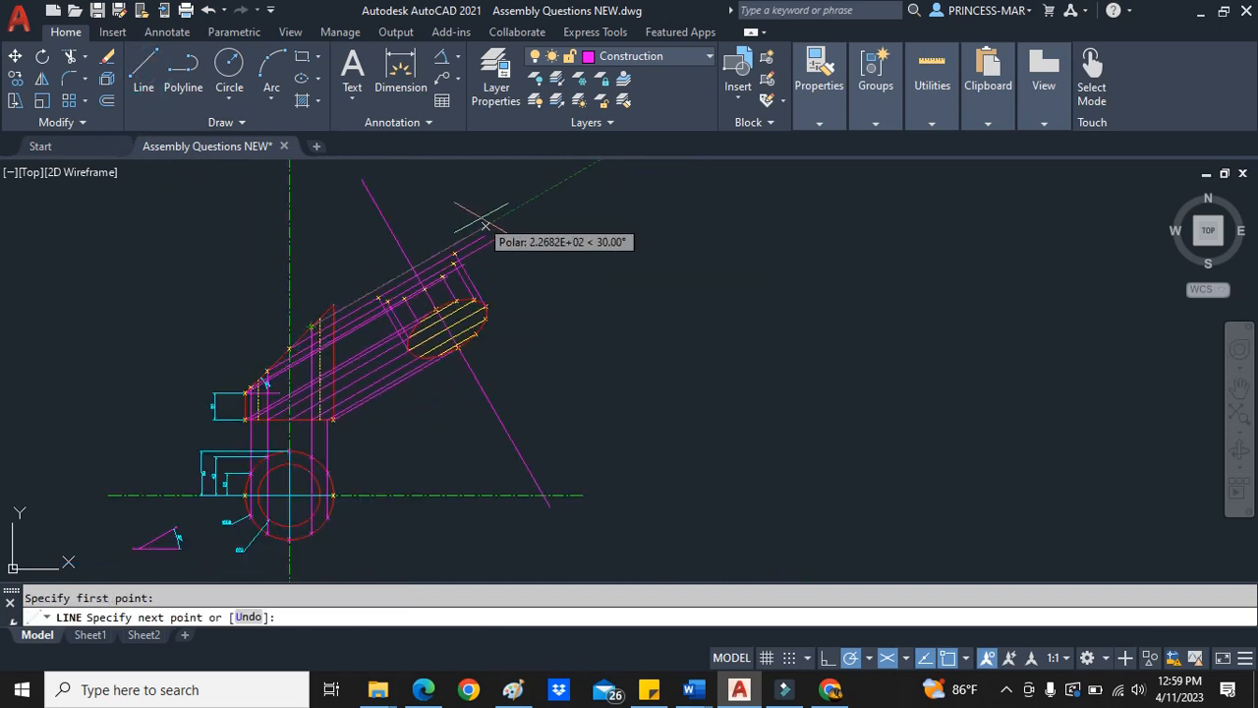
key("Escape")
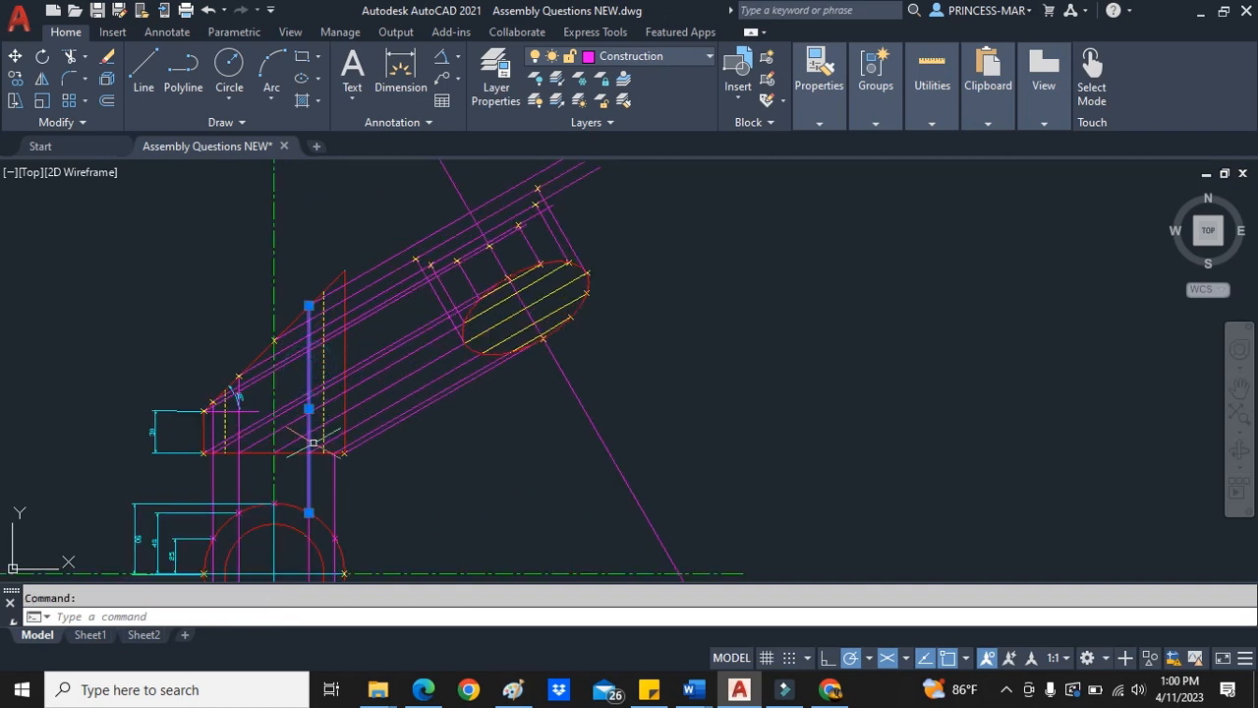
- Draw another 30° projection line and copy the selected inclined lines
left_click(484, 358)
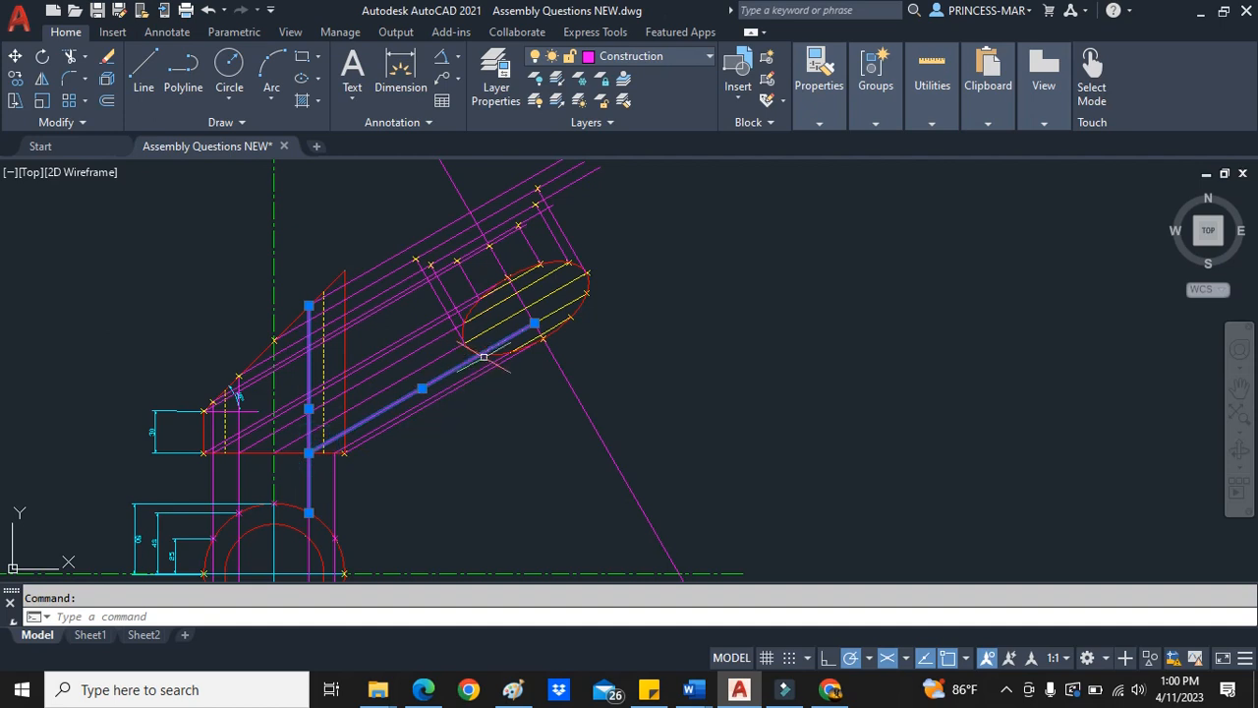
scroll("up", 3)
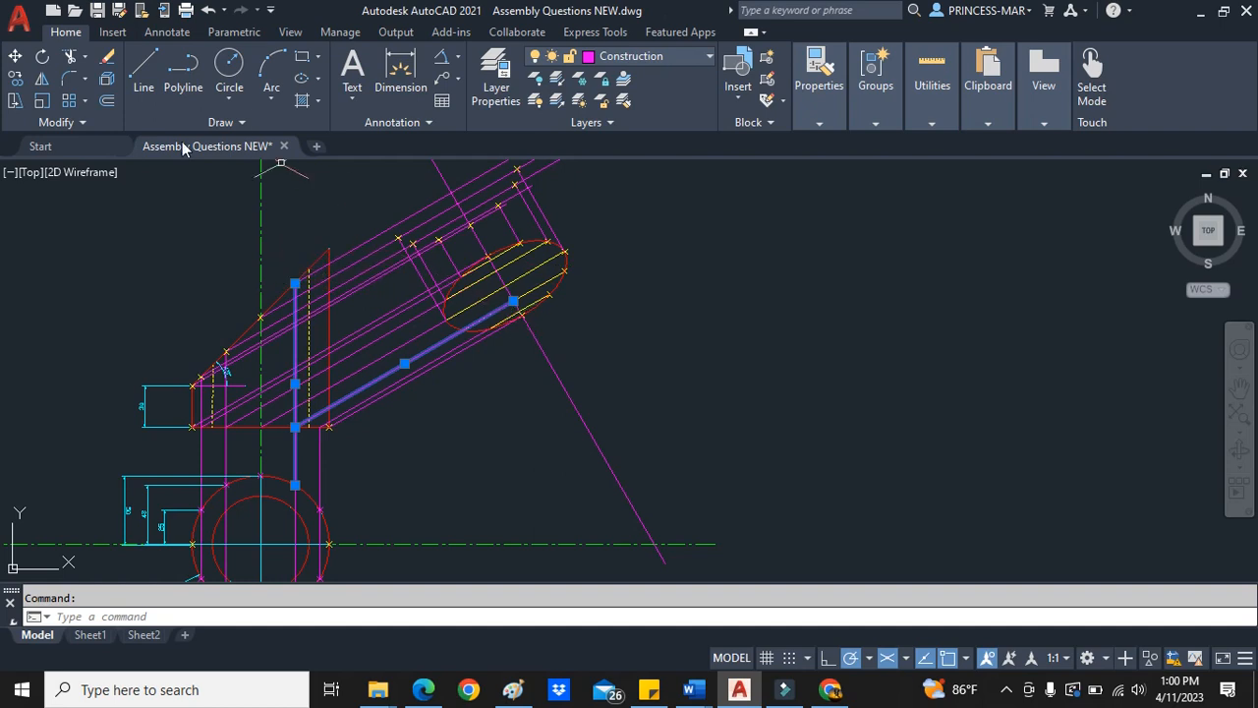
mouse_move(143, 75)
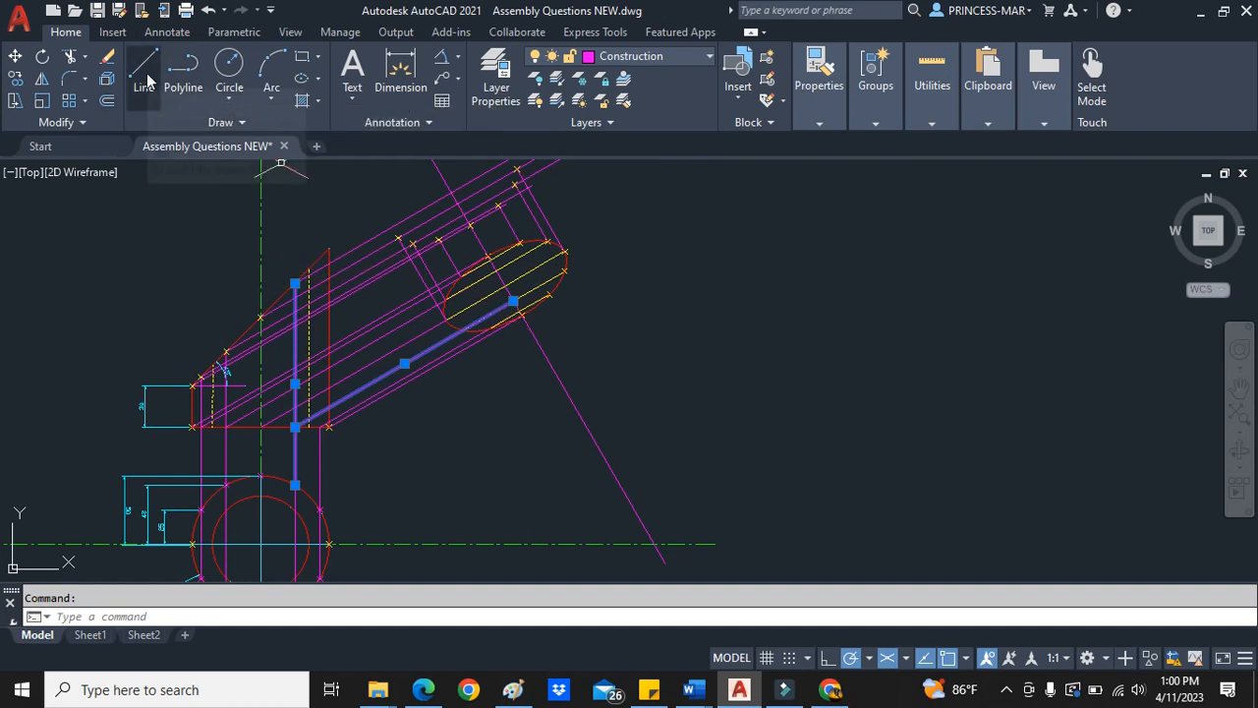
left_click(144, 69)
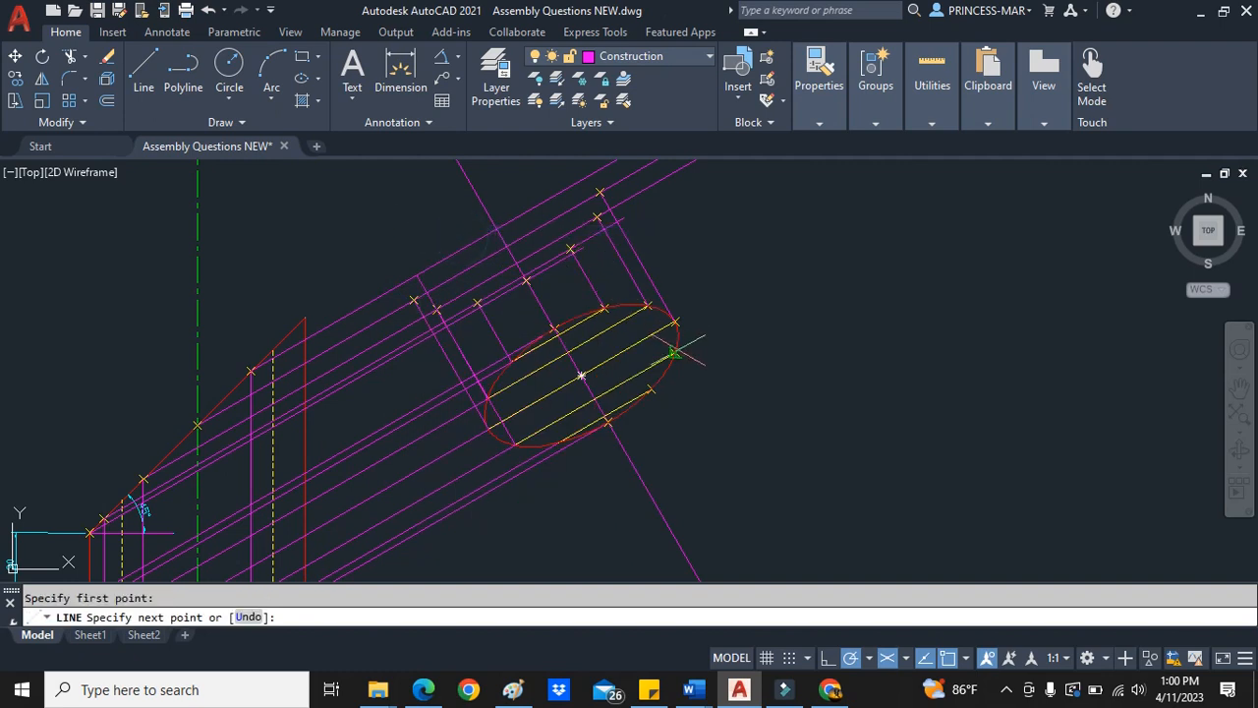
key("Escape")
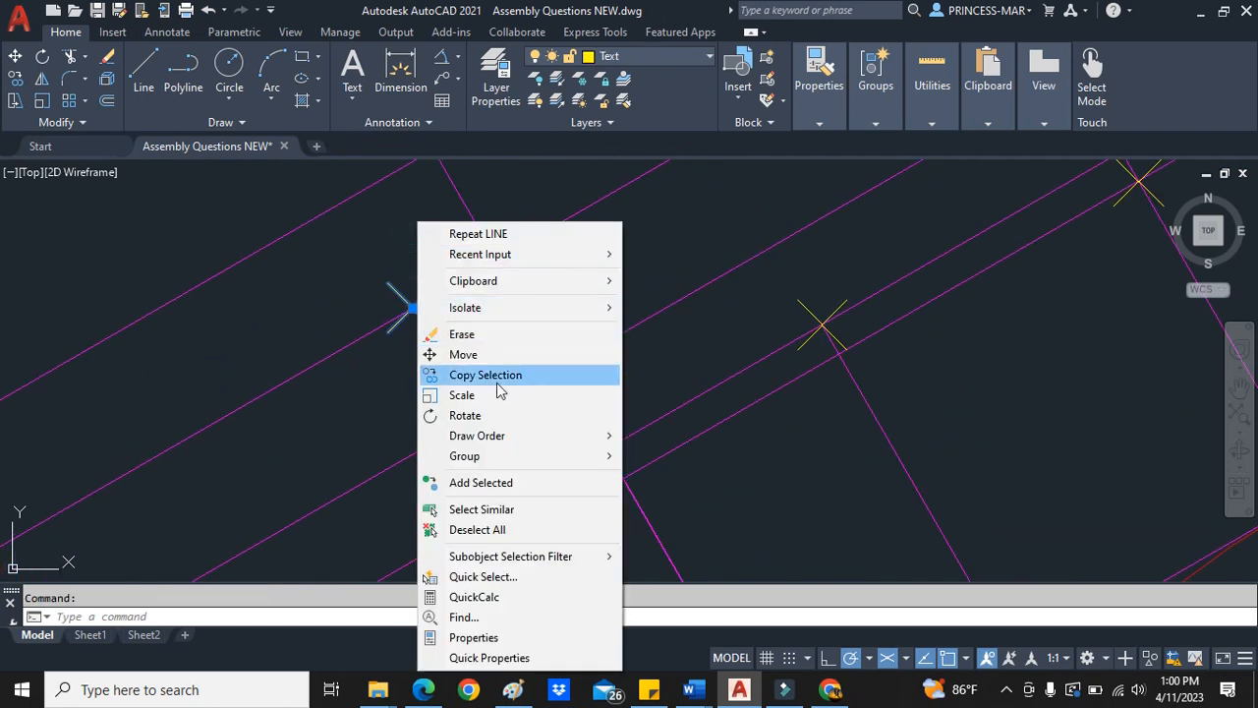
left_click(484, 374)
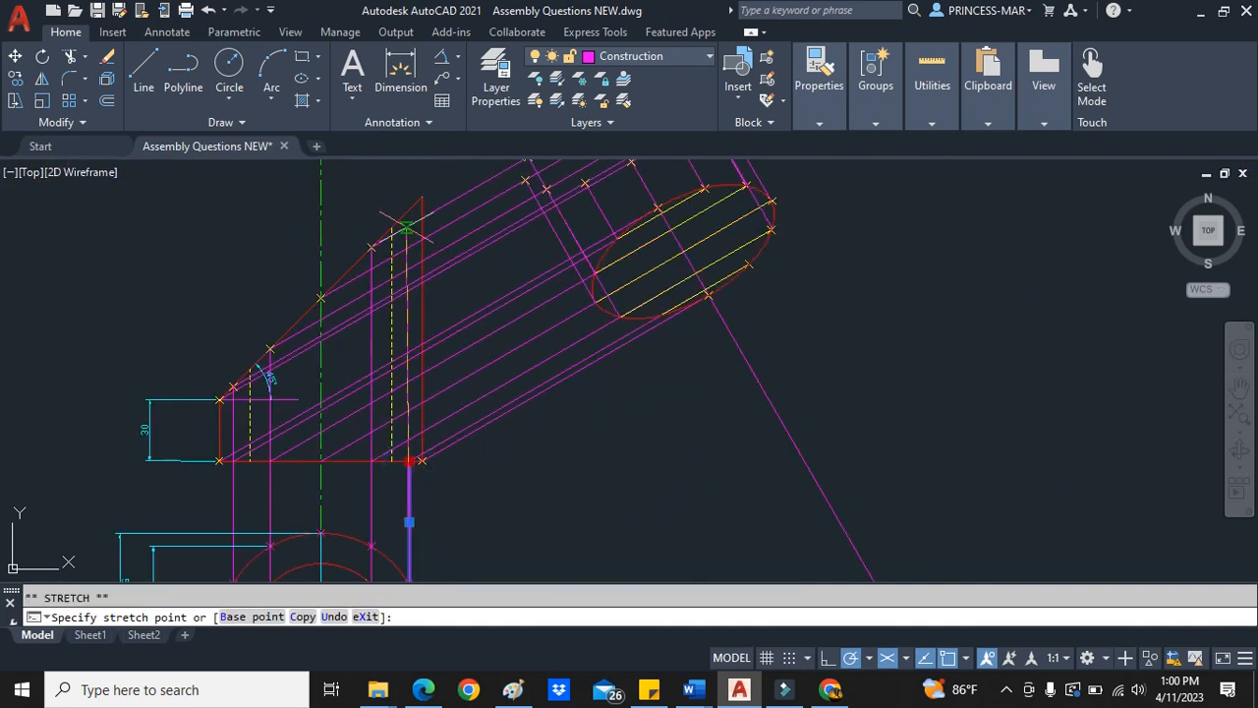
- Stretch the vertical projection line's endpoint and add another inclined line
key("Escape")
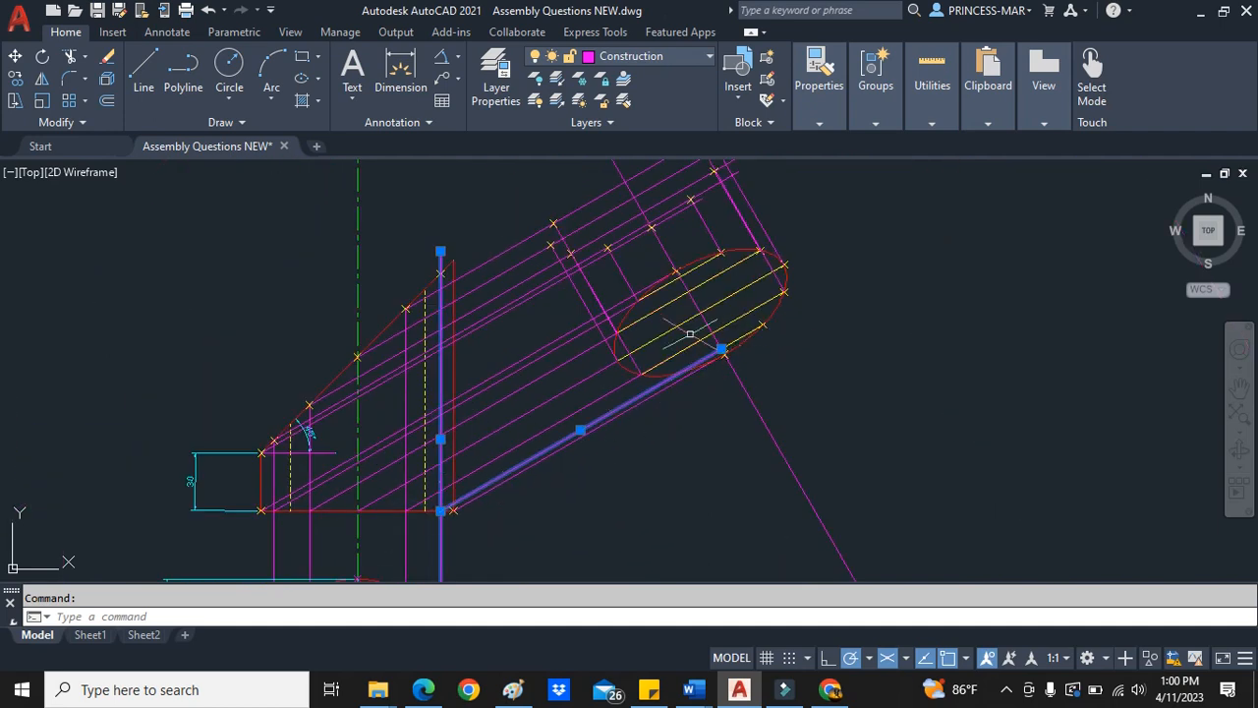
left_click(144, 74)
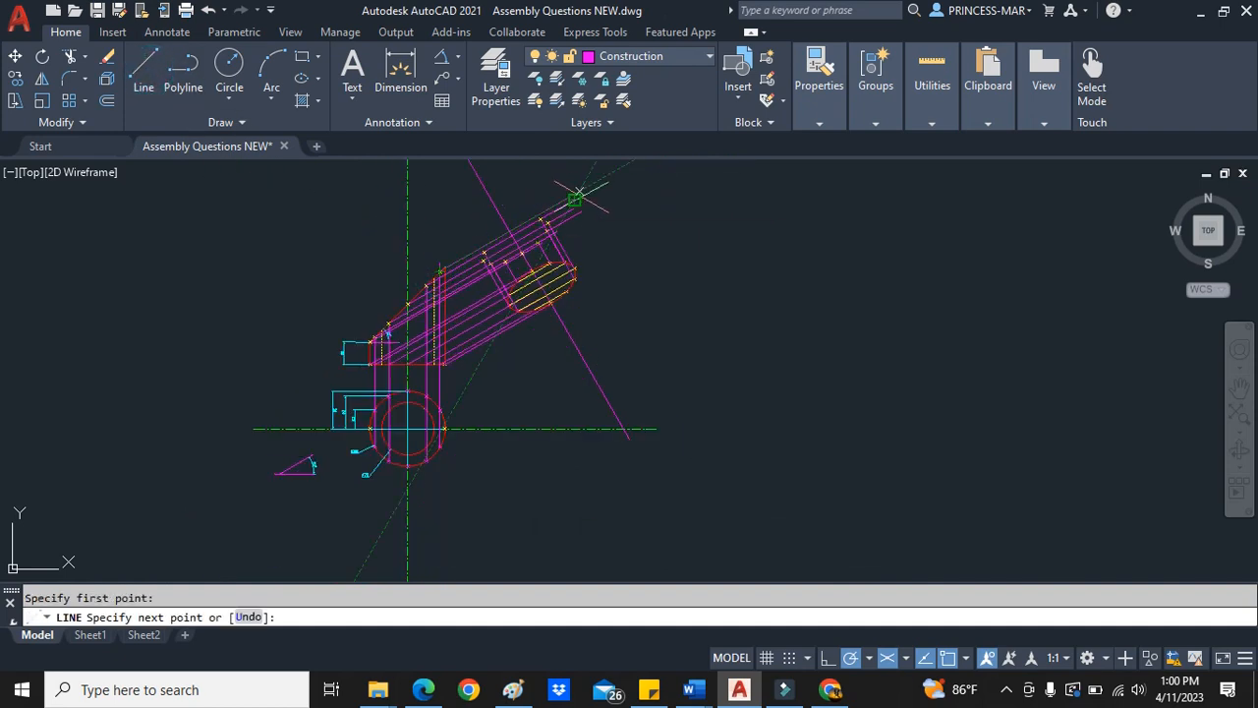
key("Escape")
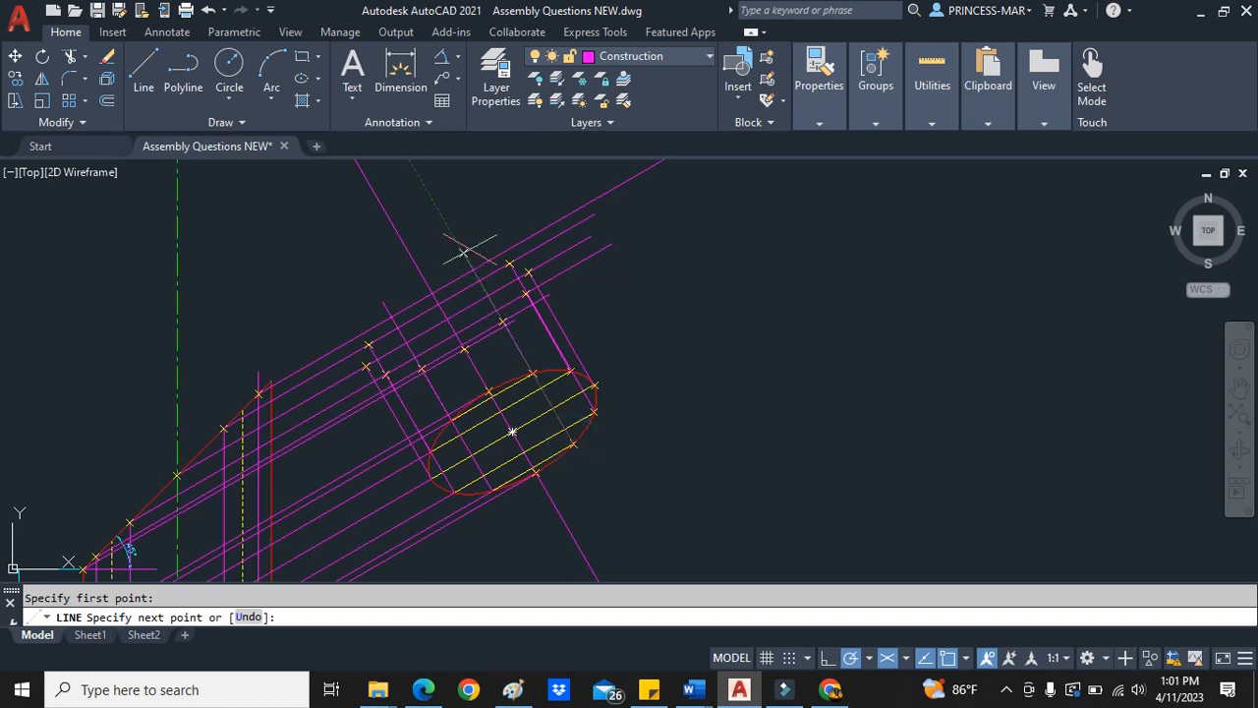
- Cancel the unfinished line and copy the selected inclined line
key("Escape")
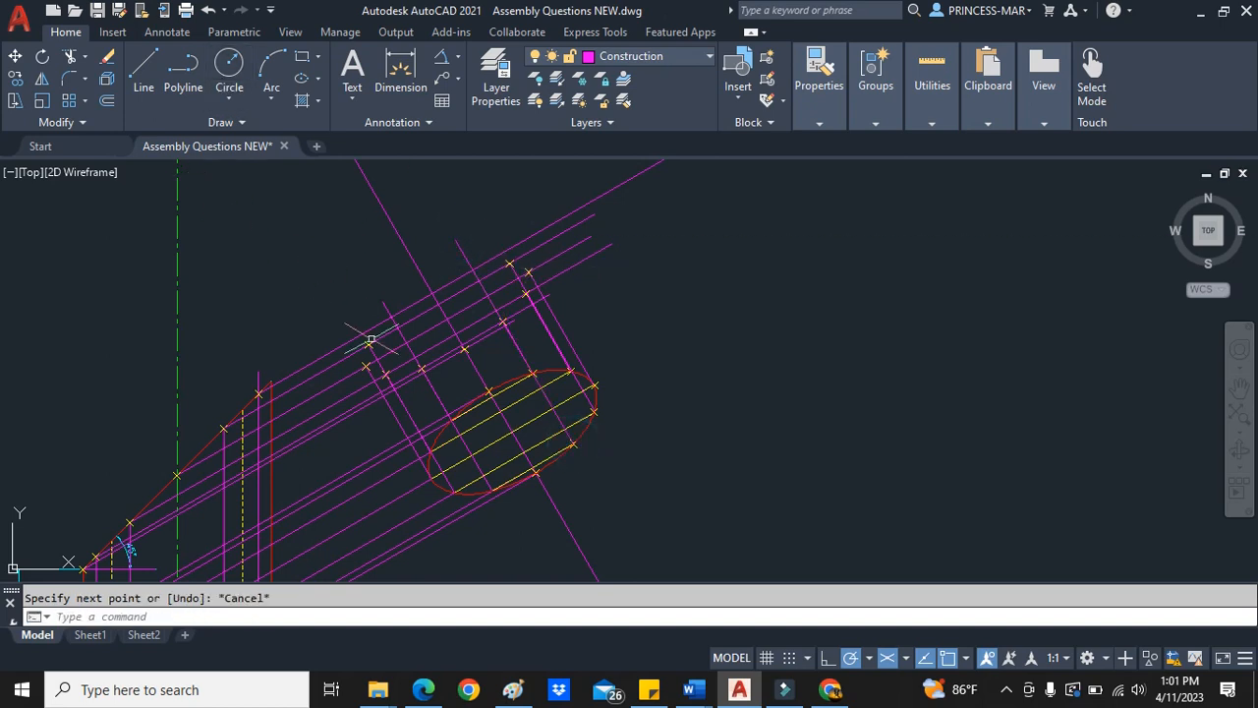
right_click(372, 338)
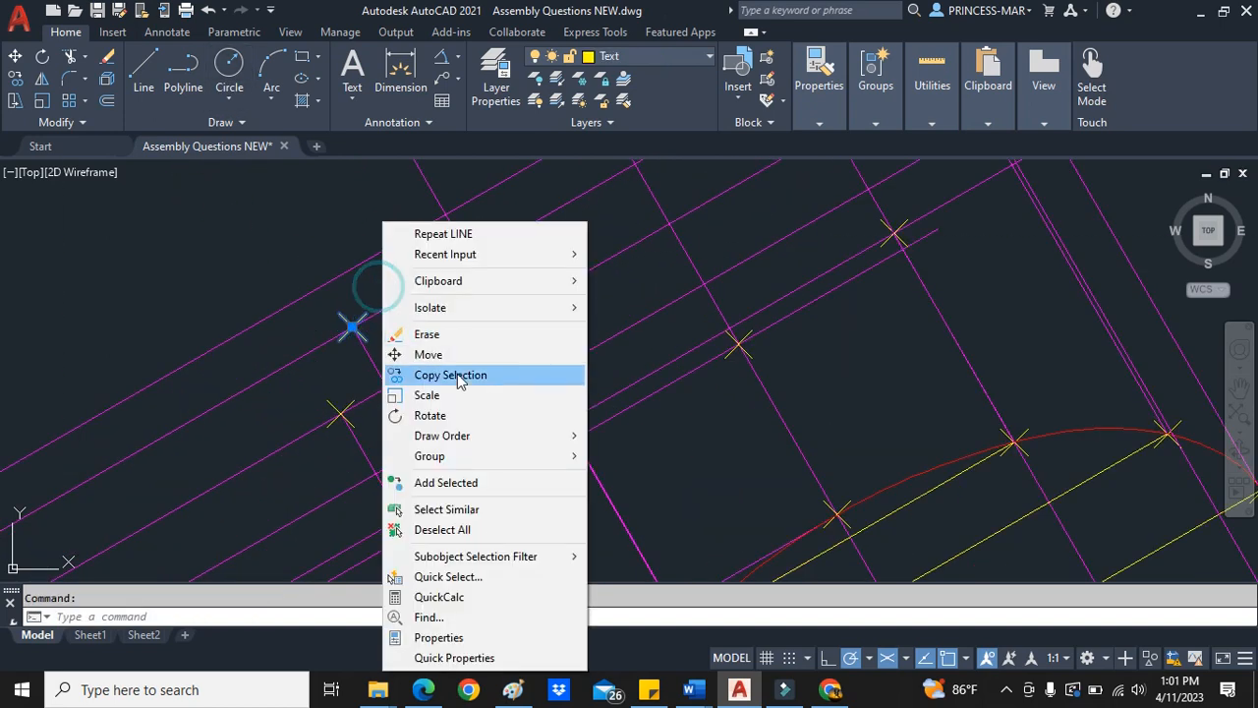
left_click(450, 374)
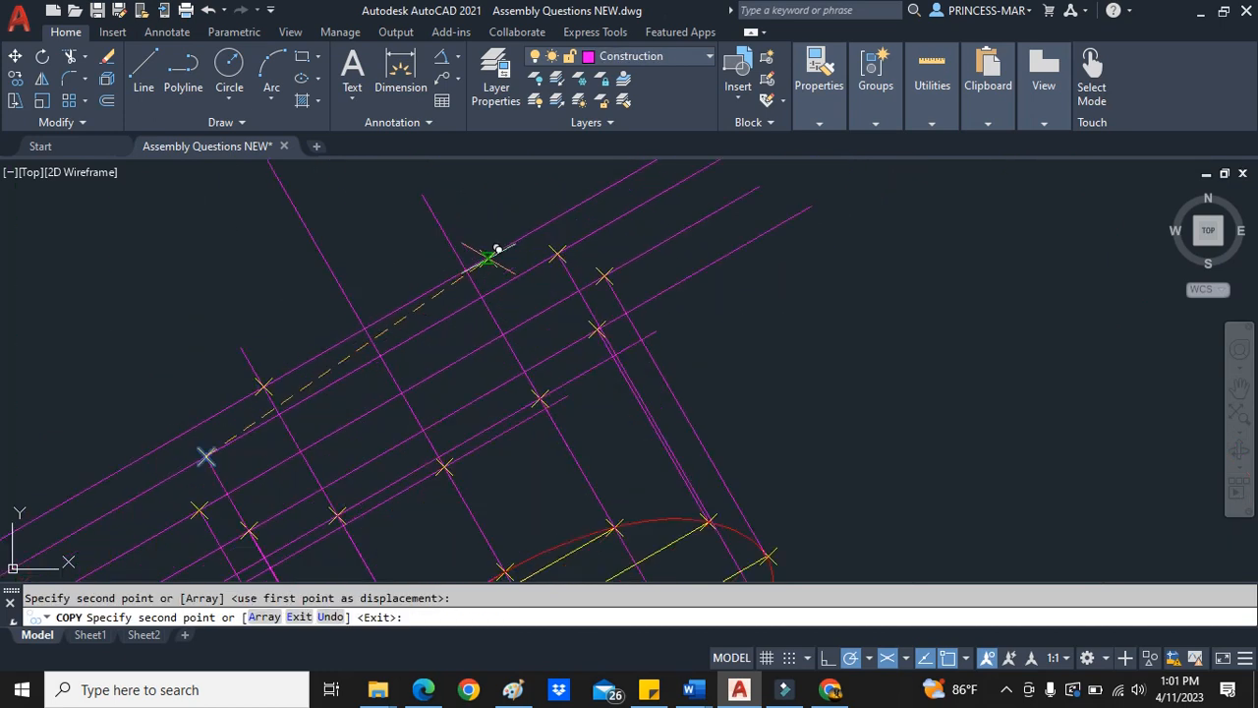
- Place the copied depth line across the auxiliary view and open the layer list
key("Escape")
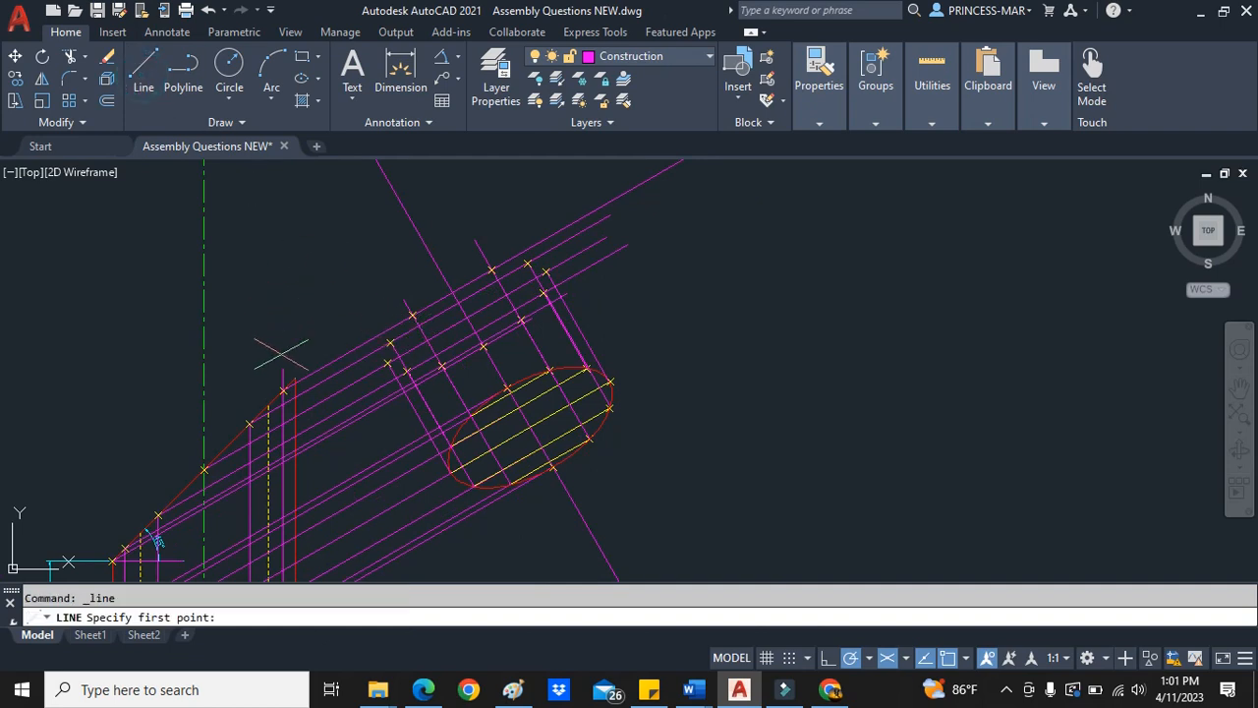
left_click(295, 378)
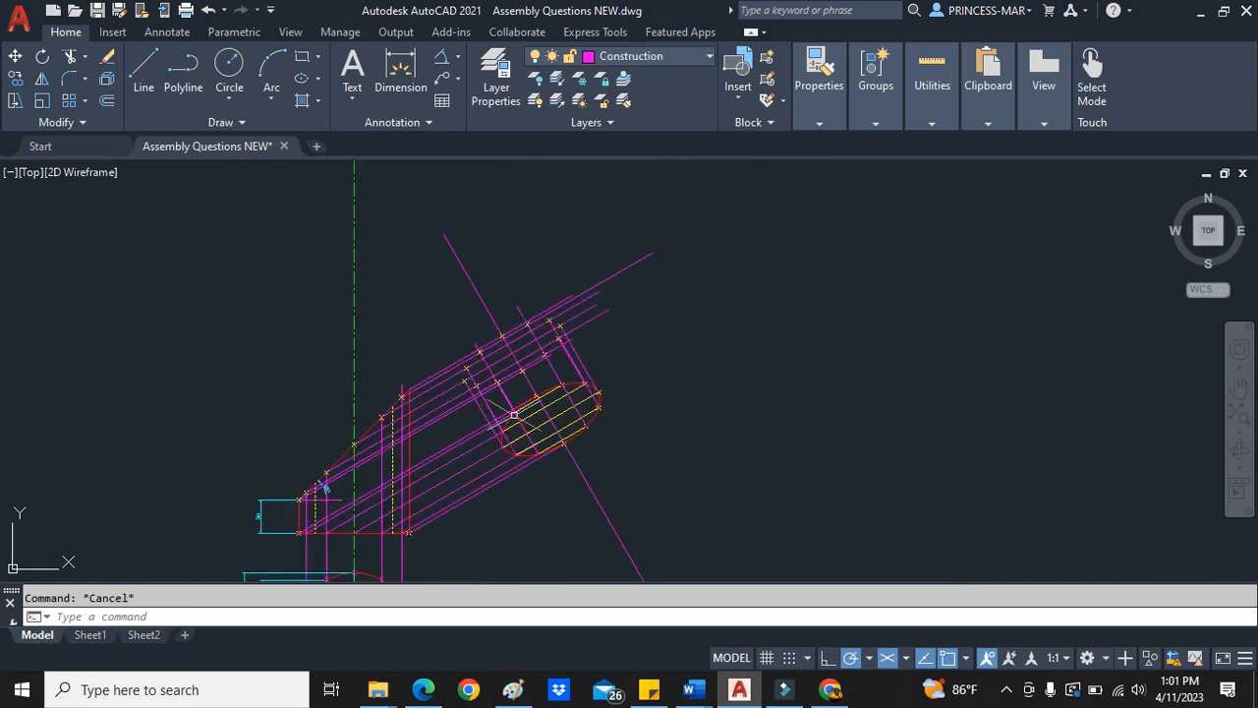
left_click(707, 55)
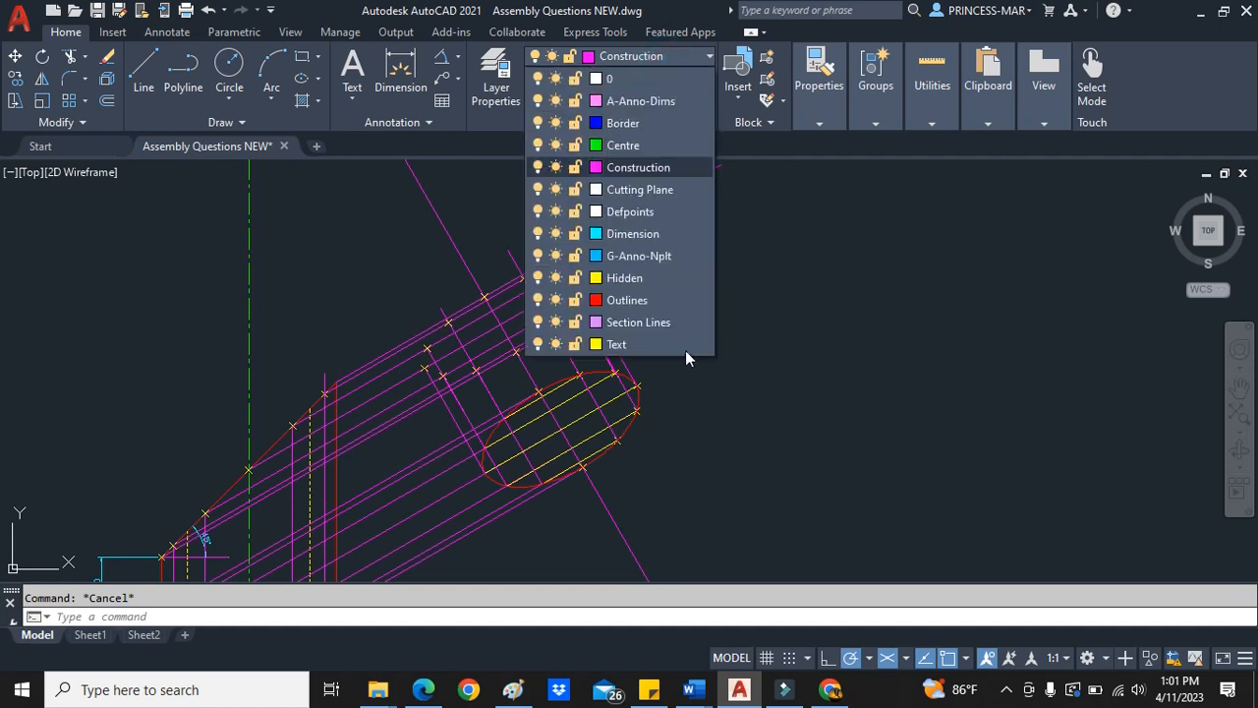
- On the Outlines layer, draw a spline through the plotted points and close it with C
left_click(627, 299)
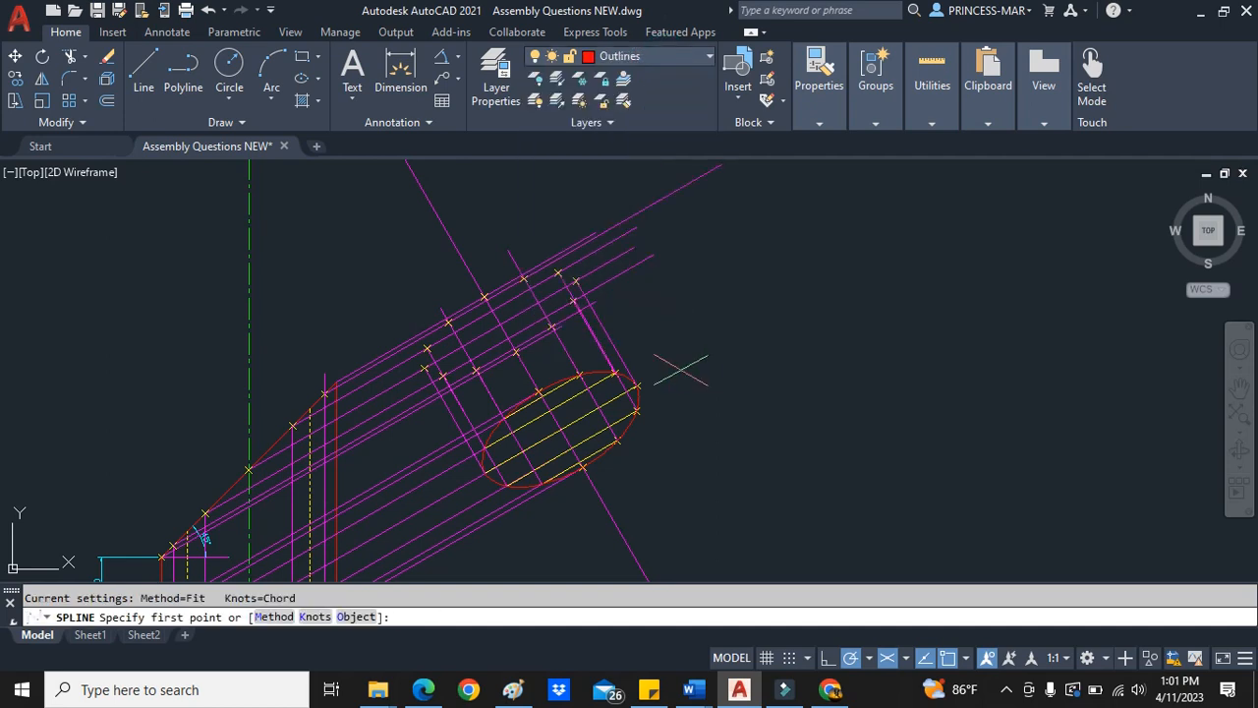
left_click(547, 381)
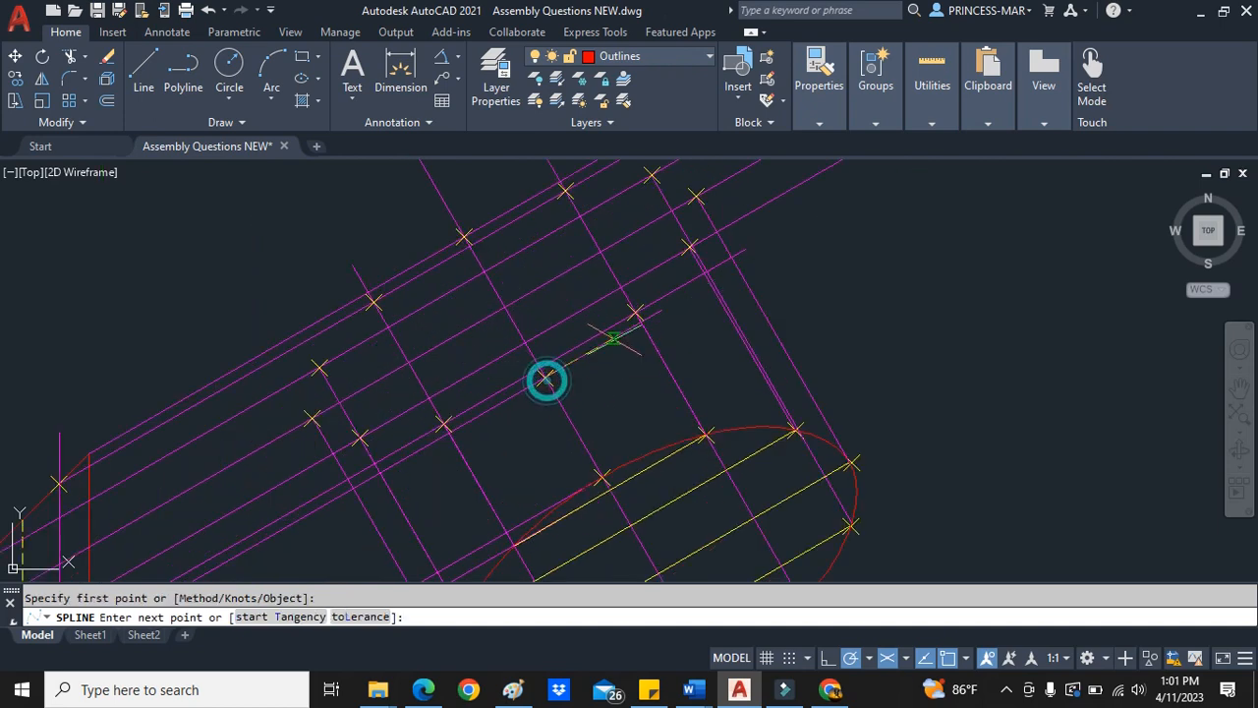
left_click(692, 244)
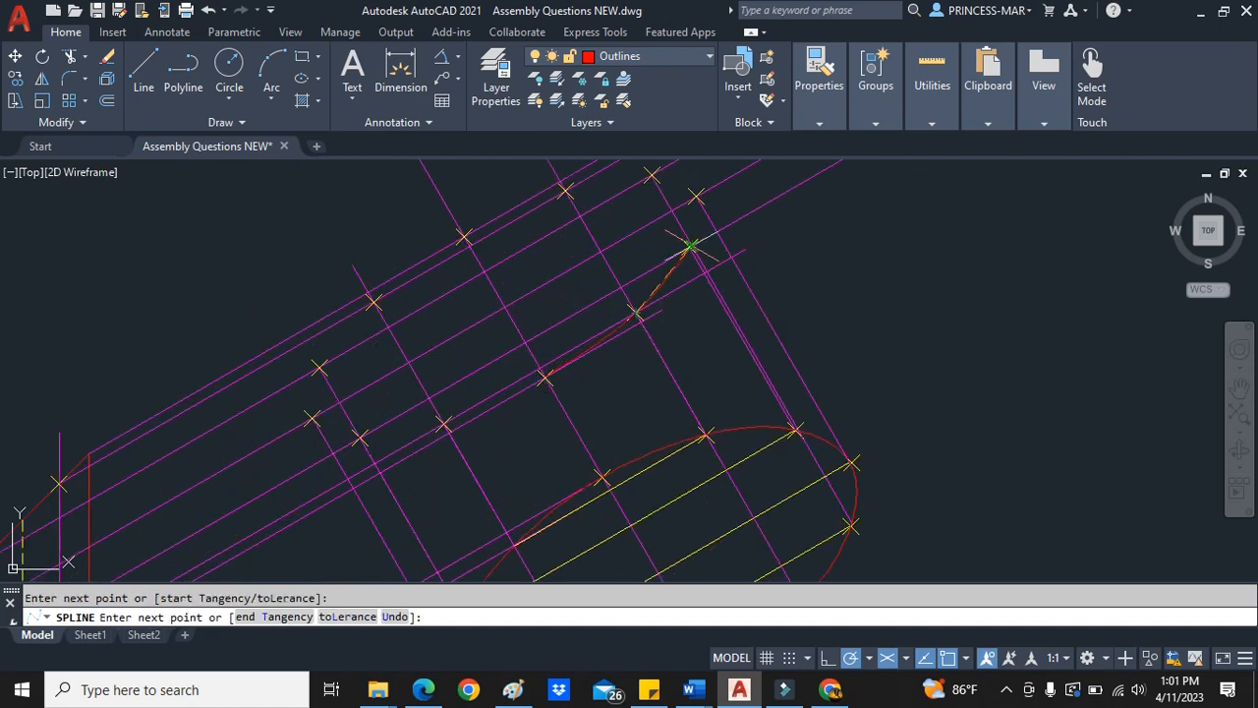
left_click(692, 246)
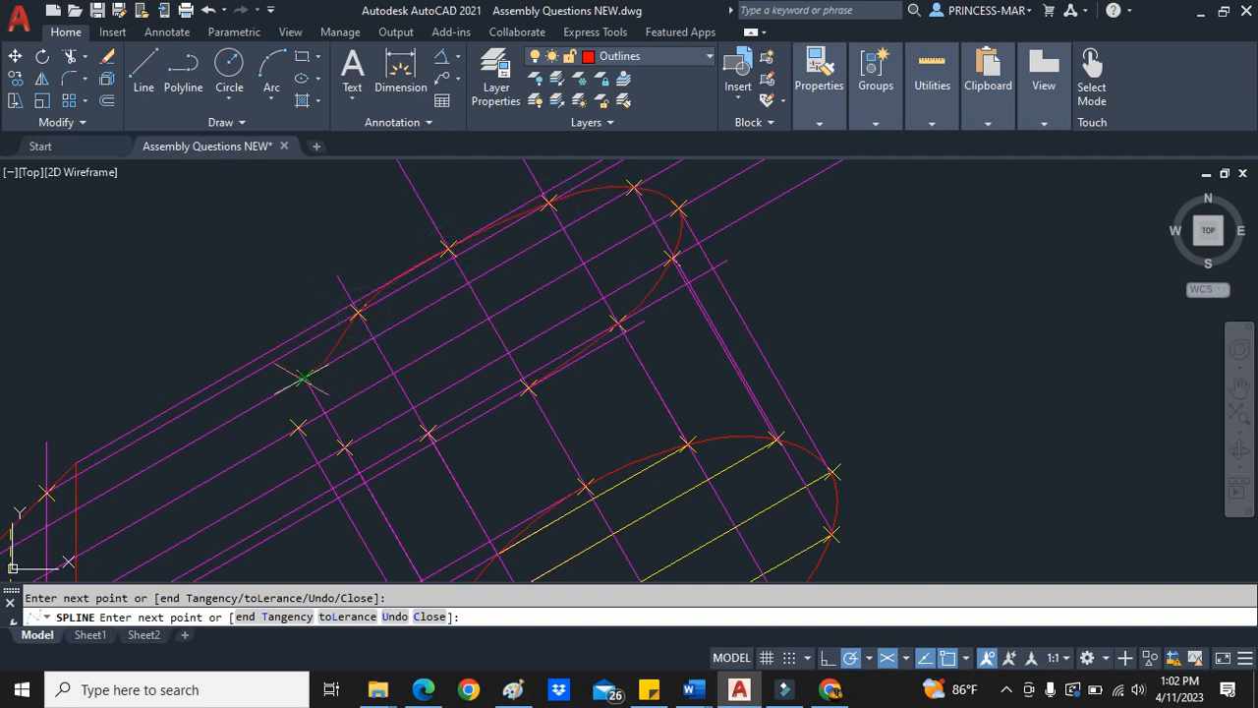
left_click(344, 448)
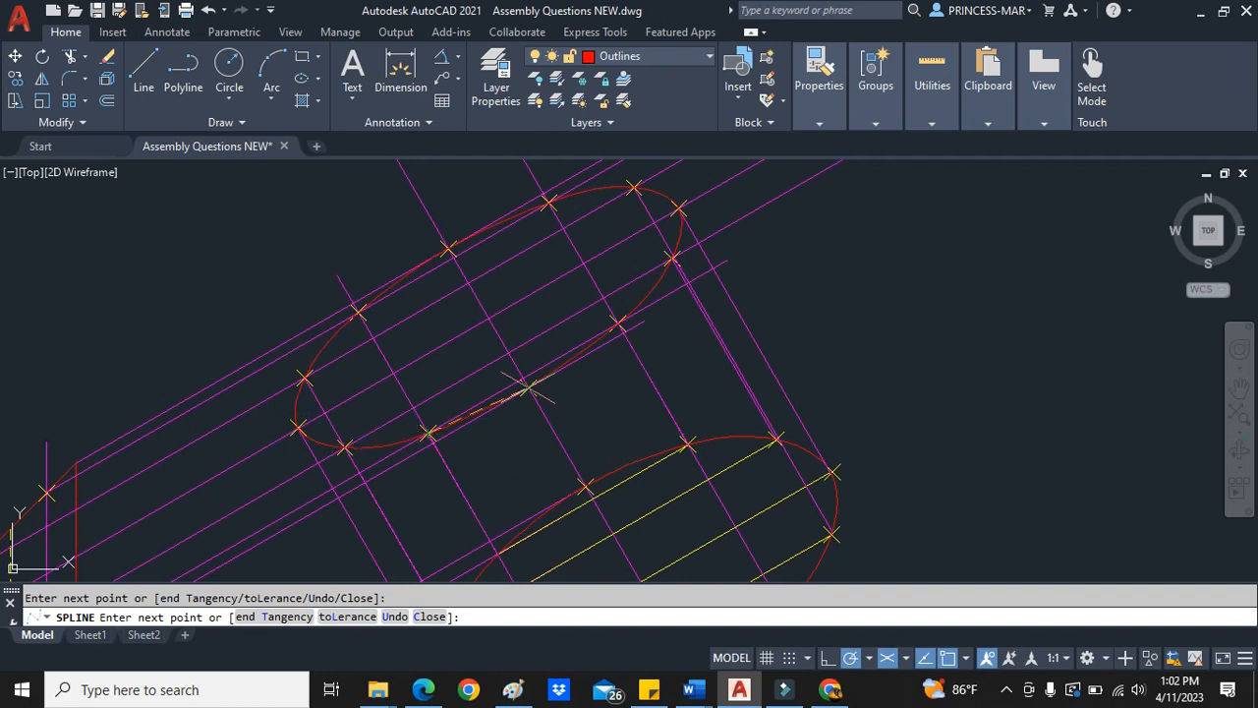
type("c")
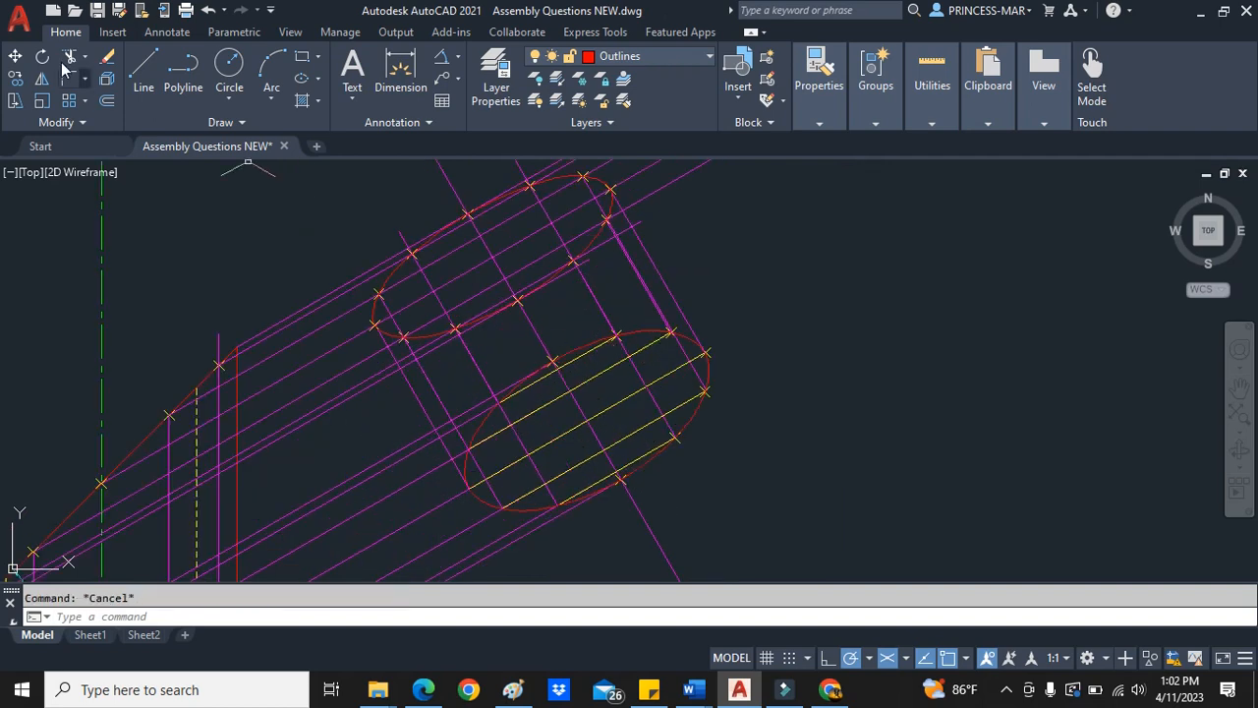
left_click(143, 74)
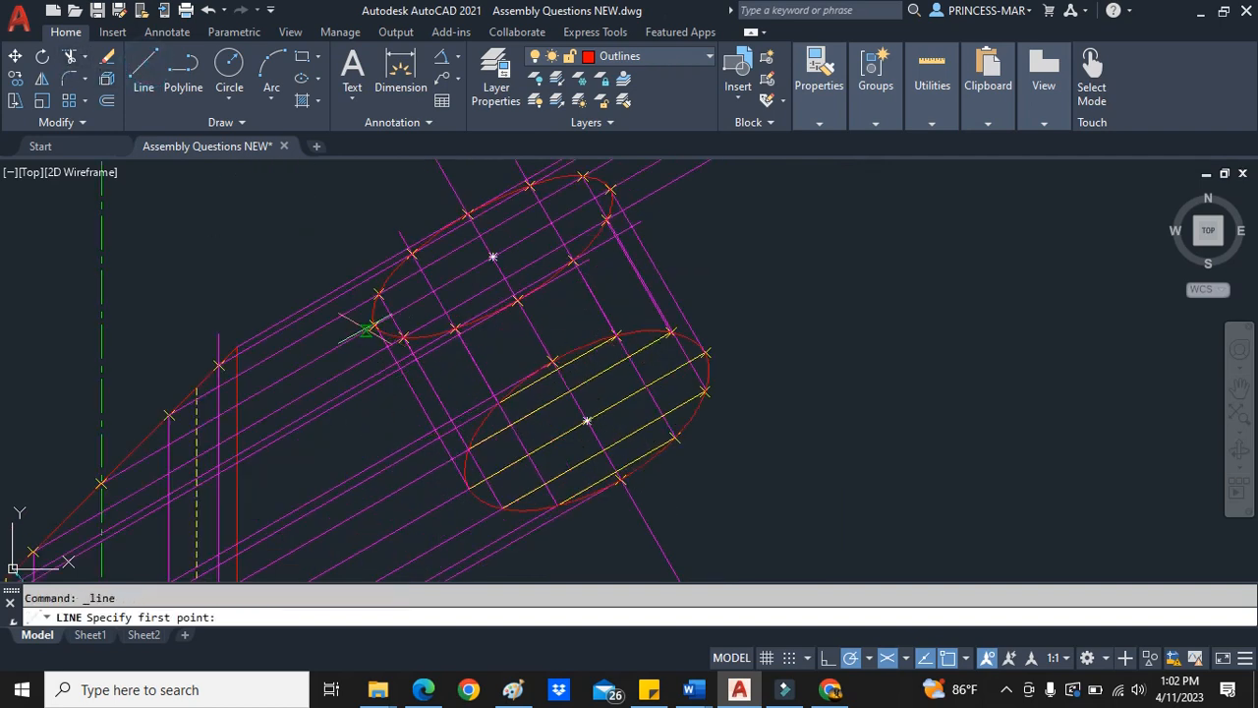
- Cancel the stray LINE command, leaving both curved end outlines intact
key("Escape")
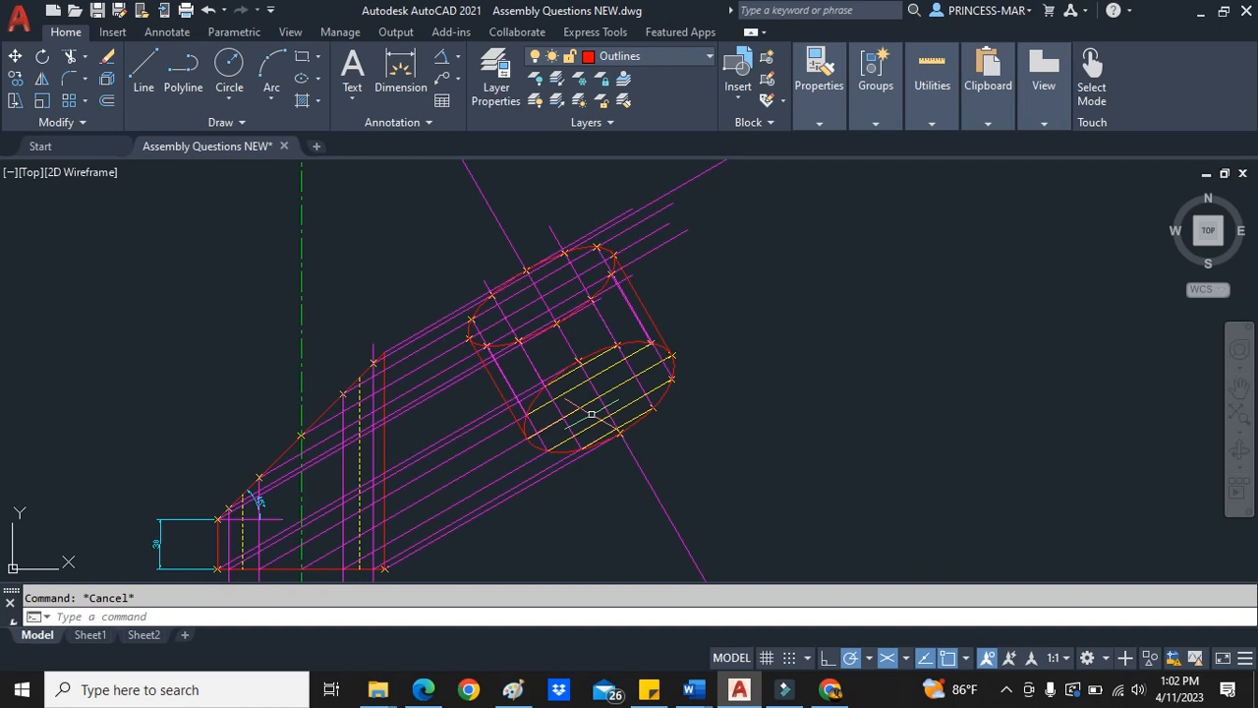
mouse_move(590, 415)
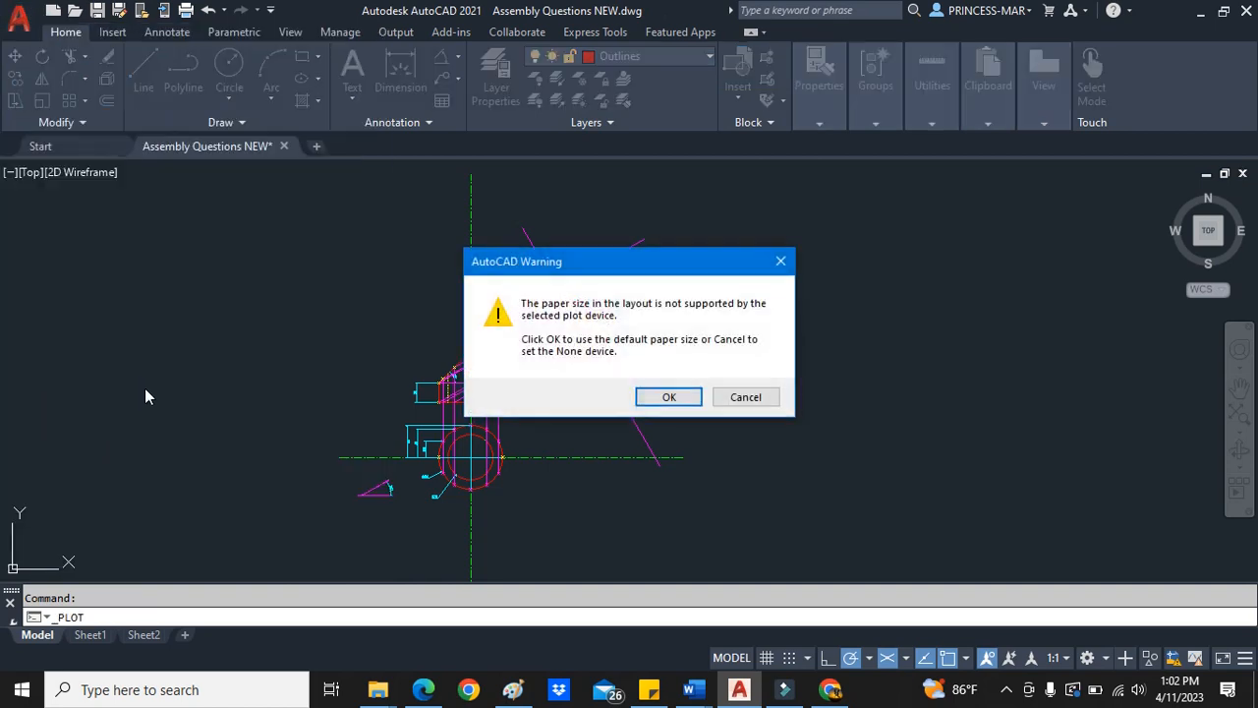
- Accept the paper size, choose Microsoft Print to PDF, and window the drawing area for preview
left_click(669, 397)
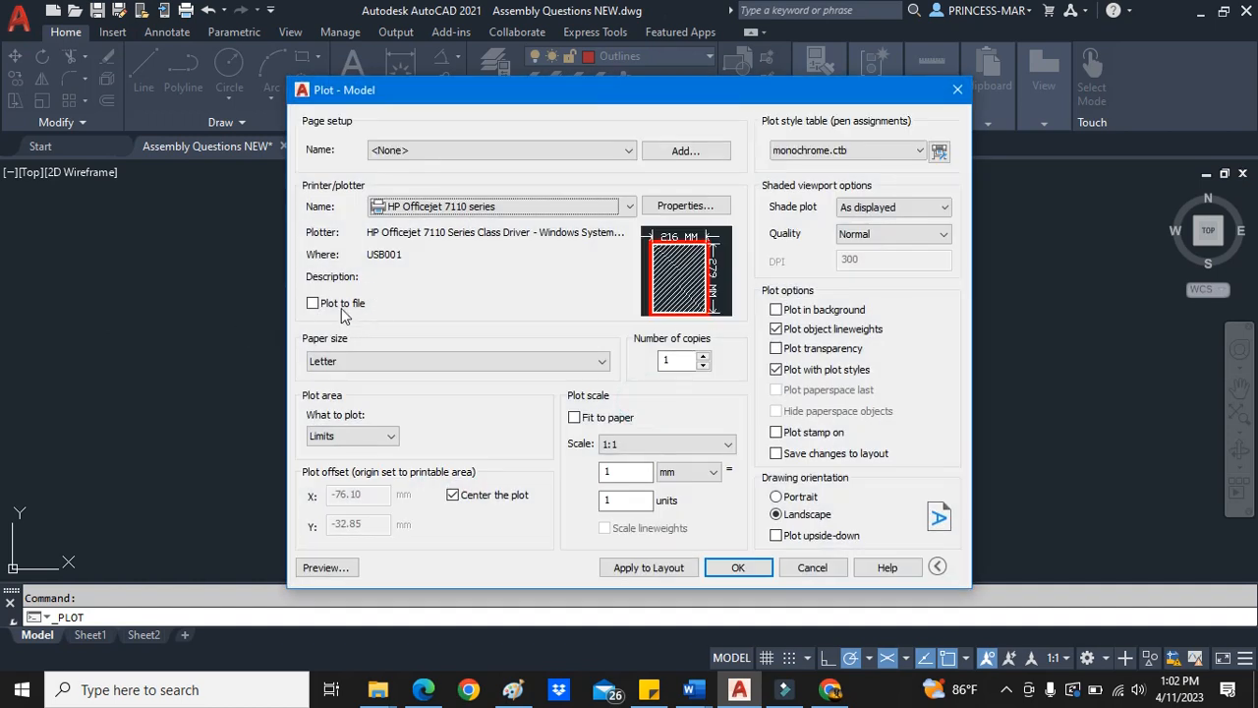
left_click(629, 207)
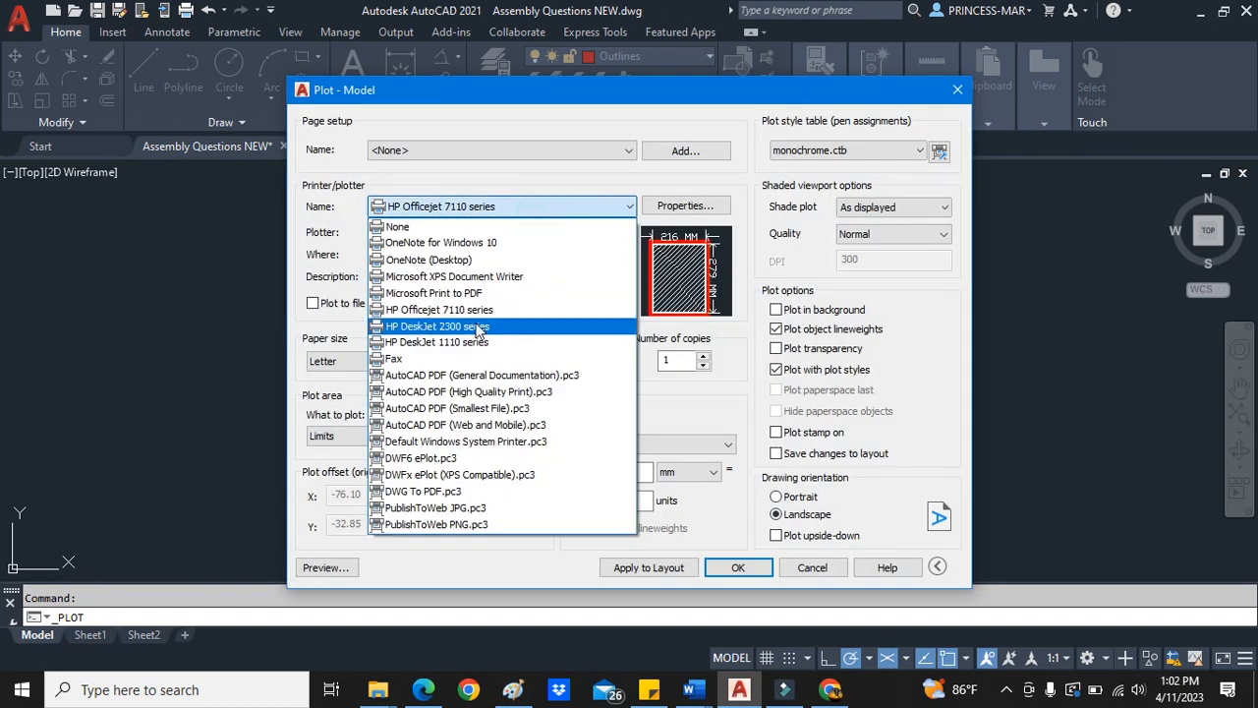
left_click(439, 293)
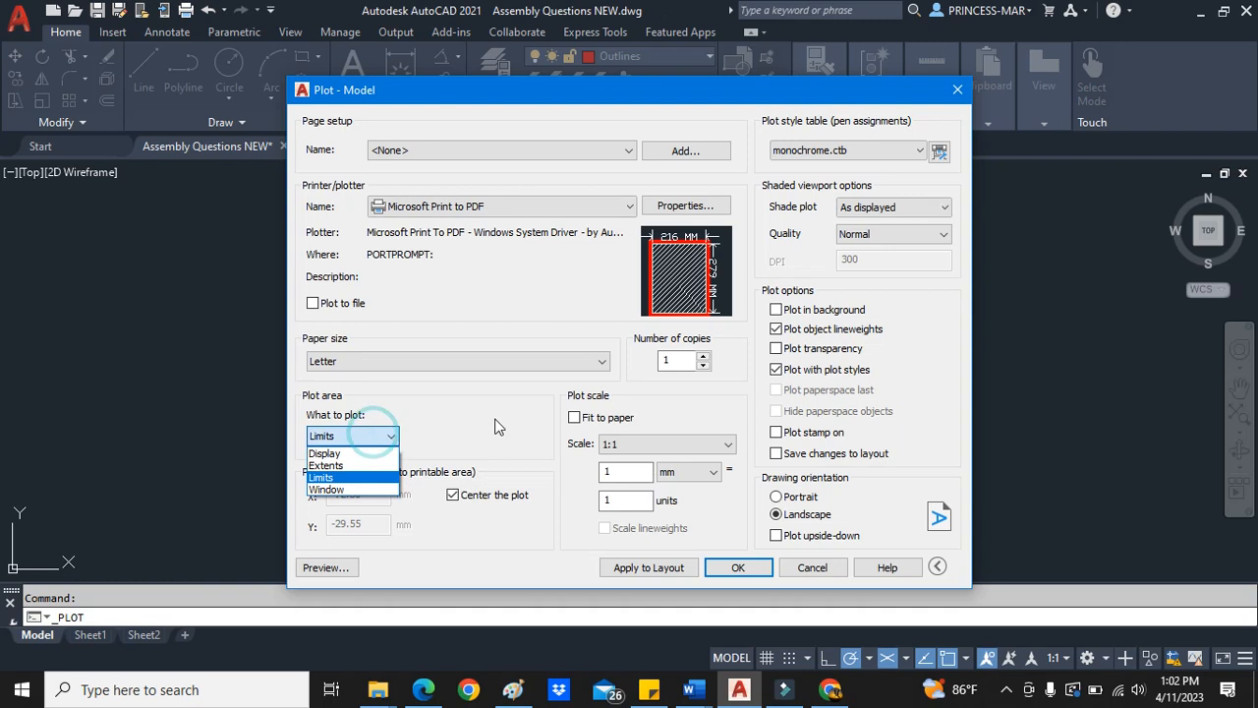
left_click(326, 487)
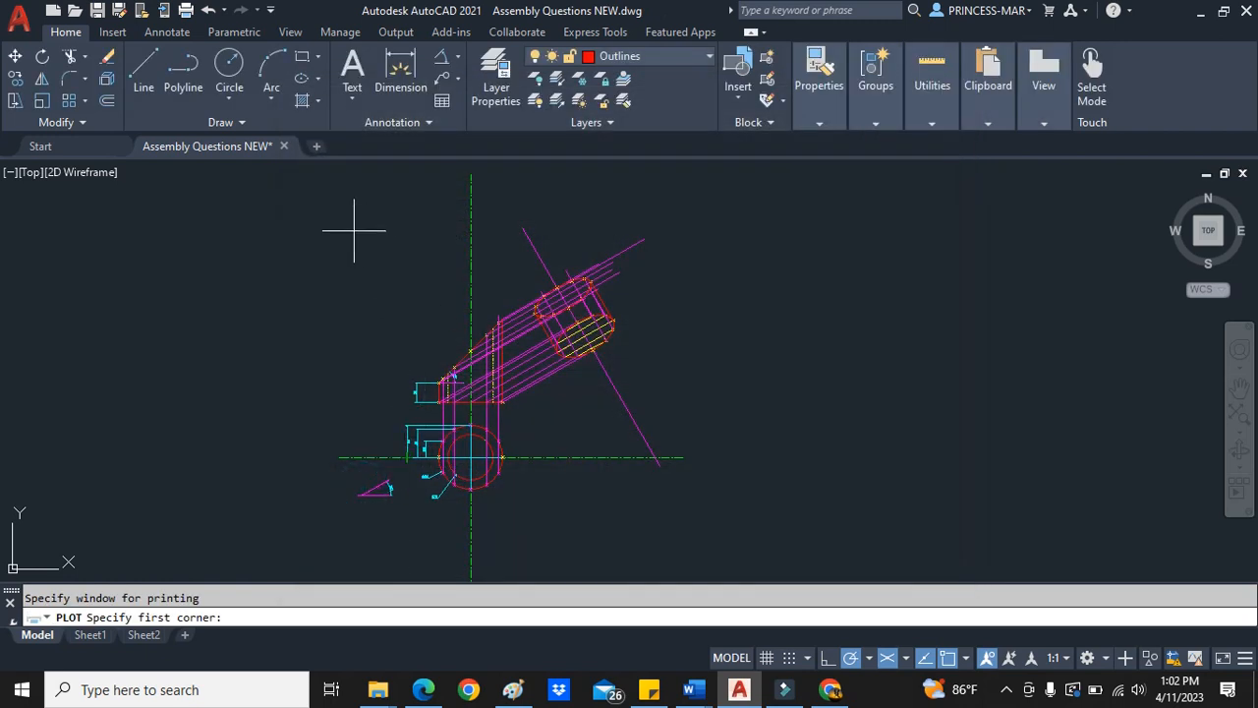
left_click(338, 234)
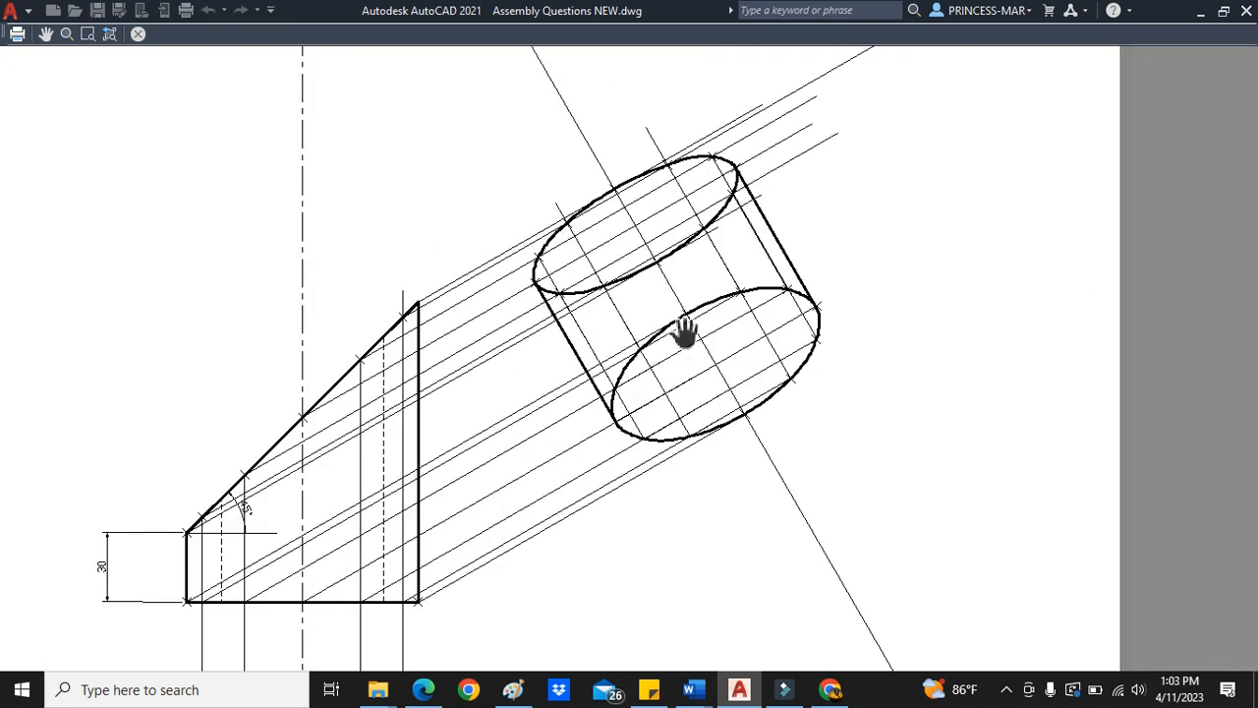
- Pan and zoom the print preview to inspect the sheet and the elliptical face
left_click_drag(688, 331, 521, 291)
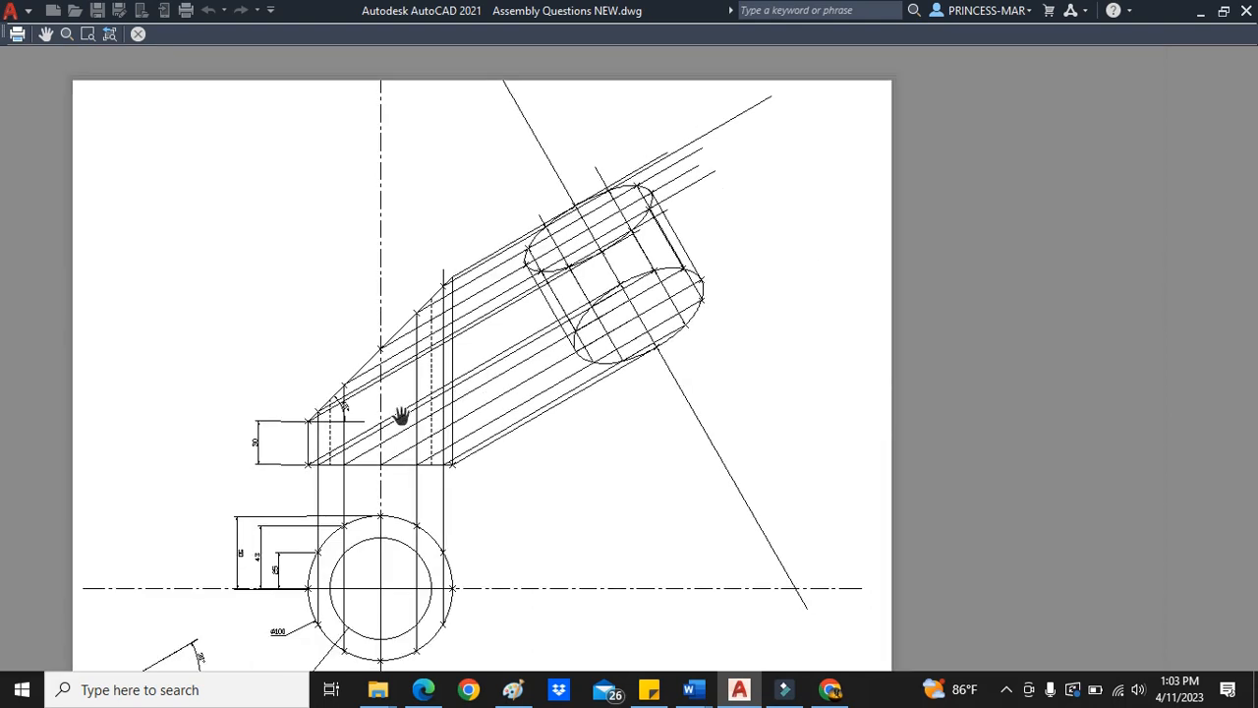
scroll("up", 3)
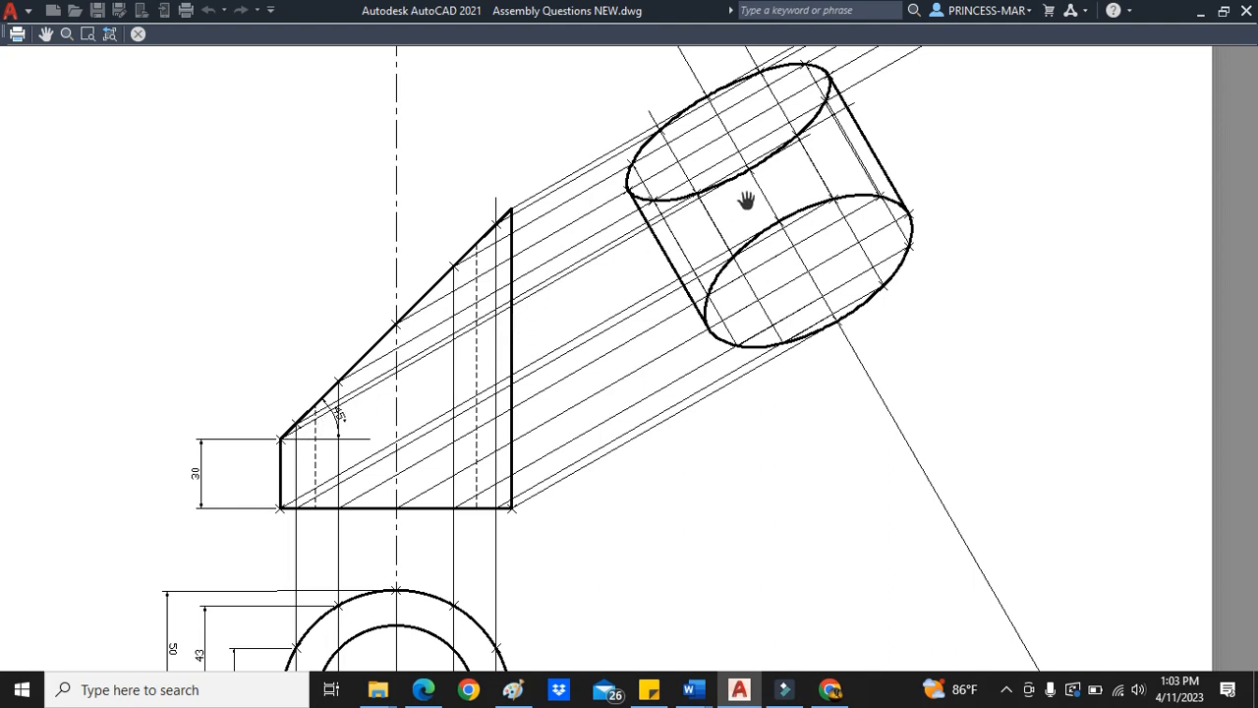
mouse_move(774, 218)
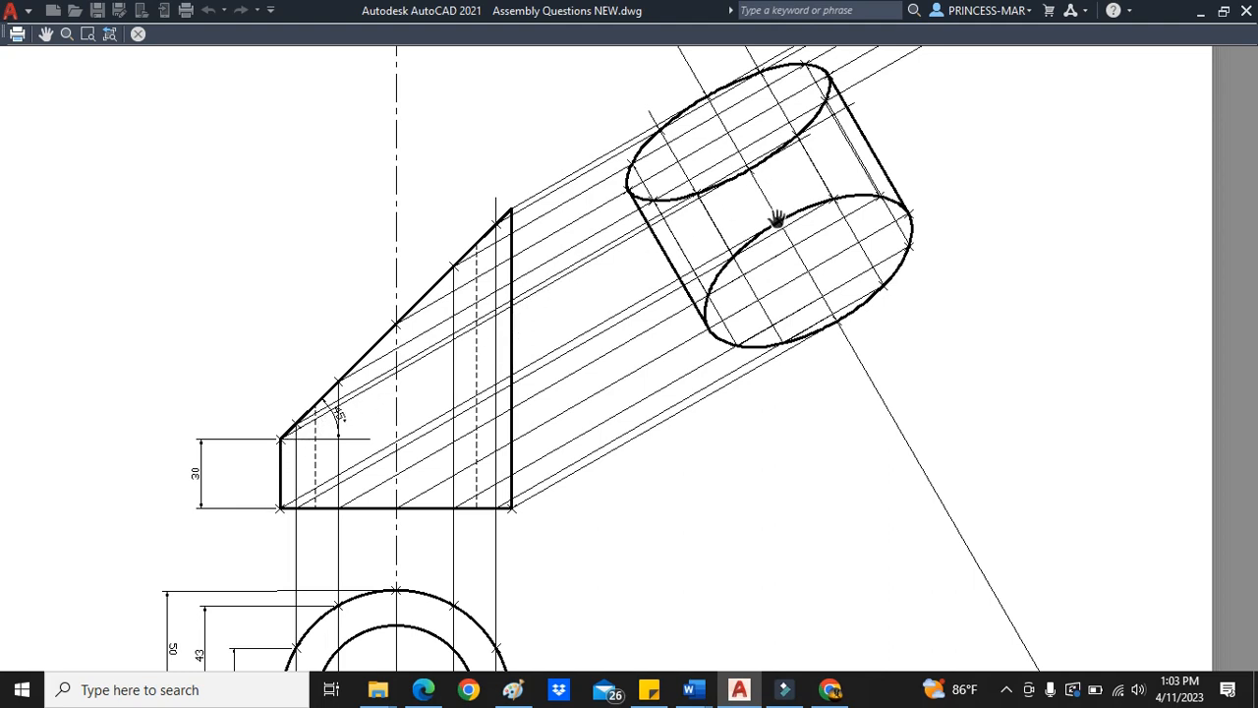
mouse_move(279, 472)
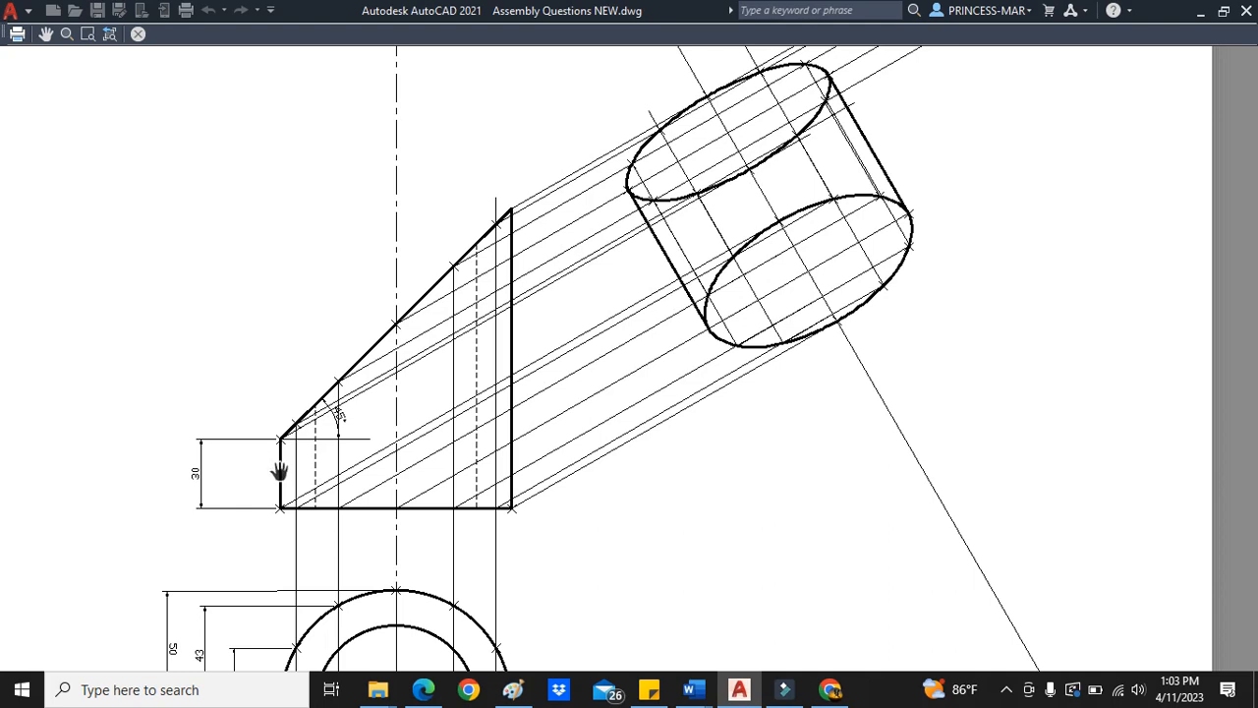
mouse_move(307, 454)
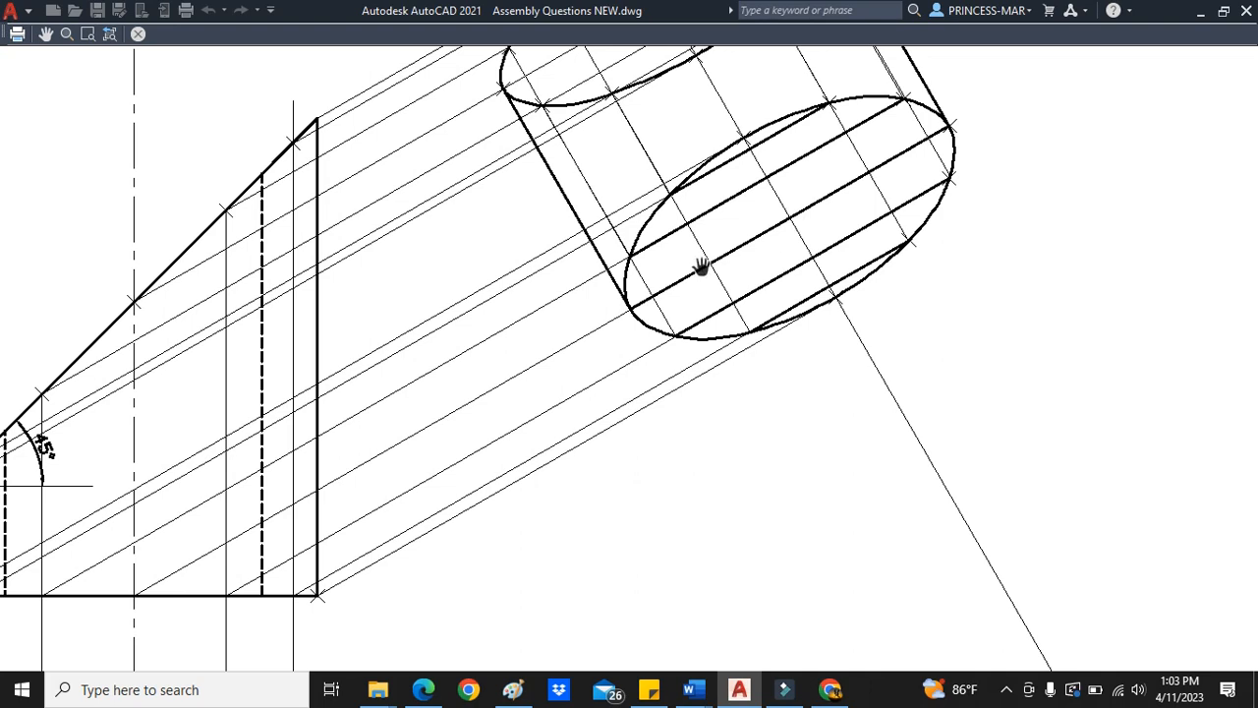
left_click_drag(700, 265, 757, 253)
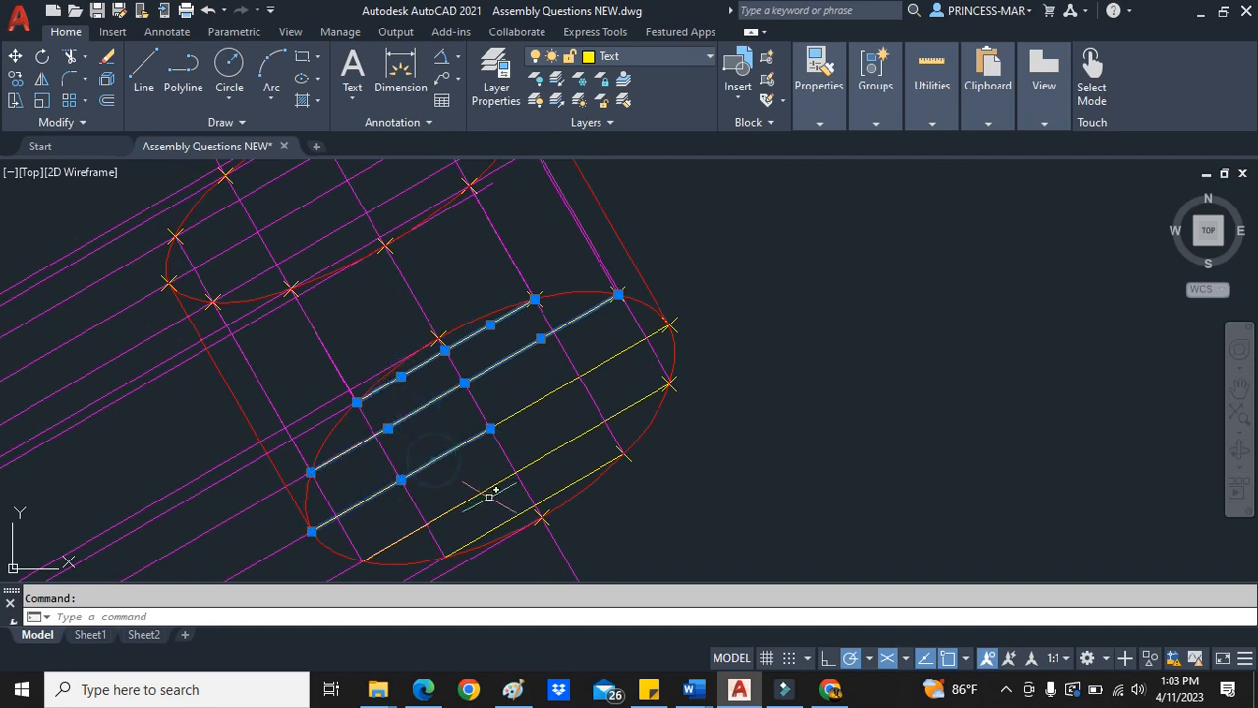
- Move the lines crossing the elliptical face to another layer, then bring up the Application menu
left_click(531, 507)
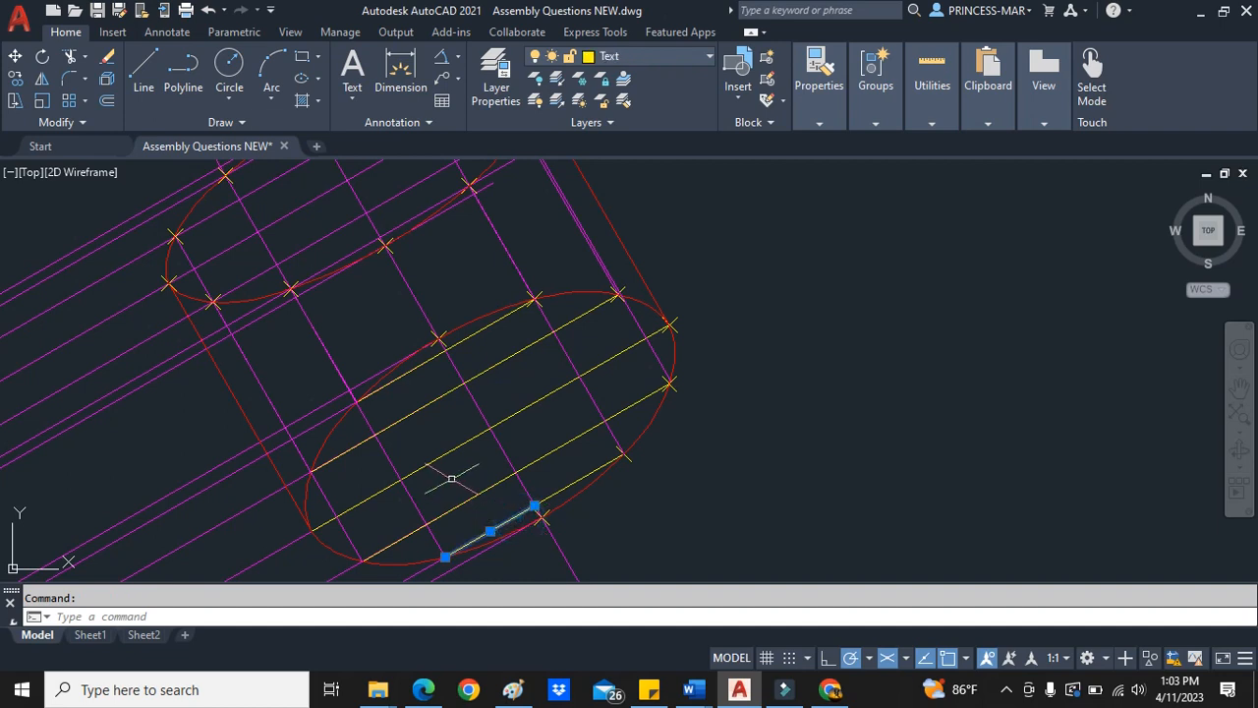
left_click_drag(452, 482, 590, 472)
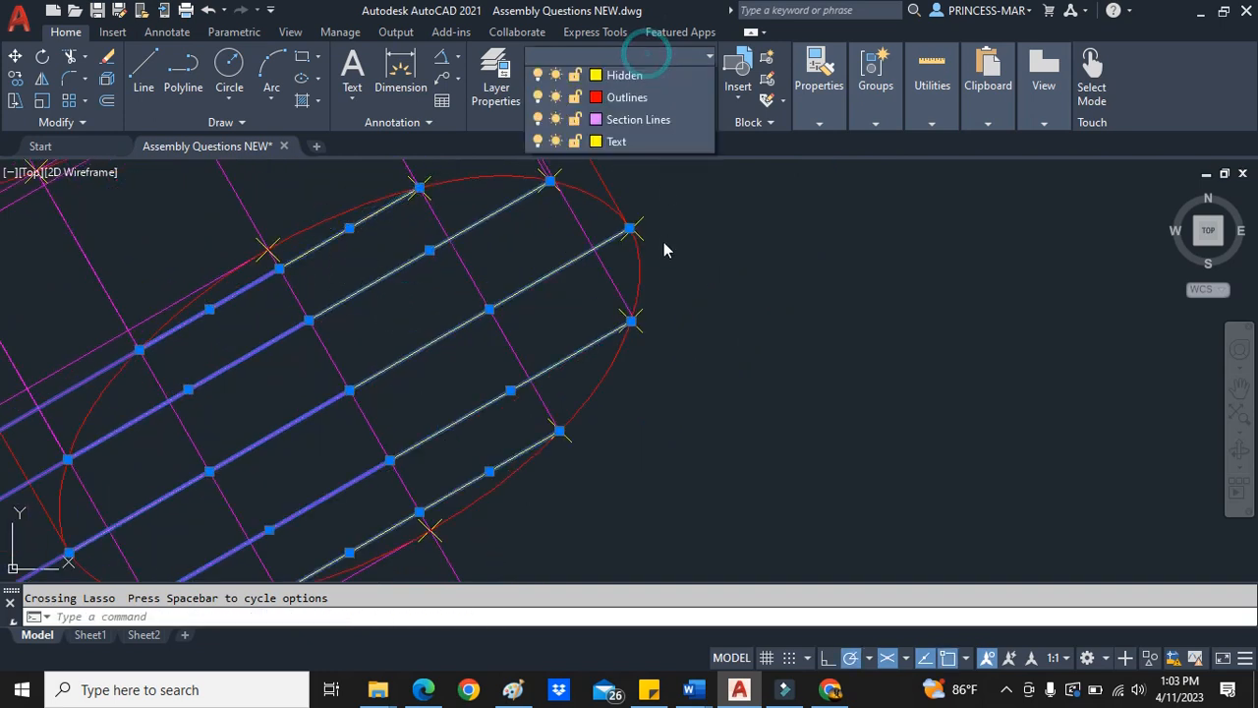
left_click(627, 96)
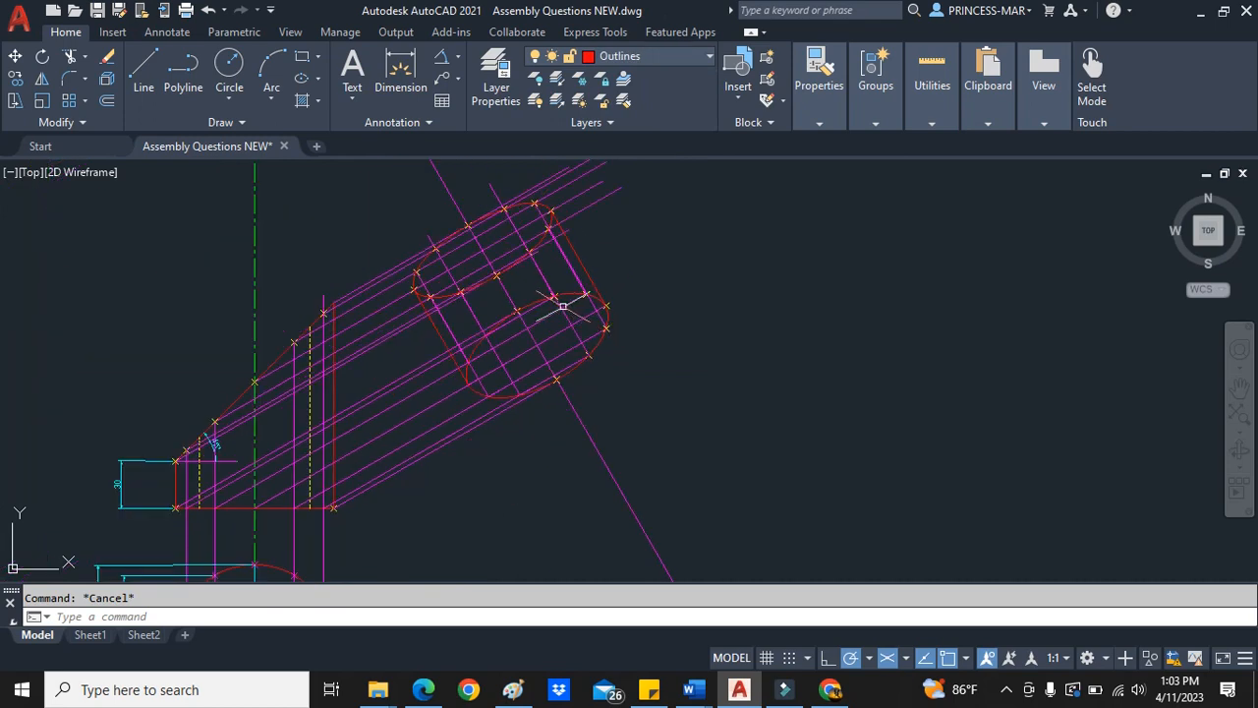
scroll("up", 3)
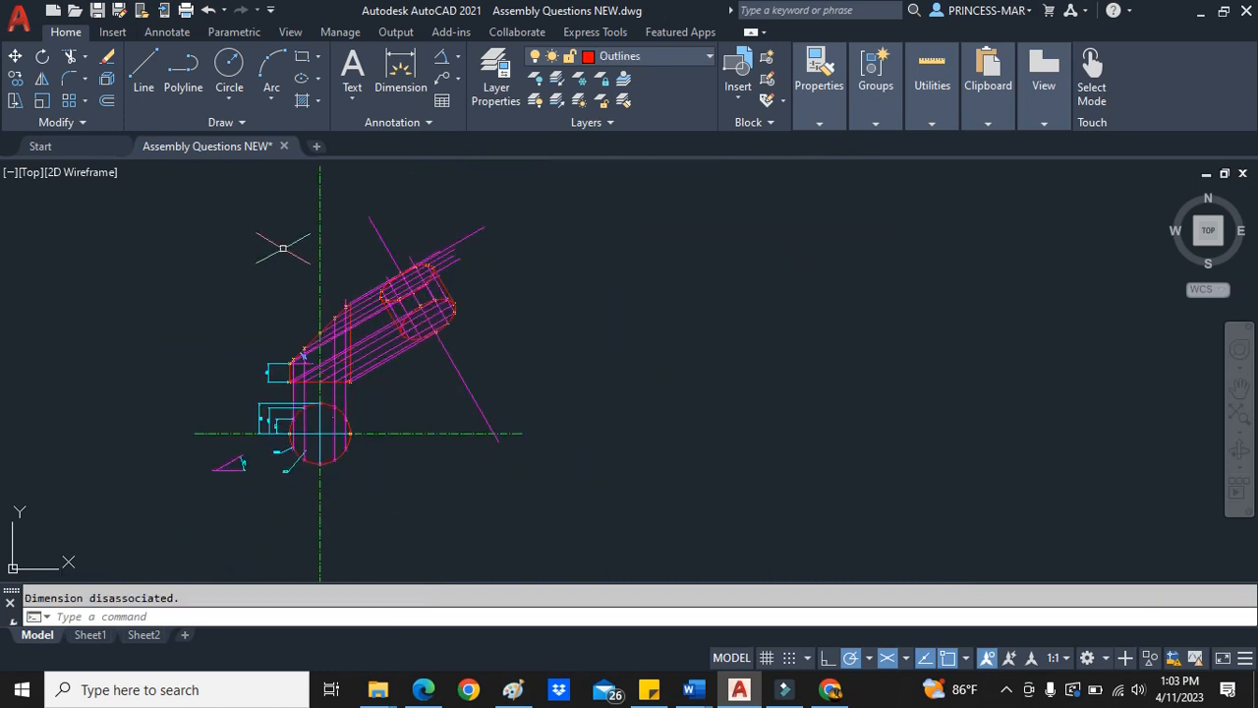
left_click(18, 12)
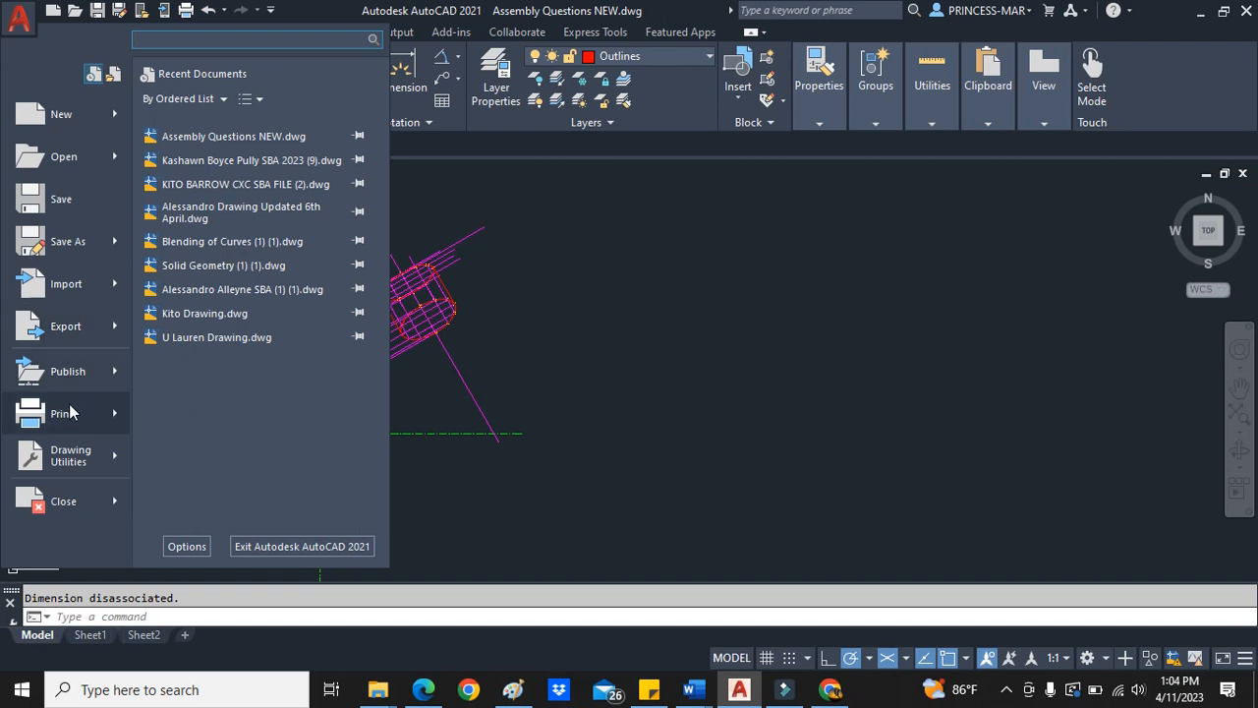
- Plot again to PDF, accepting the paper size and windowing the updated drawing for preview
left_click(62, 413)
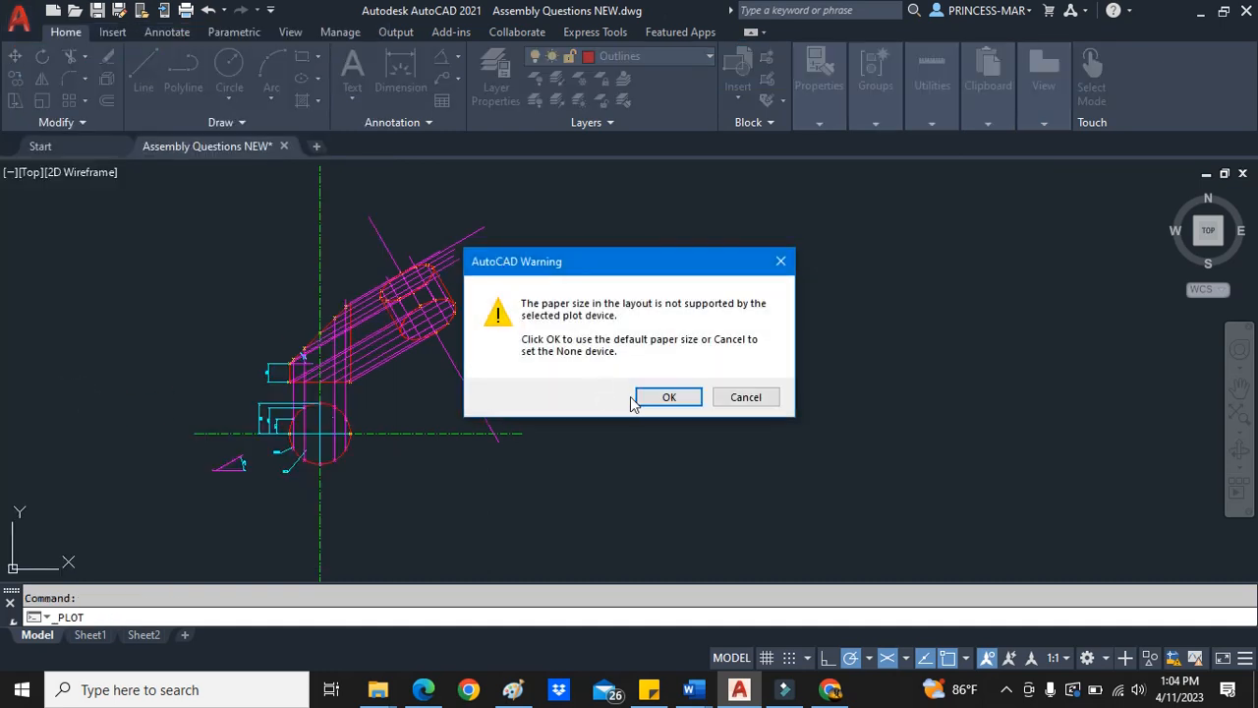
left_click(668, 398)
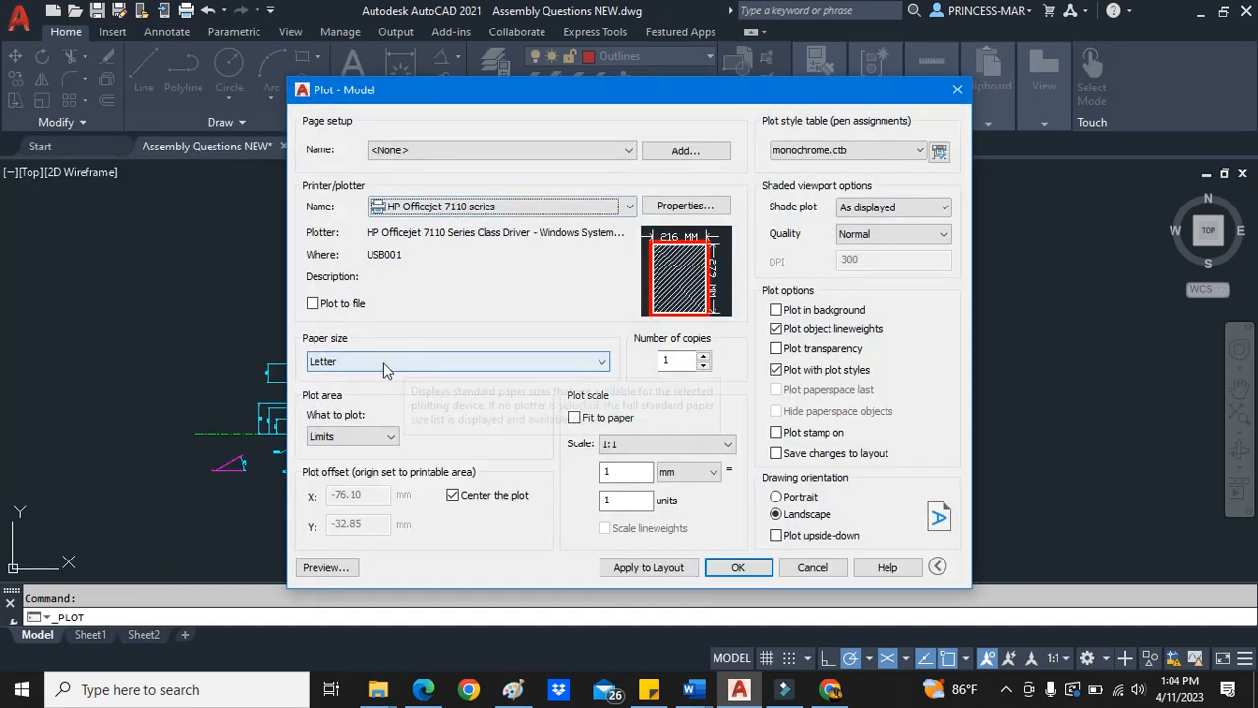
left_click(739, 566)
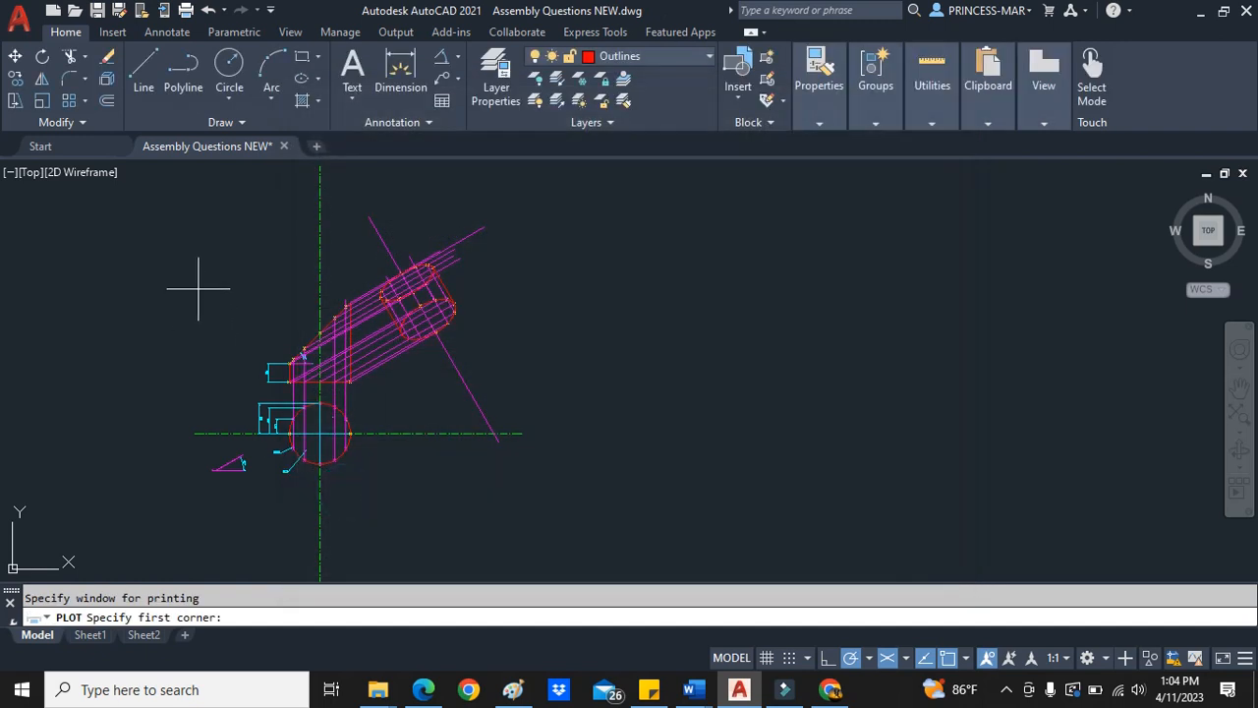
left_click(167, 214)
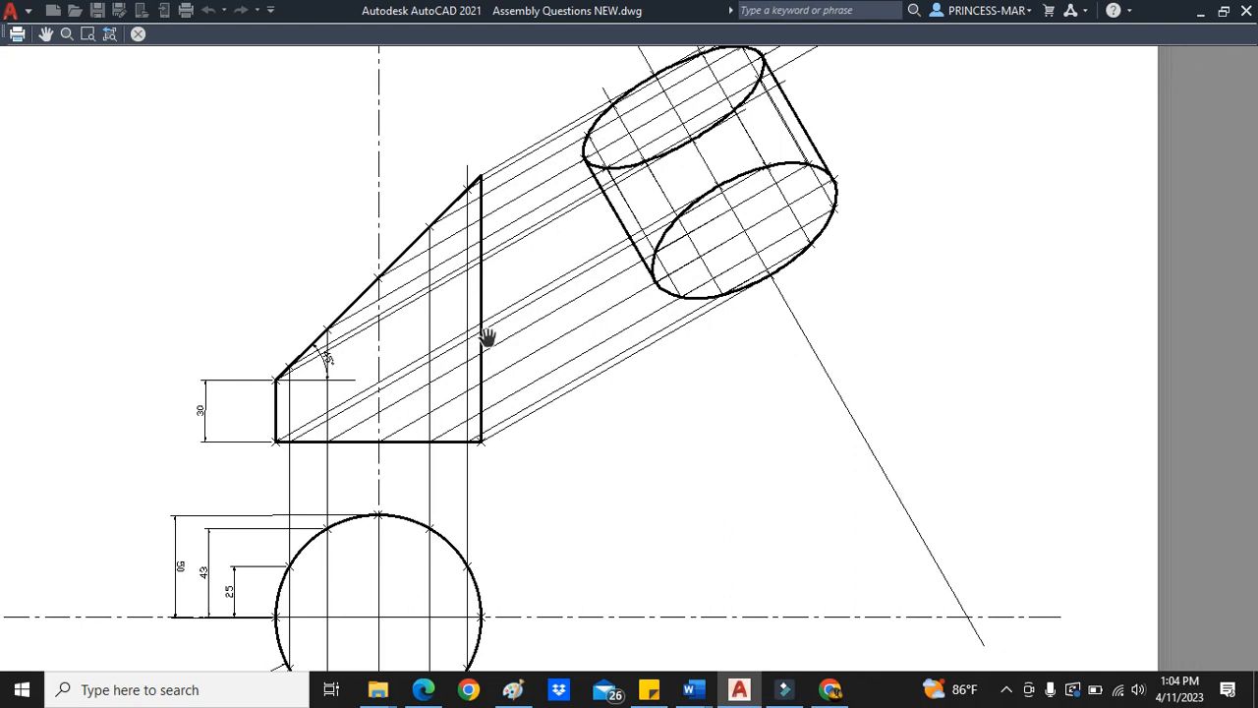
mouse_move(330, 625)
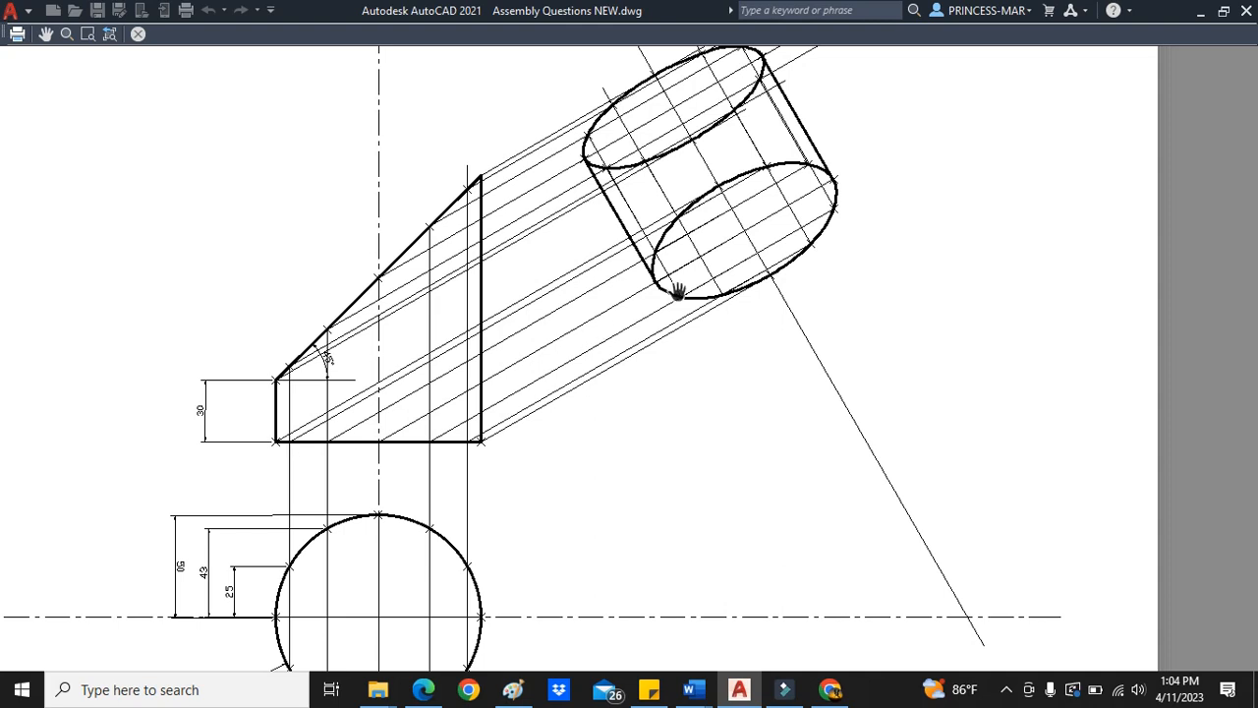
mouse_move(352, 564)
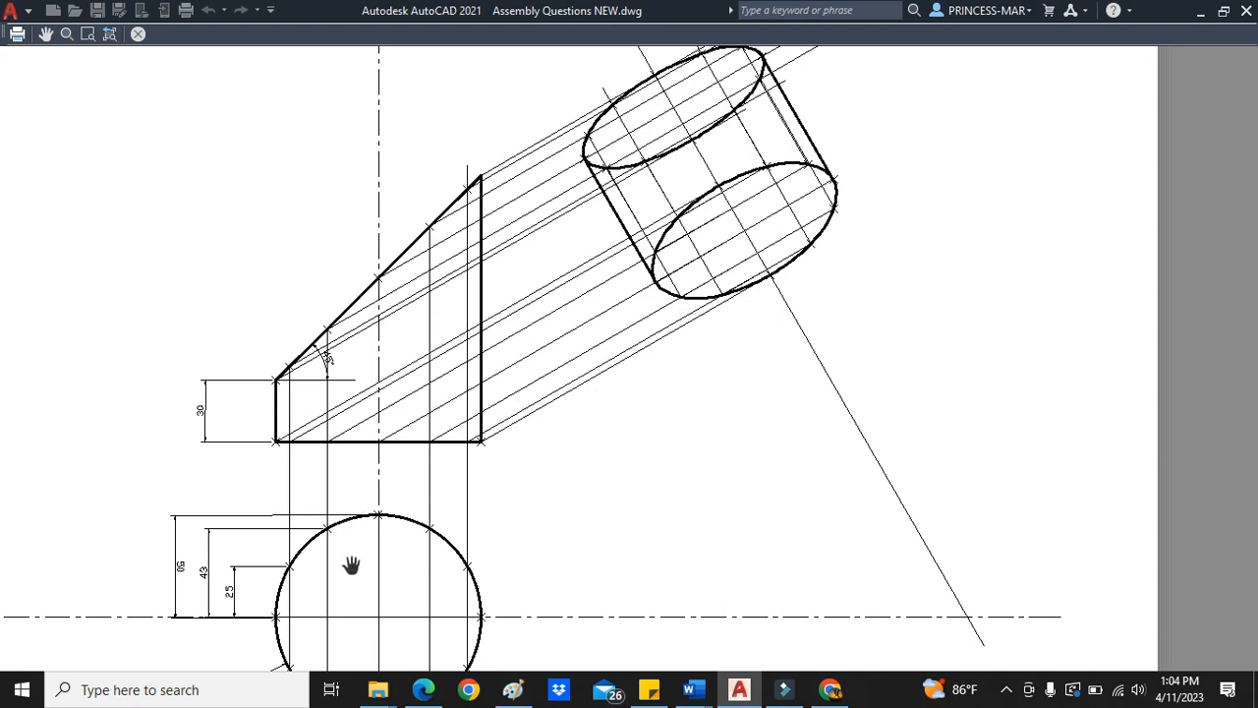
mouse_move(767, 240)
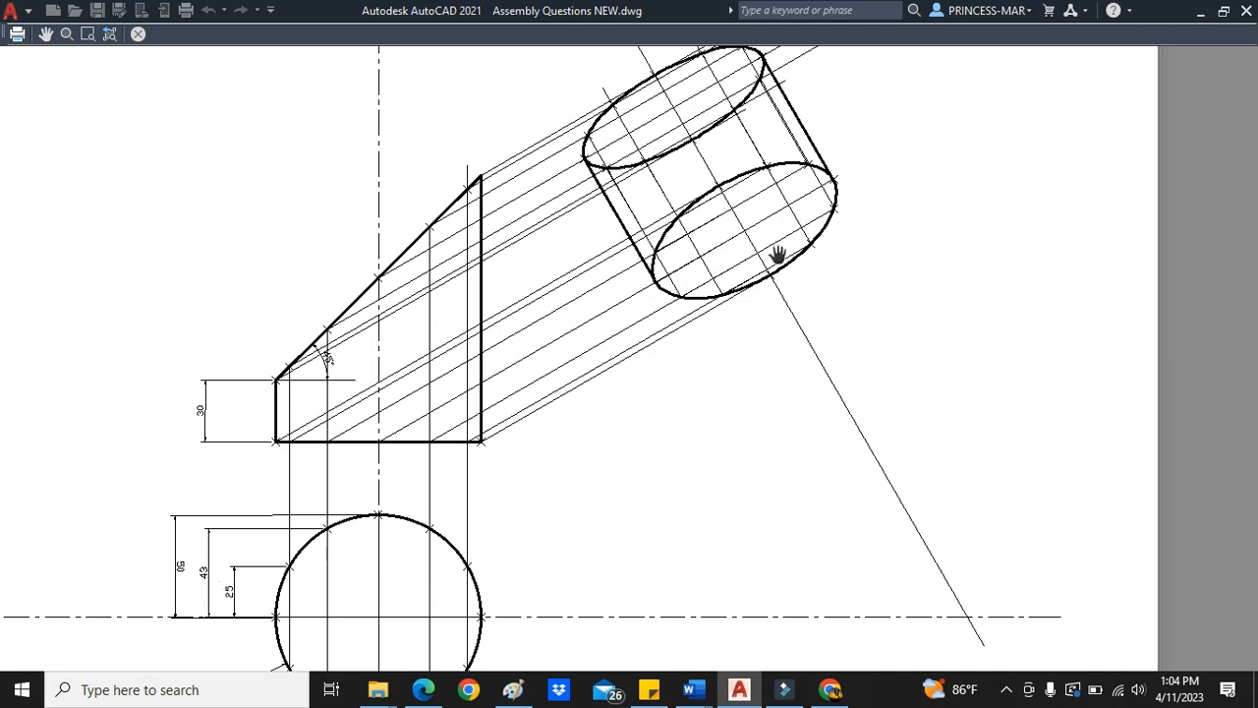
mouse_move(210, 582)
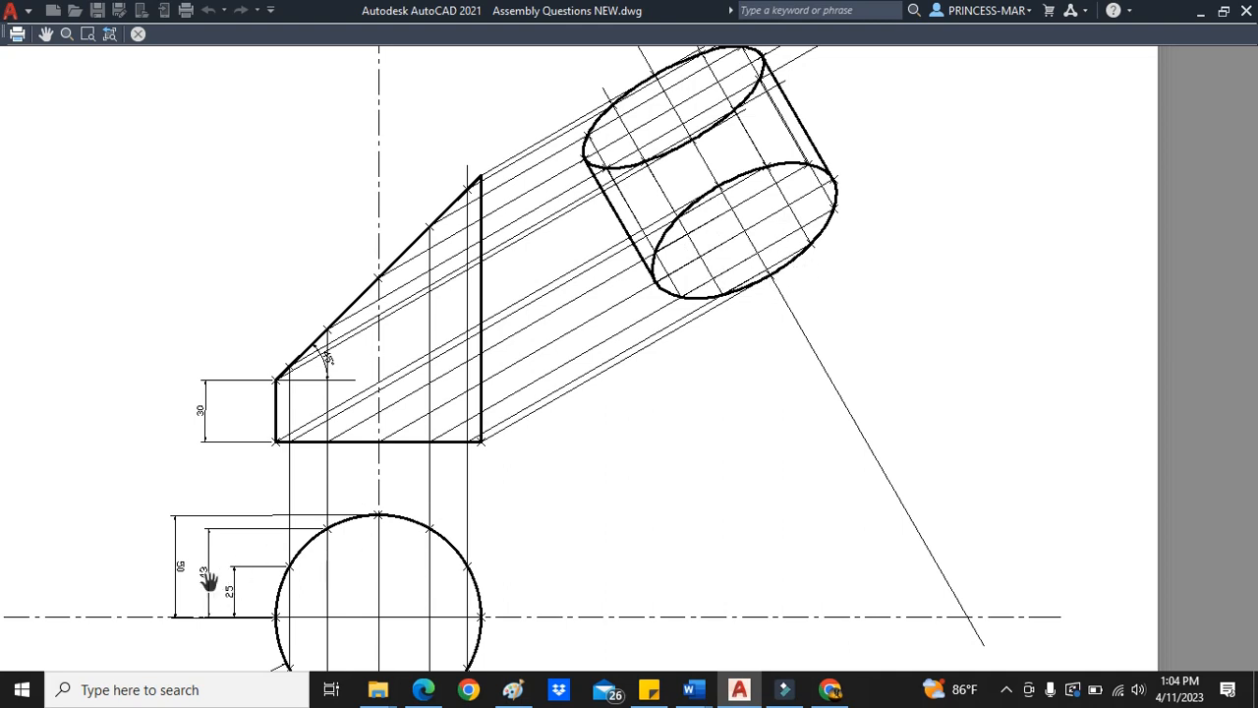